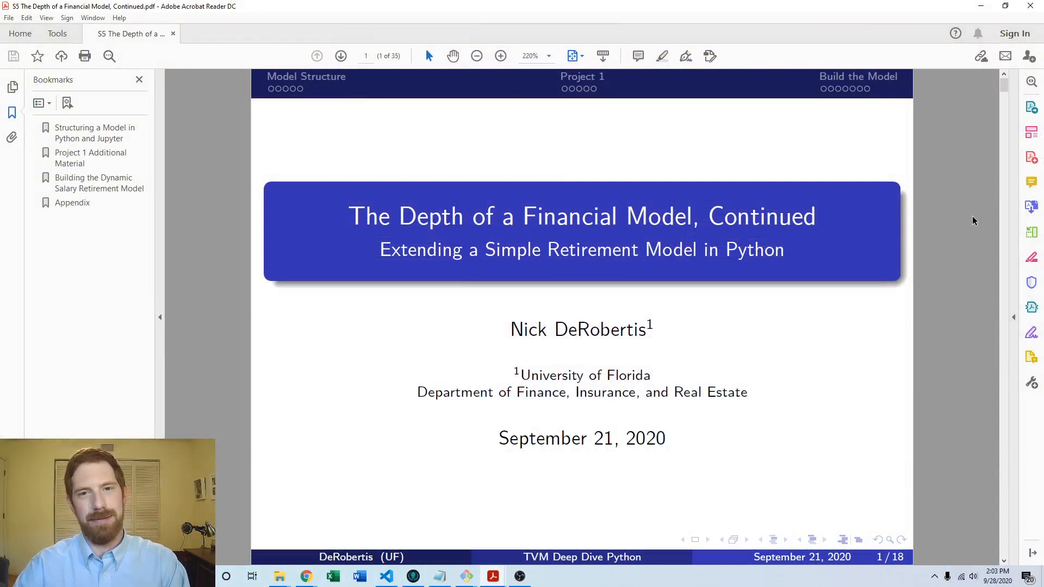
{"action": "mouse_move", "coordinate": [859, 92]}
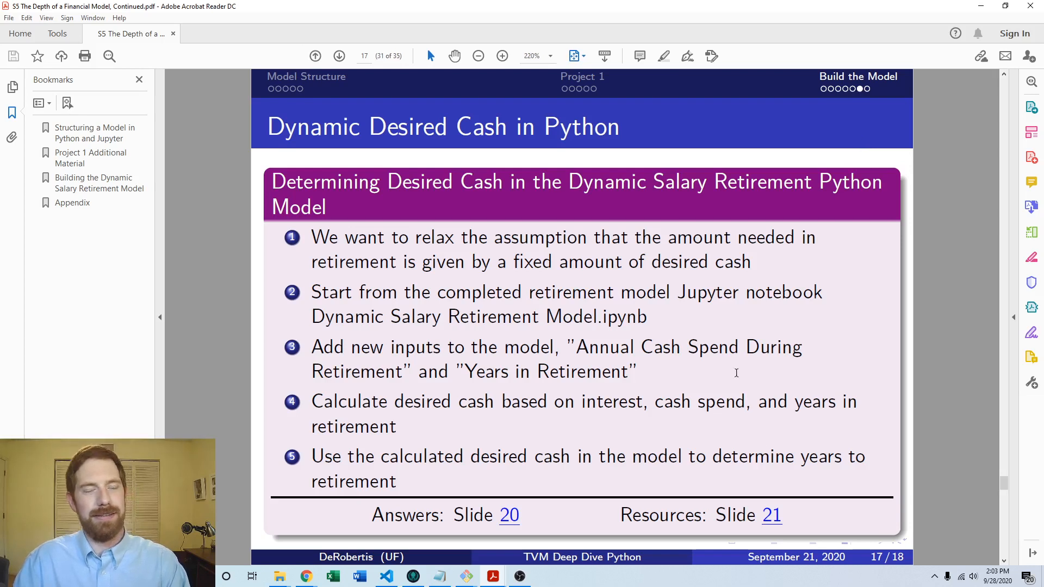
{"action": "mouse_move", "coordinate": [881, 246]}
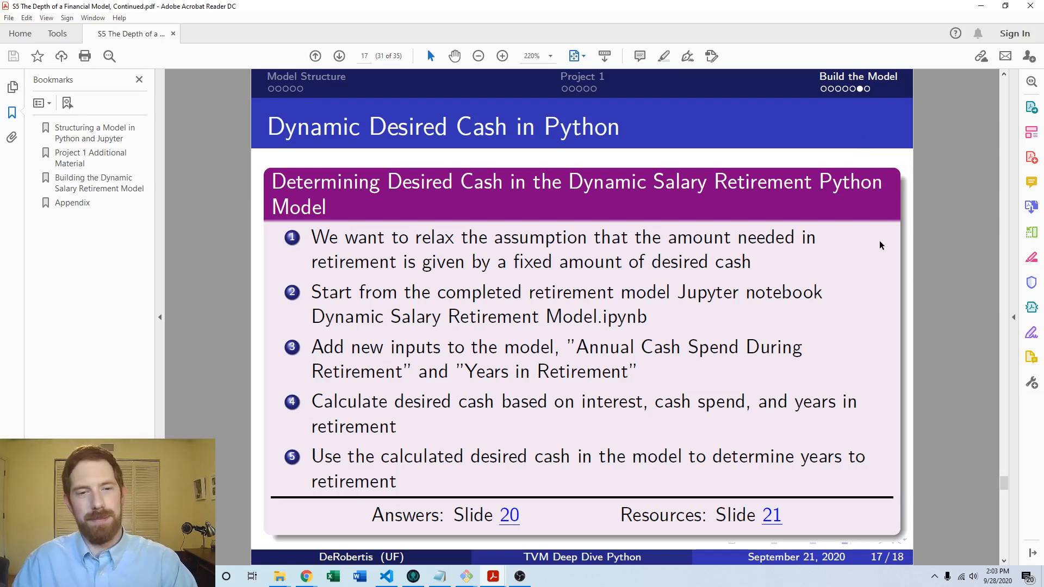
{"action": "mouse_move", "coordinate": [744, 286]}
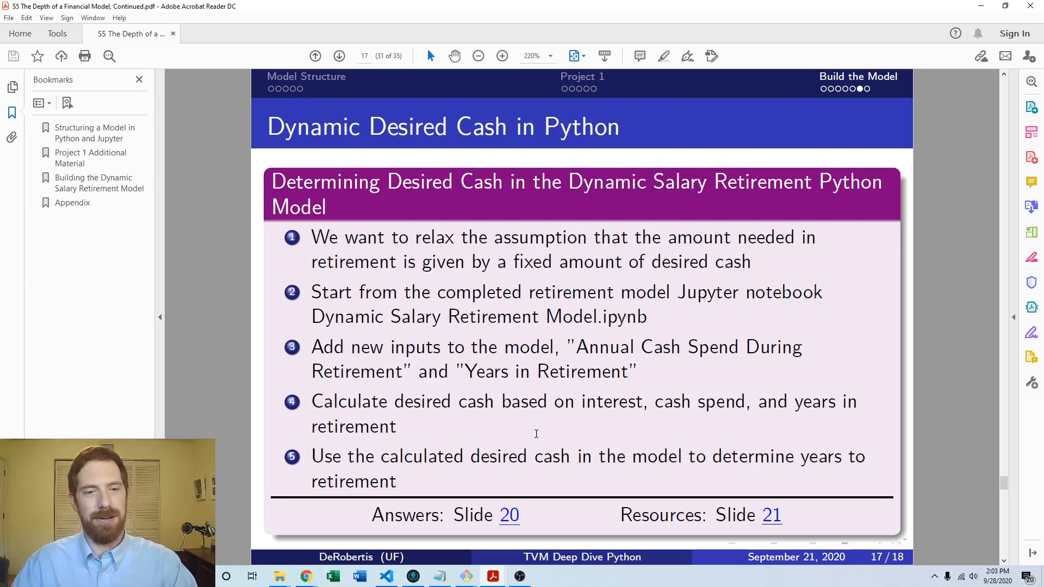
Highlight 'cash spend' and 'years' on slide 17, then switch to the JupyterLab notebook.
{"action": "double_click", "coordinate": [699, 401]}
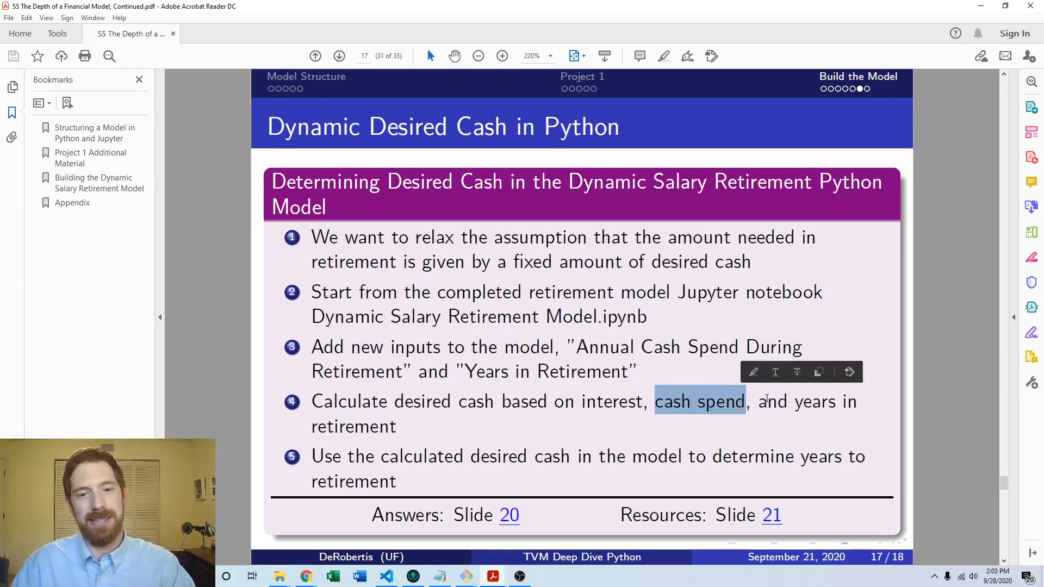
{"action": "double_click", "coordinate": [813, 401]}
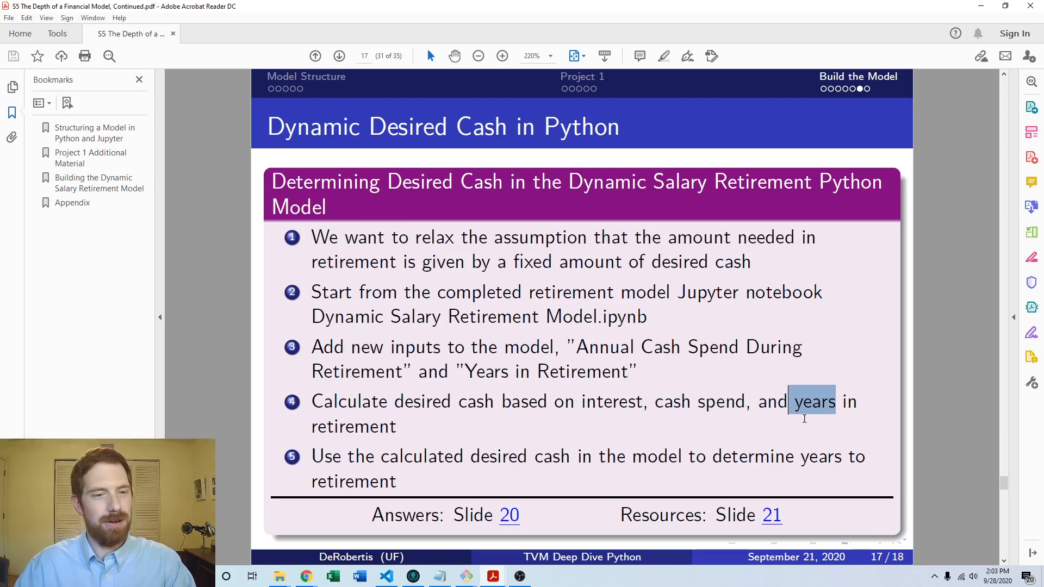
{"action": "left_click", "coordinate": [813, 402]}
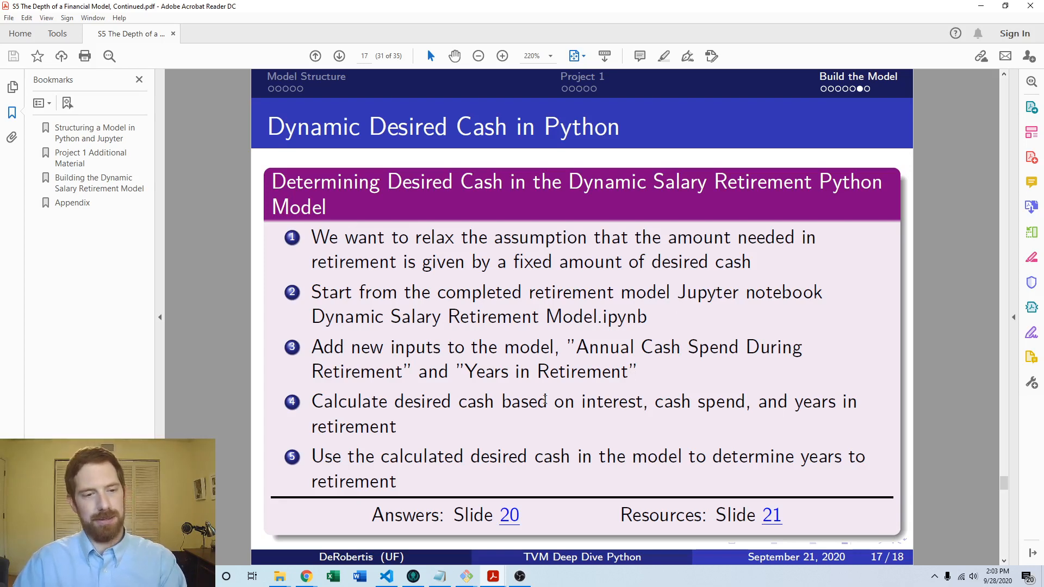
{"action": "left_click", "coordinate": [305, 576]}
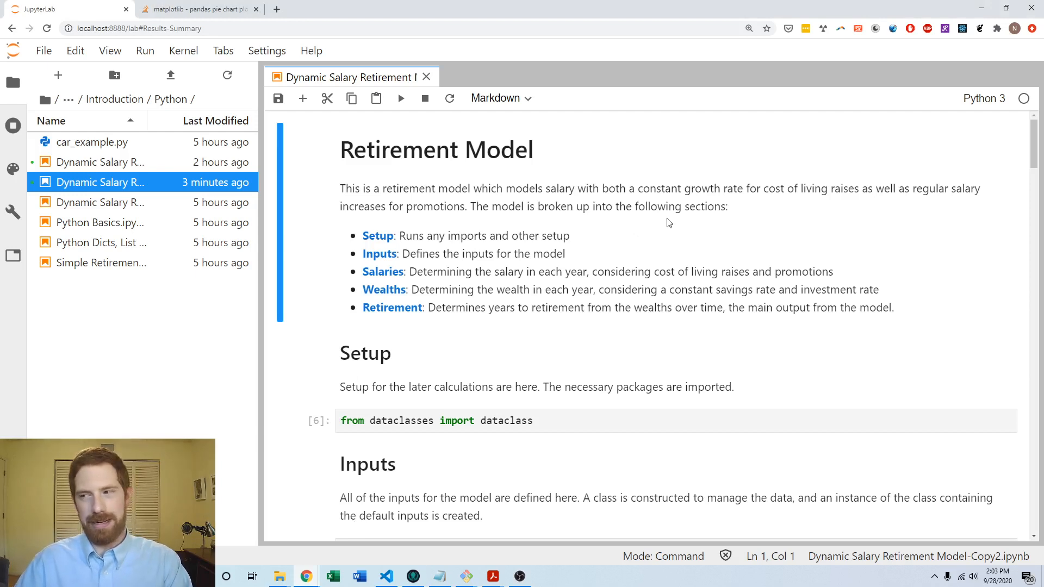
{"action": "mouse_move", "coordinate": [682, 193]}
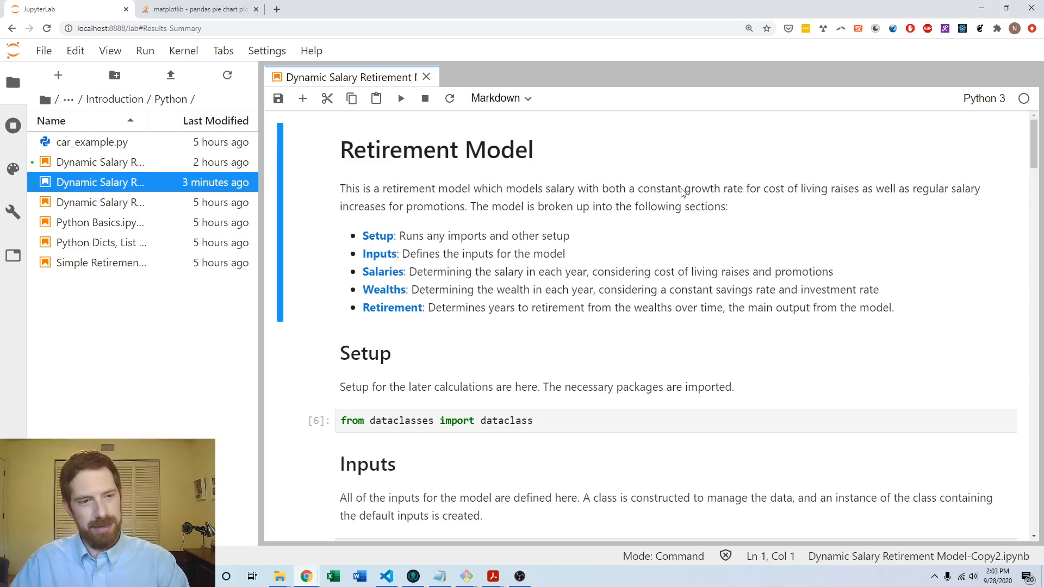
Rerun the notebook cells on a fresh kernel and place the cursor on the desired_cash line.
{"action": "scroll", "scroll_direction": "down", "scroll_amount": 3}
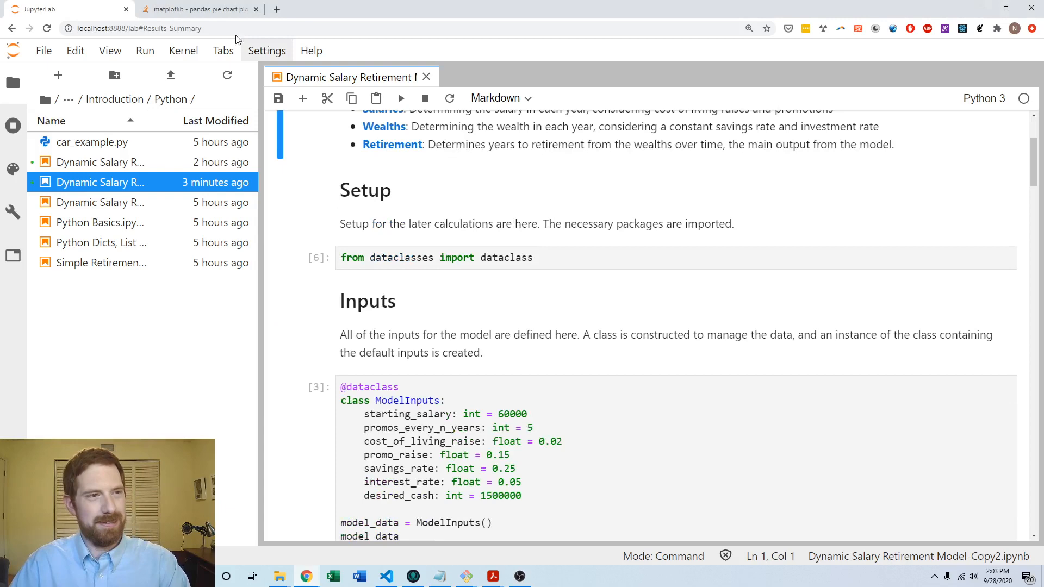
{"action": "left_click", "coordinate": [183, 50]}
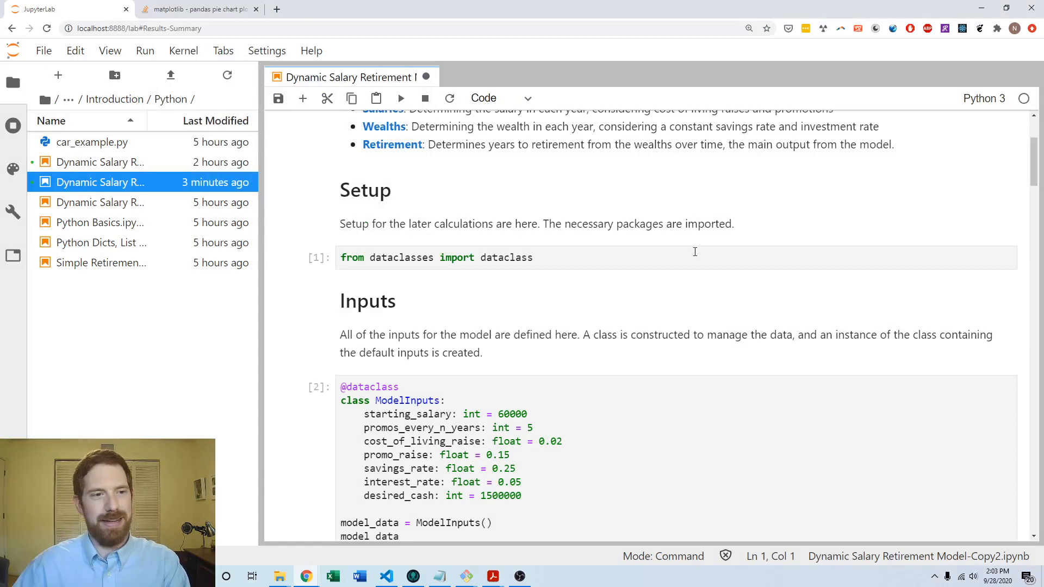
{"action": "scroll", "scroll_direction": "down", "scroll_amount": 3}
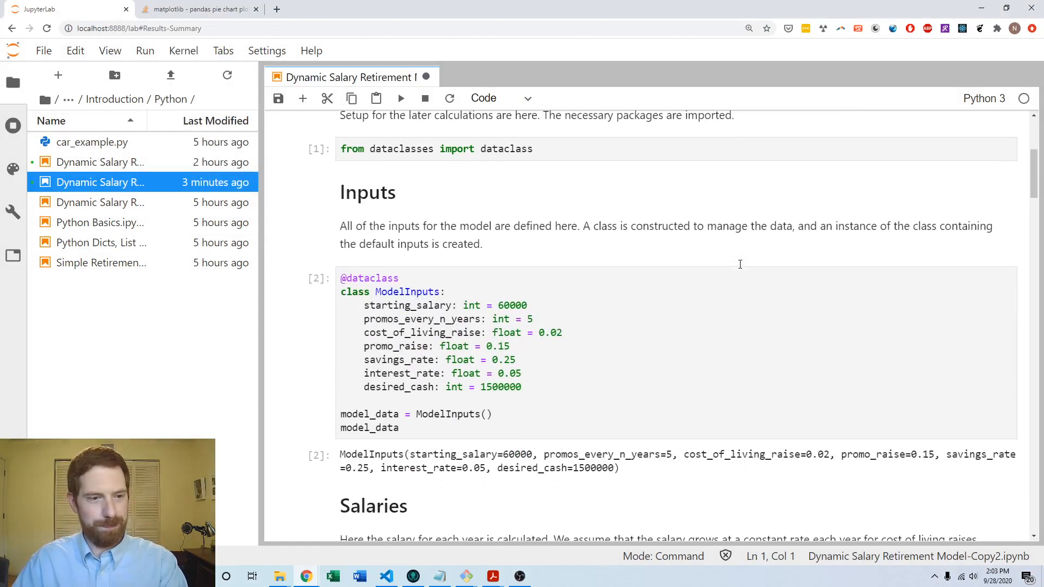
{"action": "left_click", "coordinate": [559, 386]}
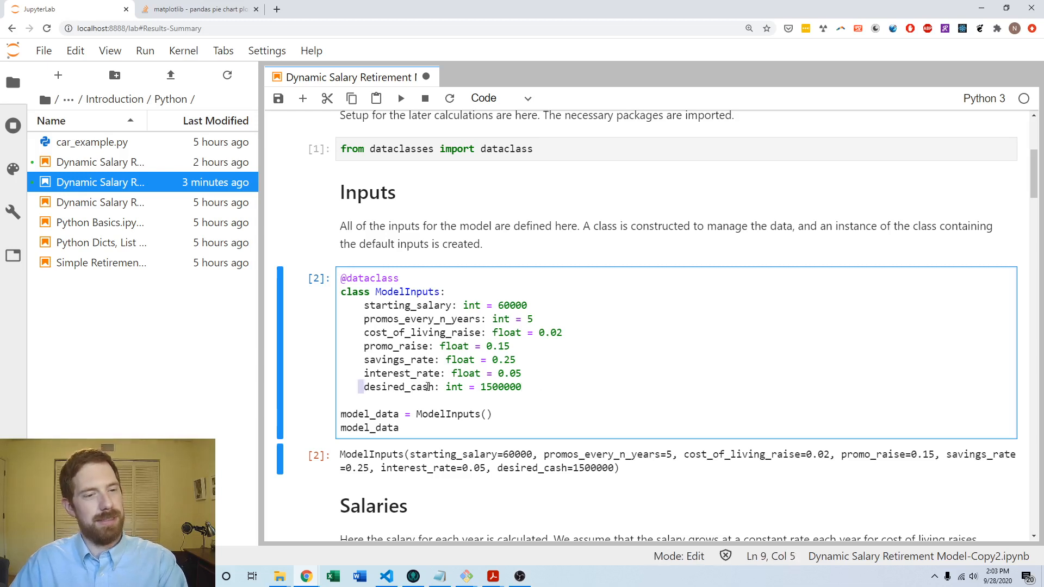
{"action": "left_click", "coordinate": [524, 387]}
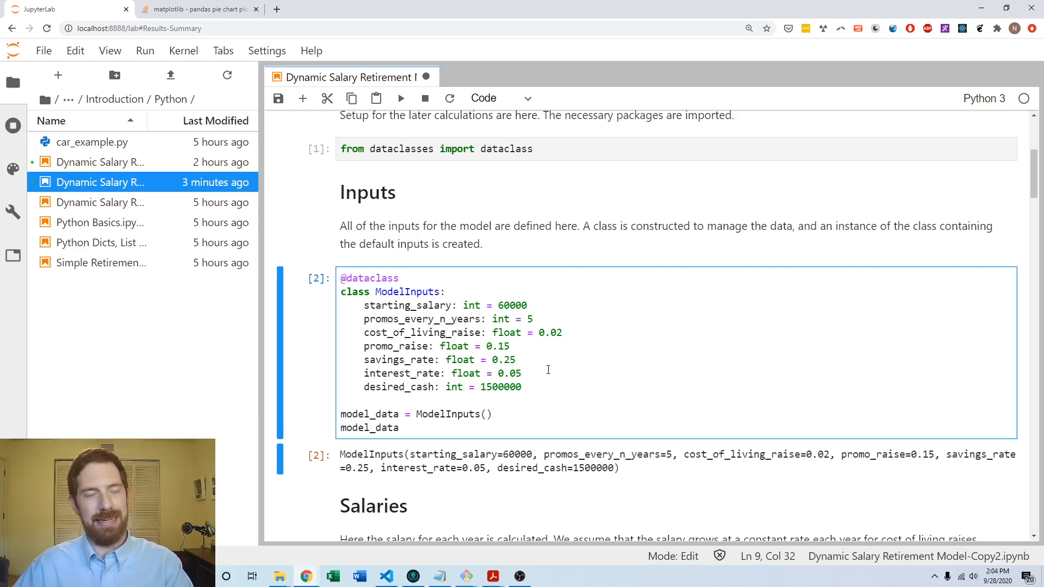
{"action": "mouse_move", "coordinate": [526, 387]}
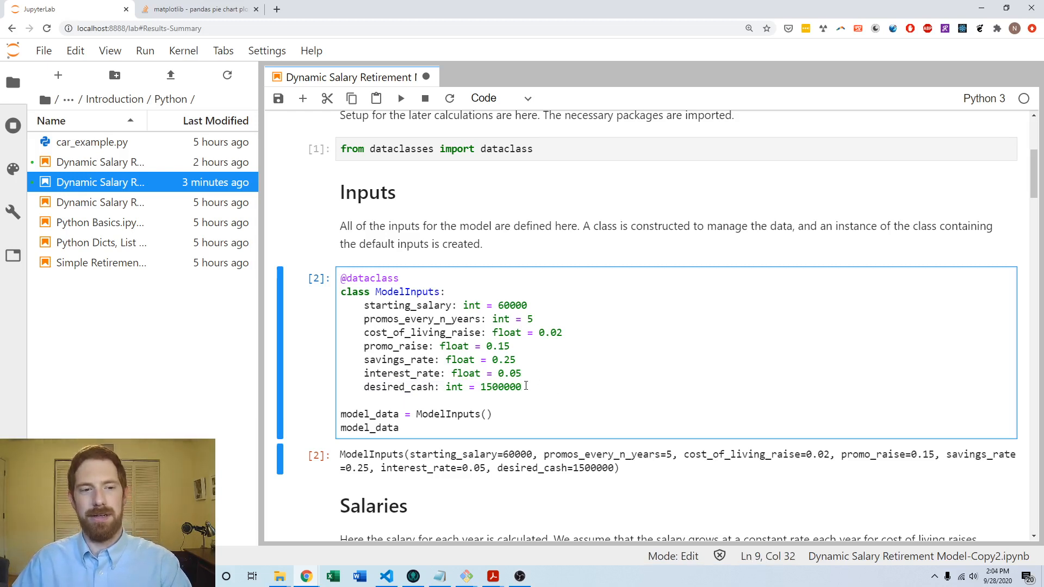
Replace the desired_cash line with years_in_retirement: int = 20.
{"action": "key", "text": "Backspace"}
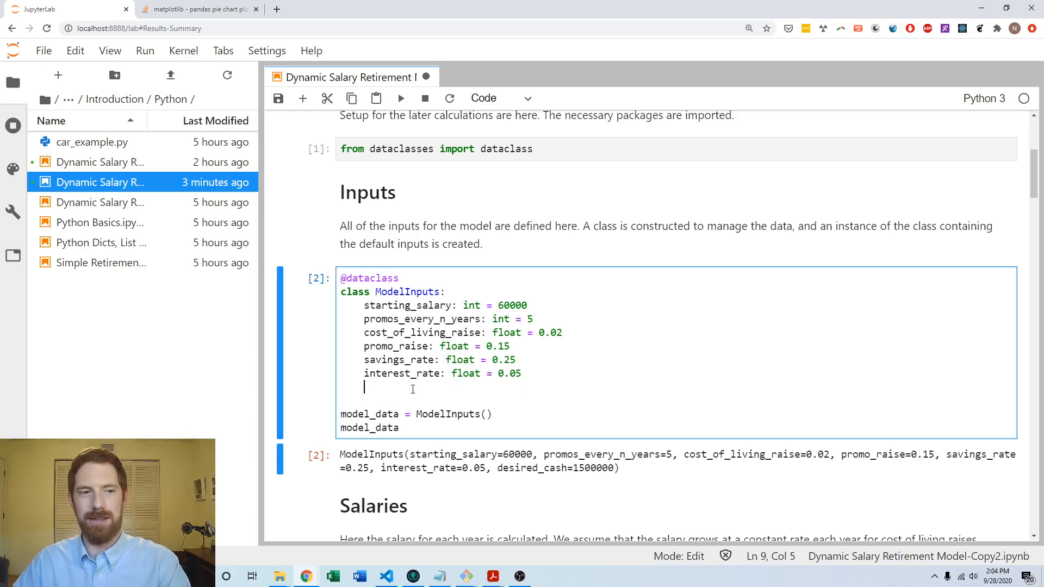
{"action": "type", "text": "ye"}
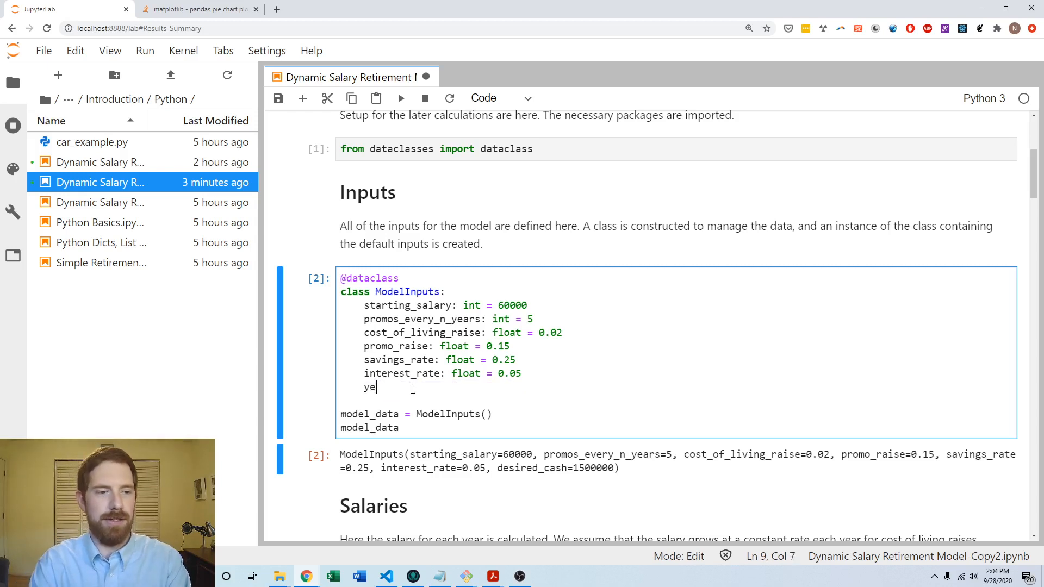
{"action": "type", "text": "ars_in_re"}
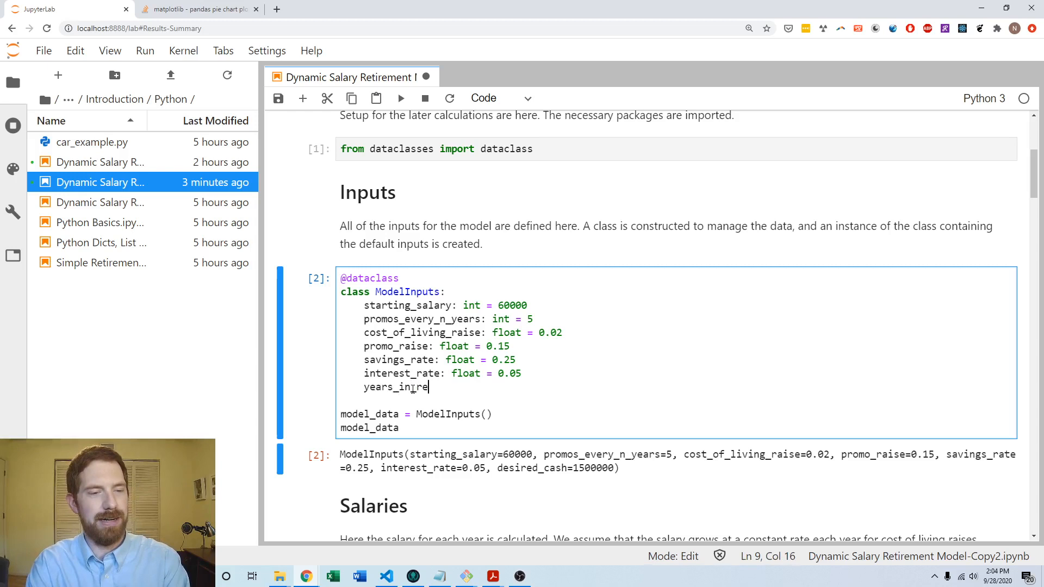
{"action": "type", "text": "tirement:"}
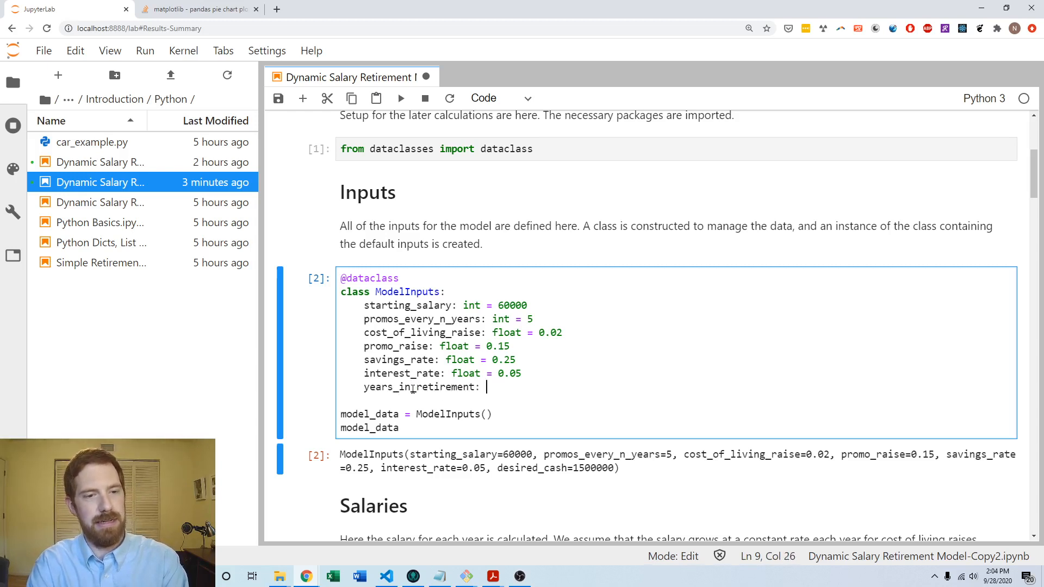
{"action": "type", "text": "int = 20"}
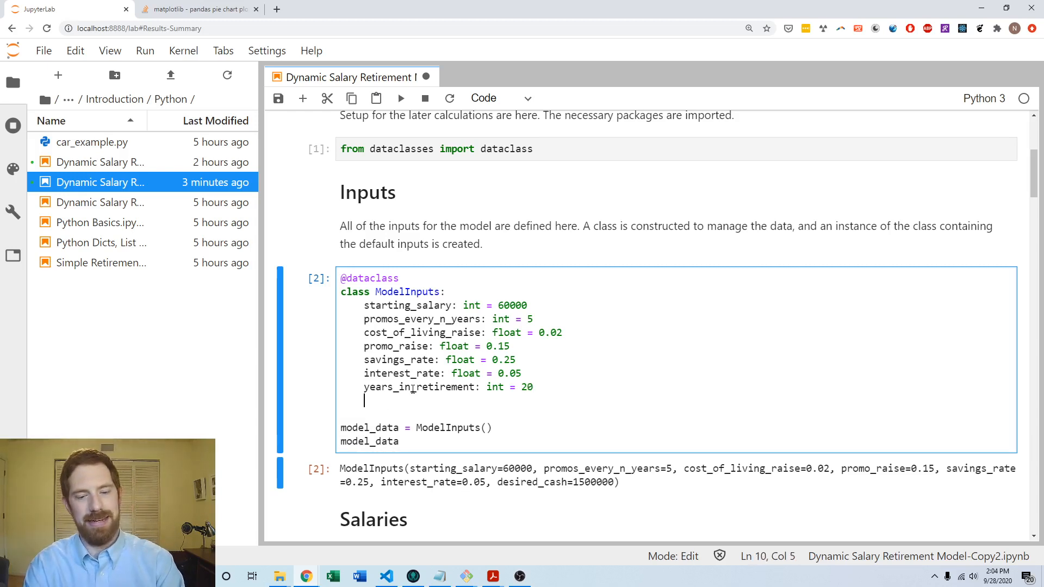
Add cash_spend_during_retirement: float = 40000 to ModelInputs.
{"action": "type", "text": "cash"}
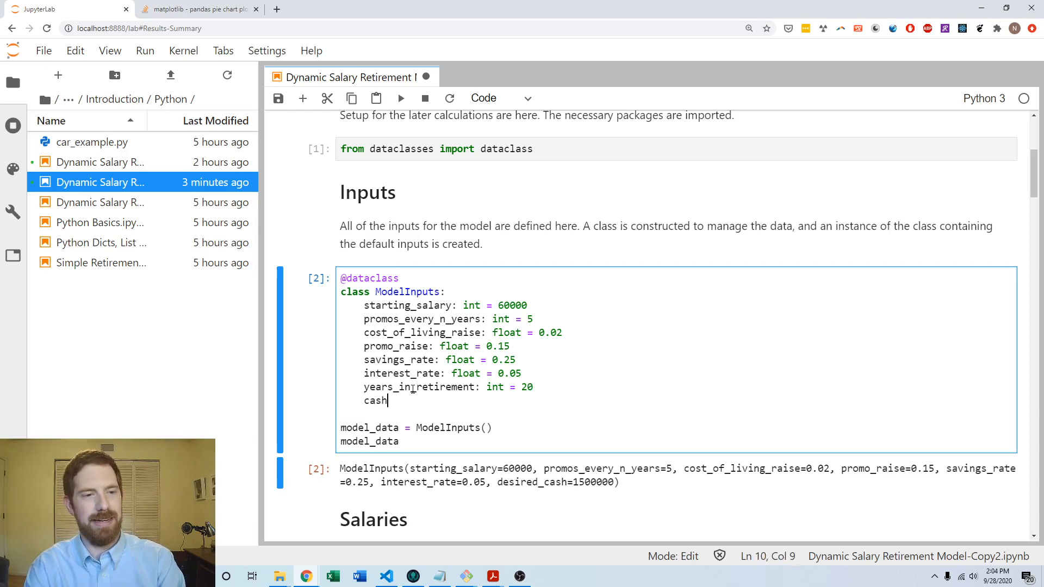
{"action": "type", "text": "_spend_d"}
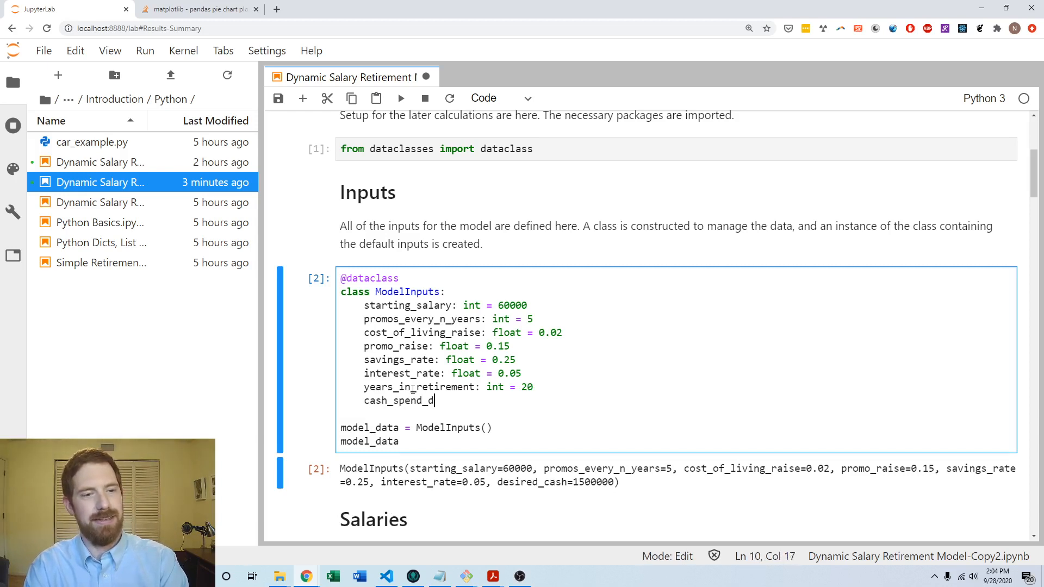
{"action": "type", "text": "uring_retirement"}
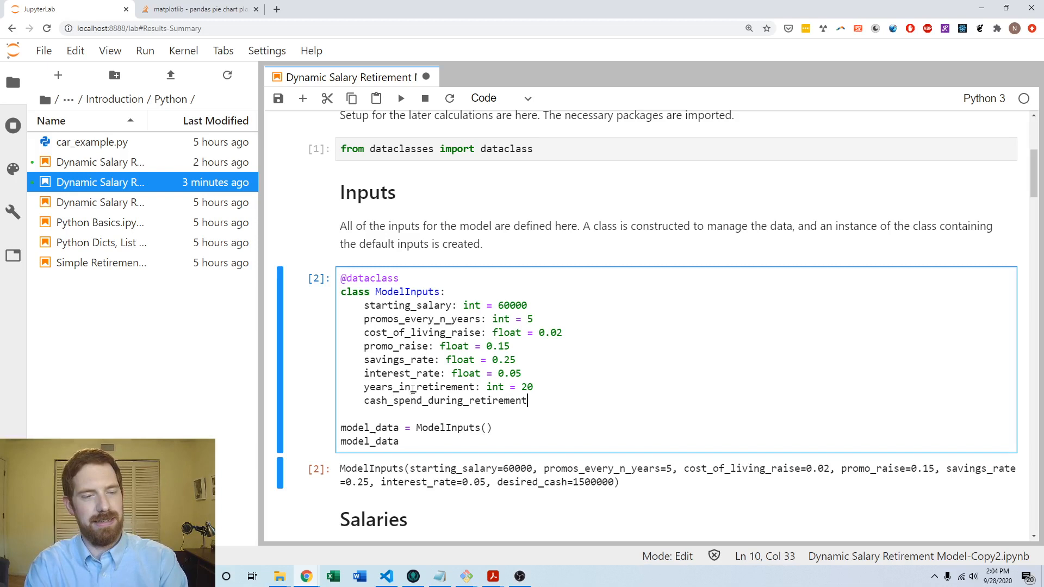
{"action": "type", "text": ": float = 4"}
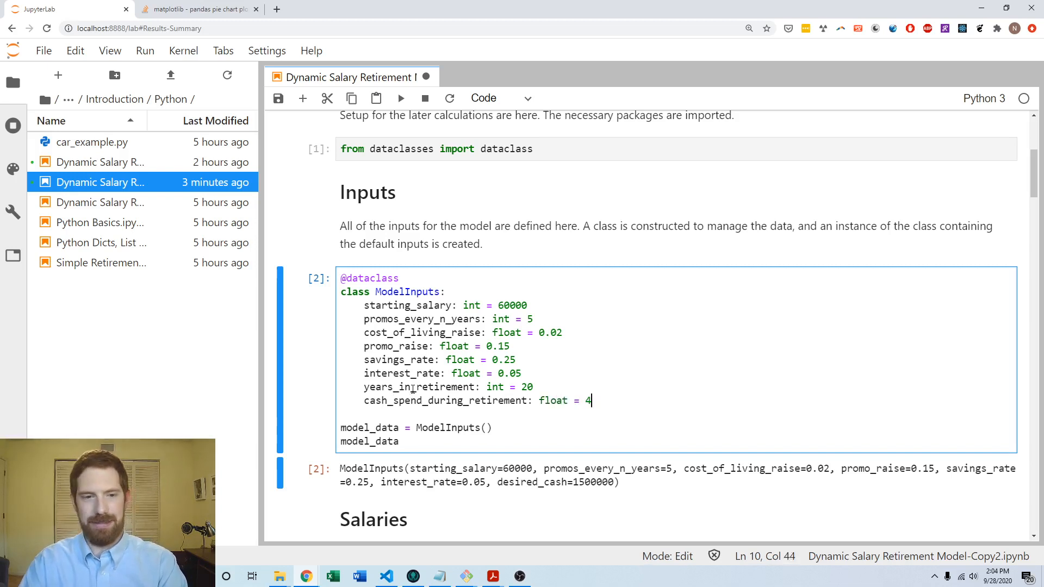
{"action": "type", "text": "0000"}
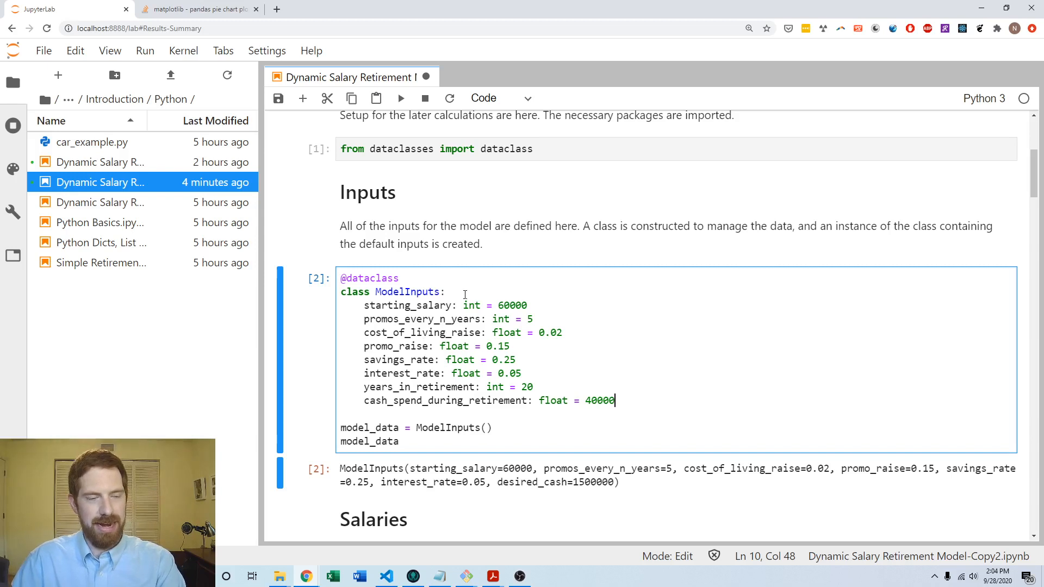
{"action": "left_click", "coordinate": [540, 333]}
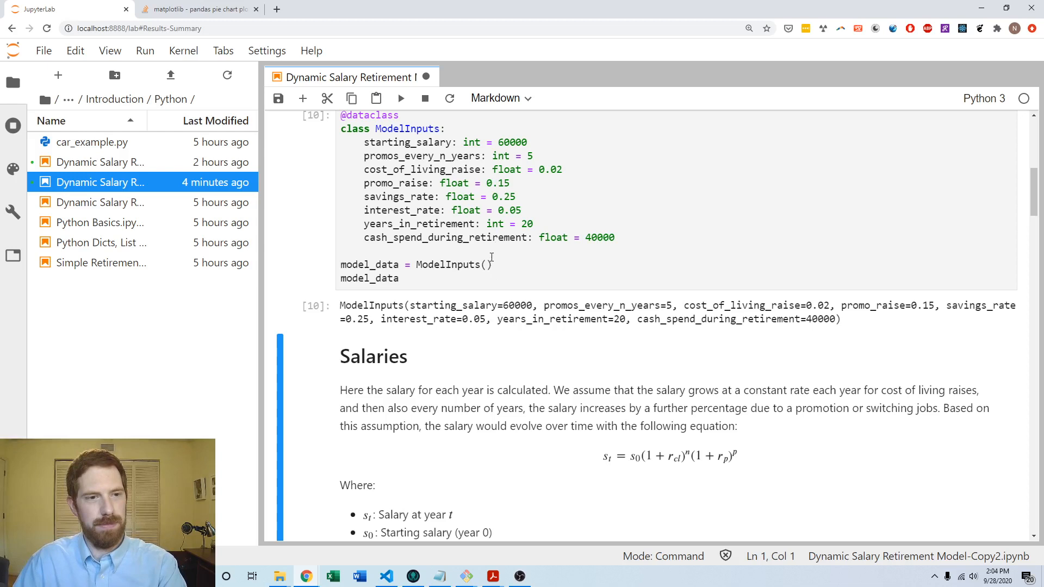
Add and run a new cell below the inputs containing data = model_data.
{"action": "type", "text": "data"}
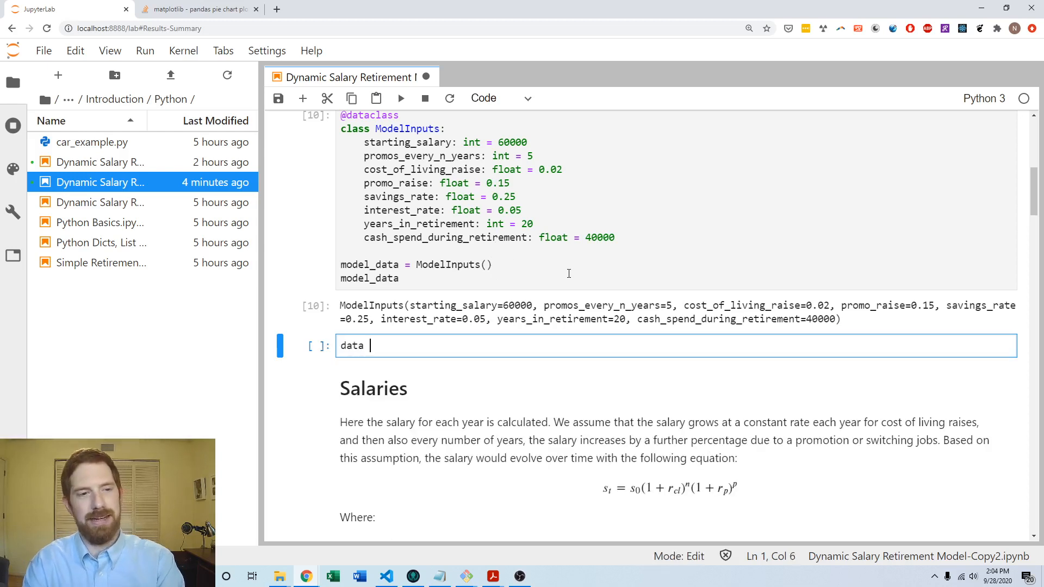
{"action": "type", "text": "= model_data"}
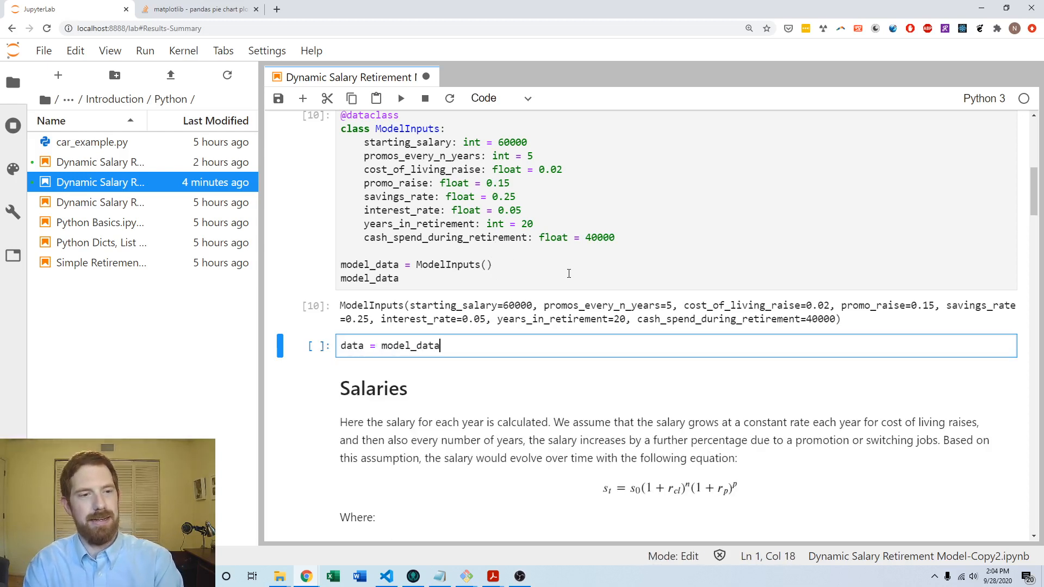
{"action": "key", "text": "shift+enter"}
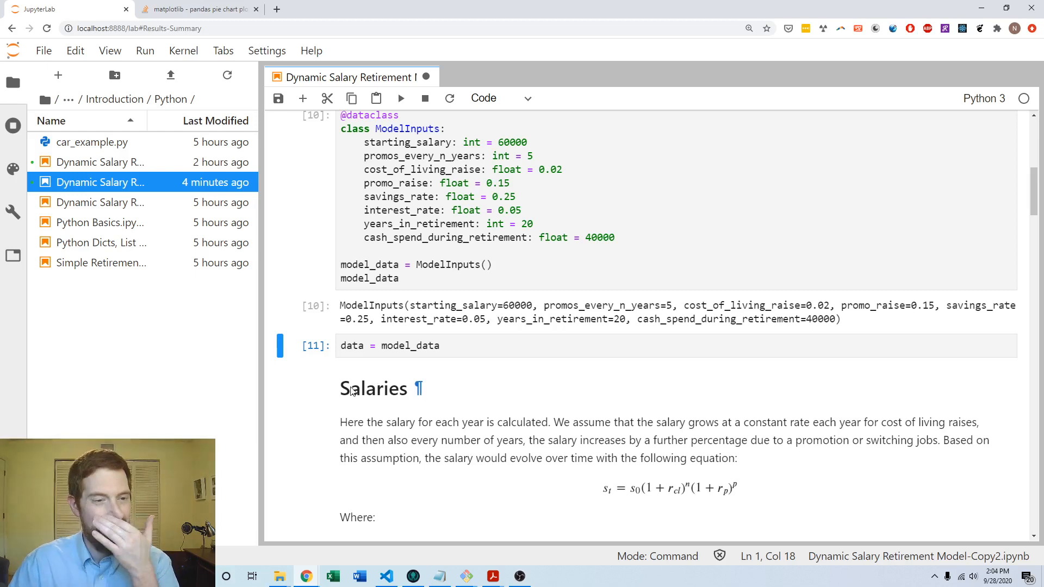
{"action": "mouse_move", "coordinate": [576, 372]}
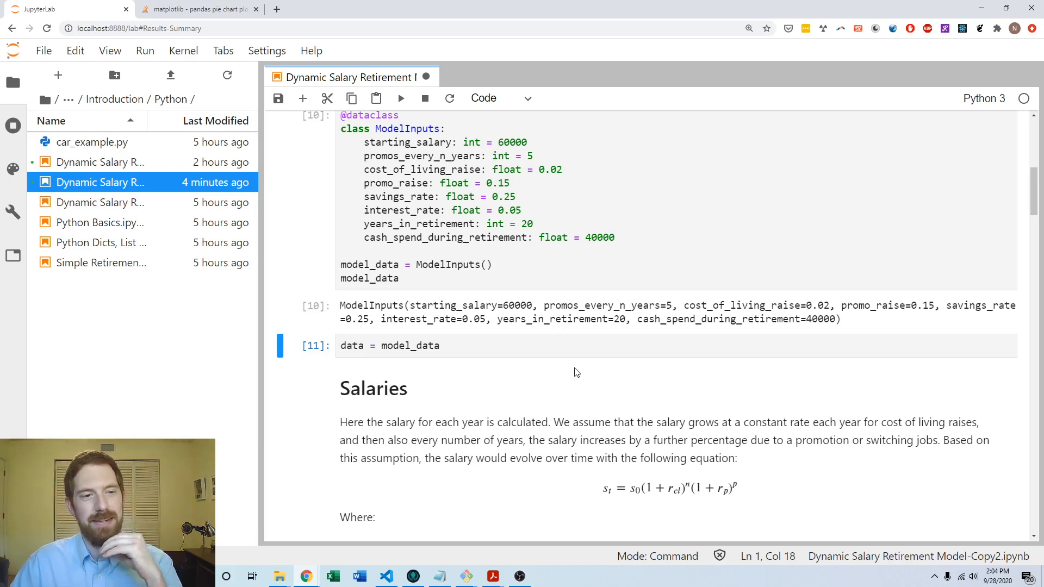
{"action": "mouse_move", "coordinate": [458, 378]}
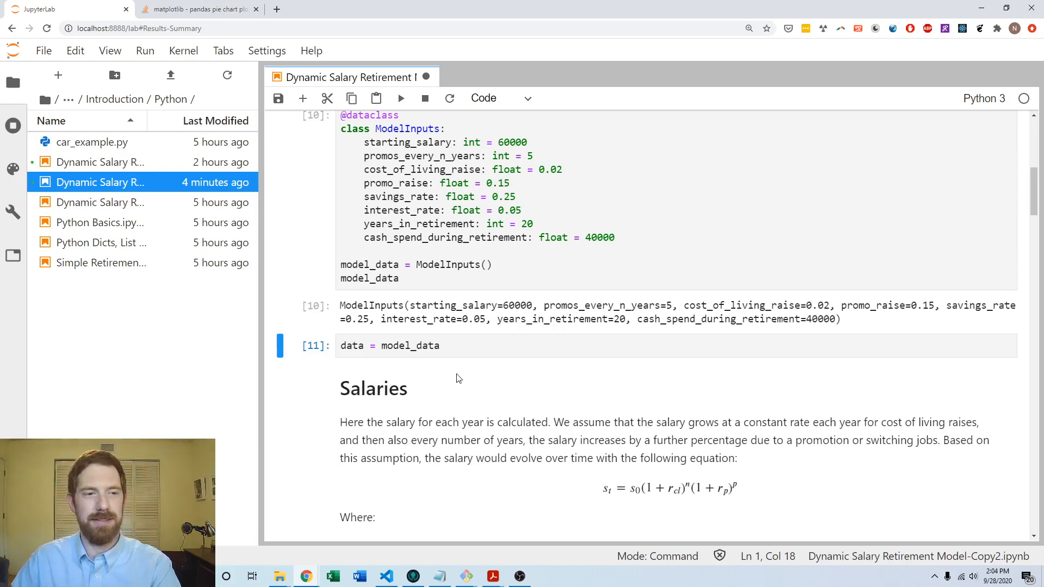
{"action": "mouse_move", "coordinate": [485, 244]}
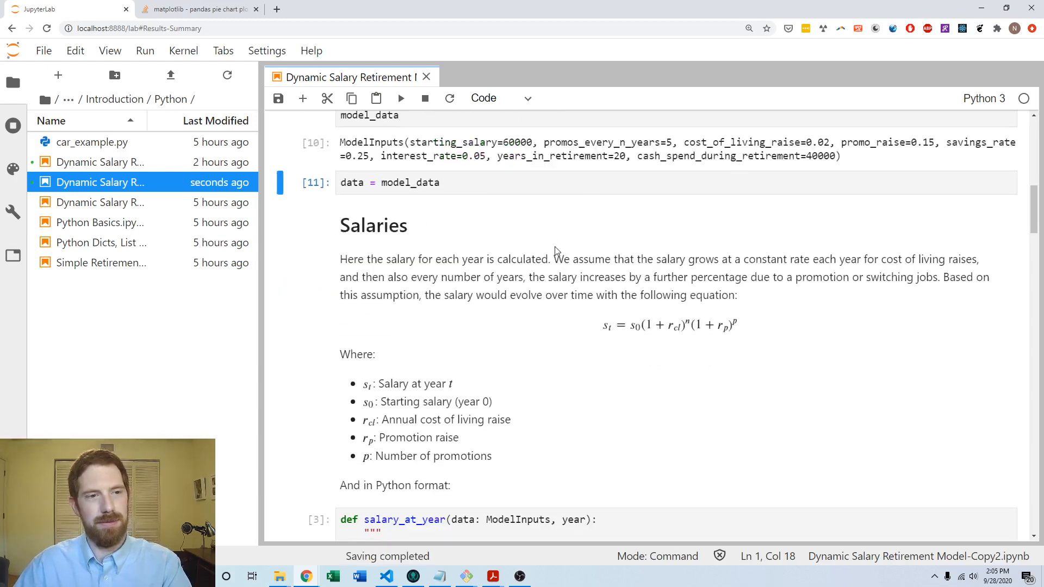
Scroll down past Salaries and Wealths to the Retirement section's years_to_retirement function.
{"action": "scroll", "scroll_direction": "up", "scroll_amount": 3}
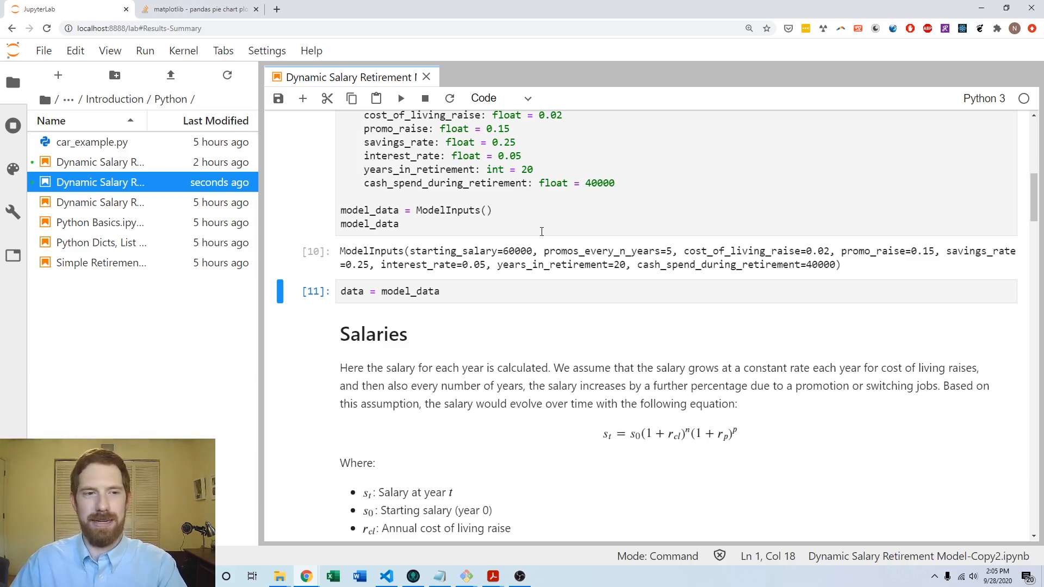
{"action": "scroll", "scroll_direction": "down", "scroll_amount": 3}
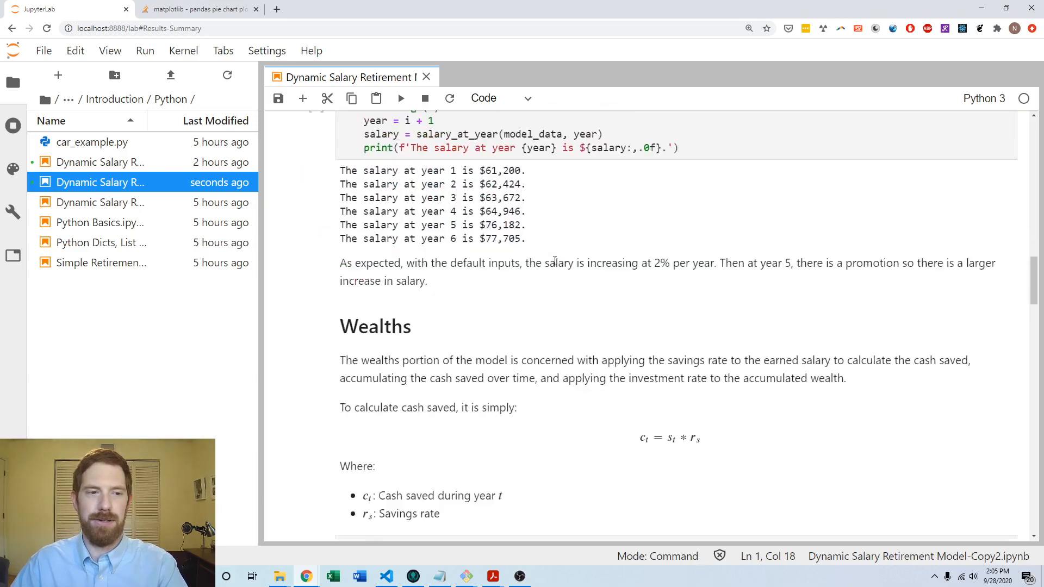
{"action": "scroll", "scroll_direction": "down", "scroll_amount": 3}
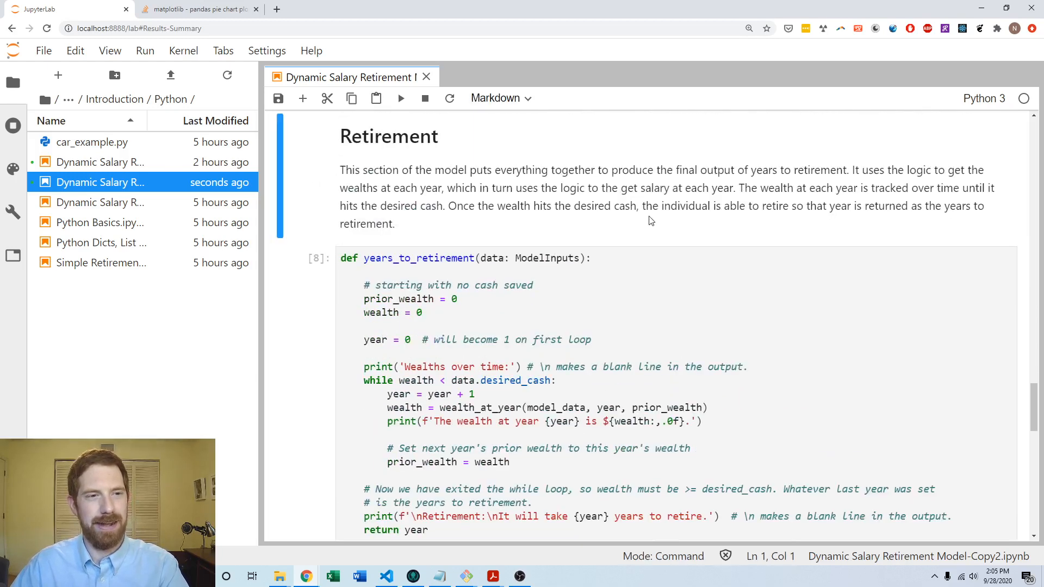
{"action": "mouse_move", "coordinate": [656, 218]}
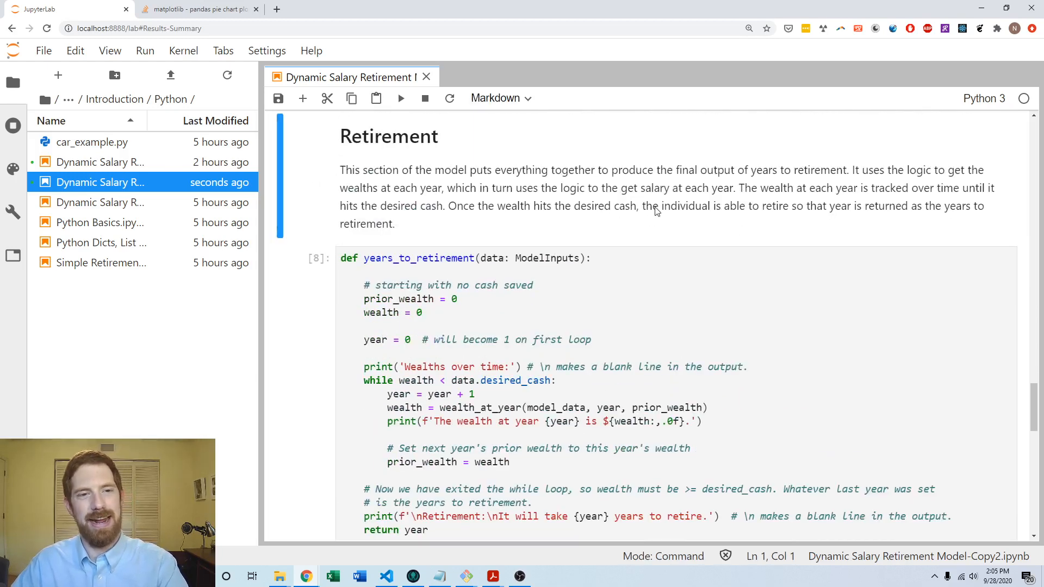
Insert a '## Calculate Desired Cash' Markdown heading above years_to_retirement.
{"action": "left_click", "coordinate": [709, 314]}
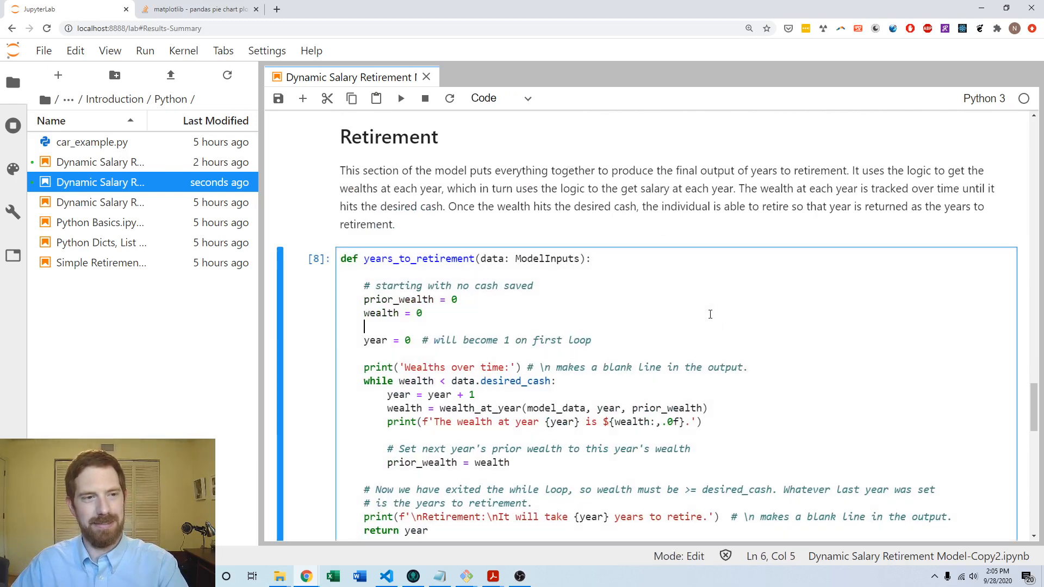
{"action": "mouse_move", "coordinate": [688, 293]}
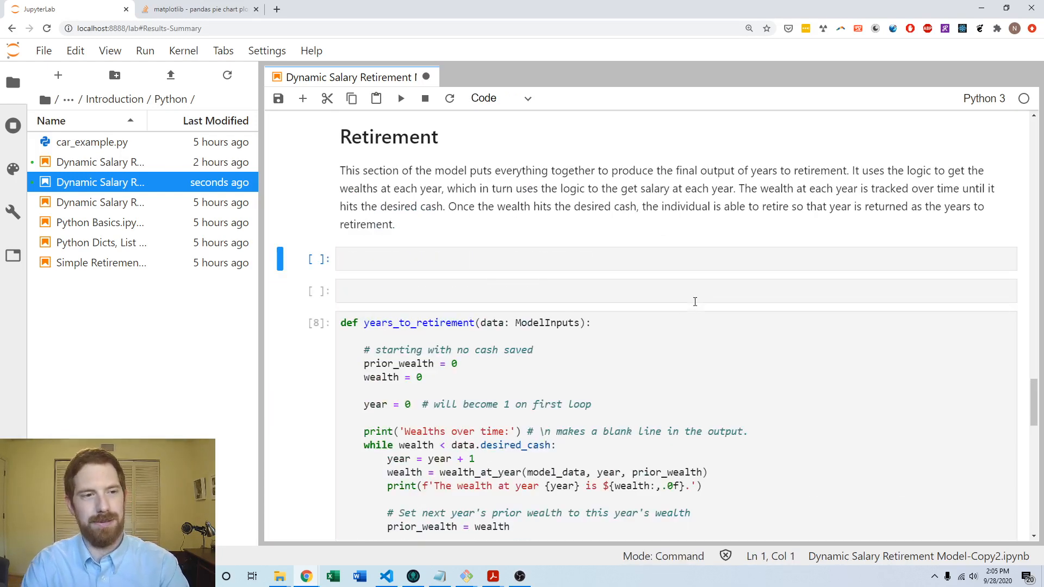
{"action": "type", "text": "##"}
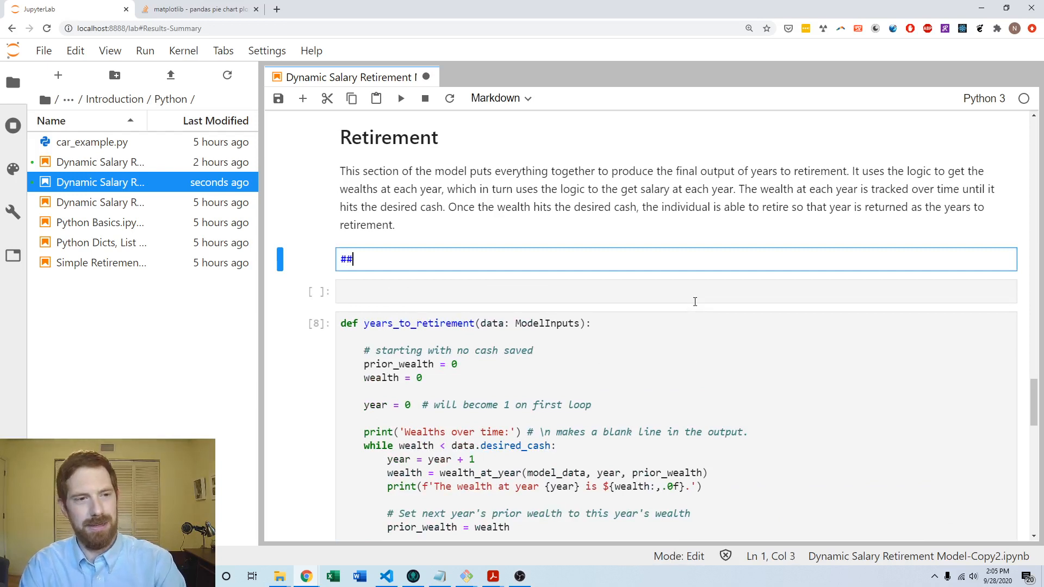
{"action": "type", "text": "Calculate D"}
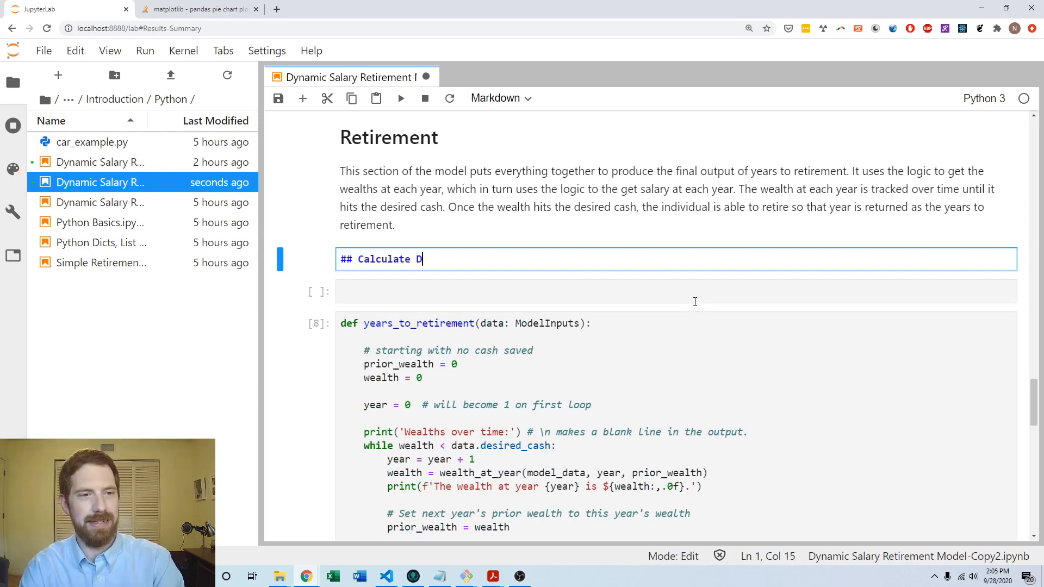
{"action": "key", "text": "shift+enter"}
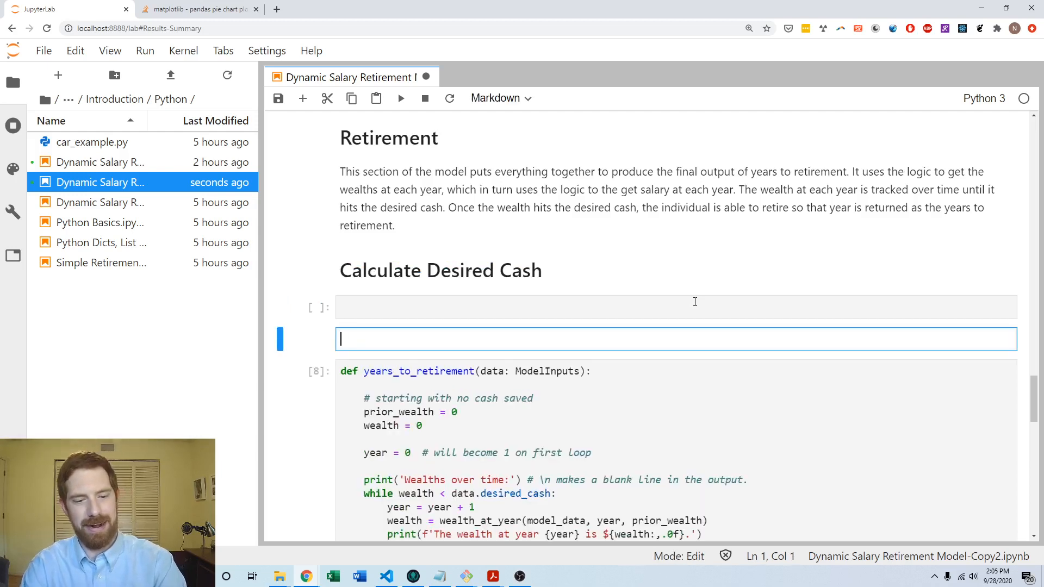
Add the '## Calculate Years to Retirement' heading and select the empty cell under Calculate Desired Cash.
{"action": "type", "text": "## Ca"}
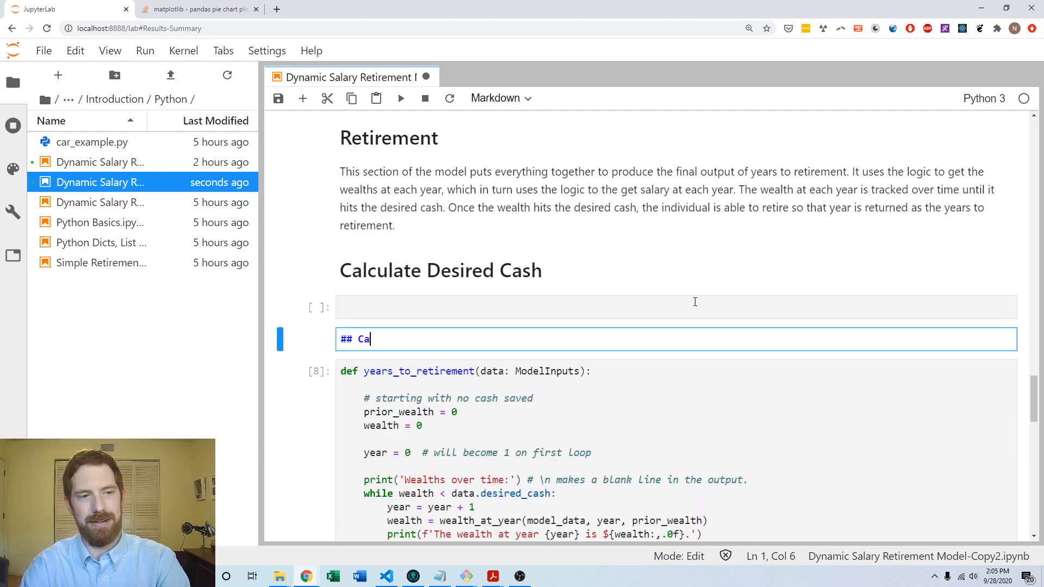
{"action": "type", "text": "lculate"}
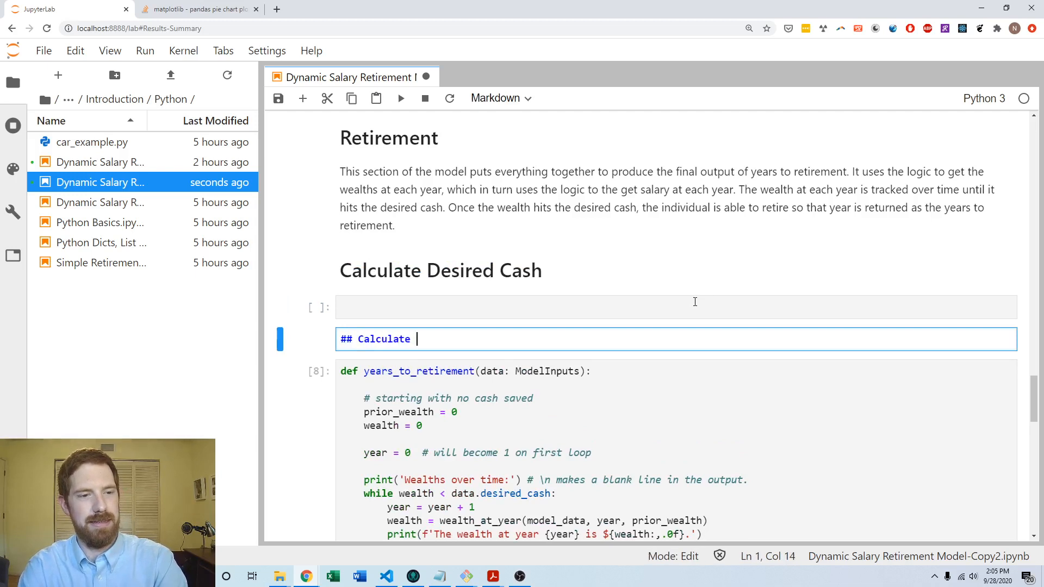
{"action": "type", "text": "Years to Ret"}
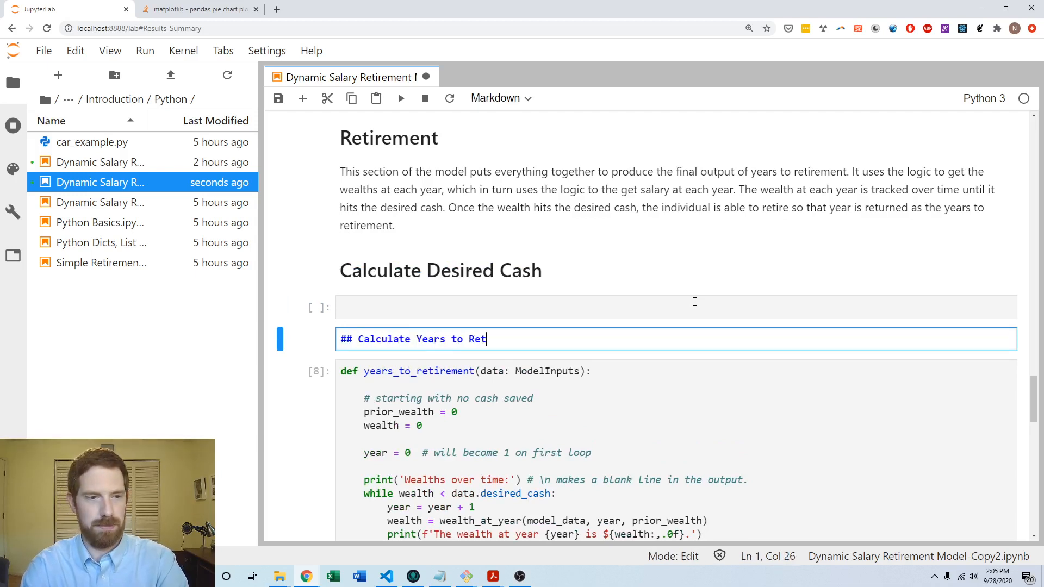
{"action": "key", "text": "Shift+Enter"}
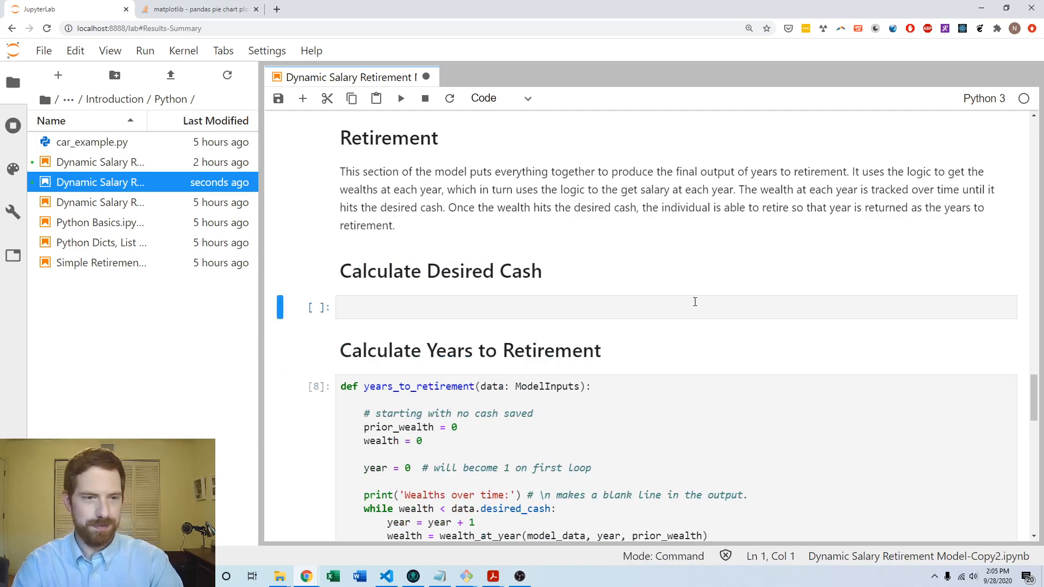
{"action": "left_click", "coordinate": [673, 307]}
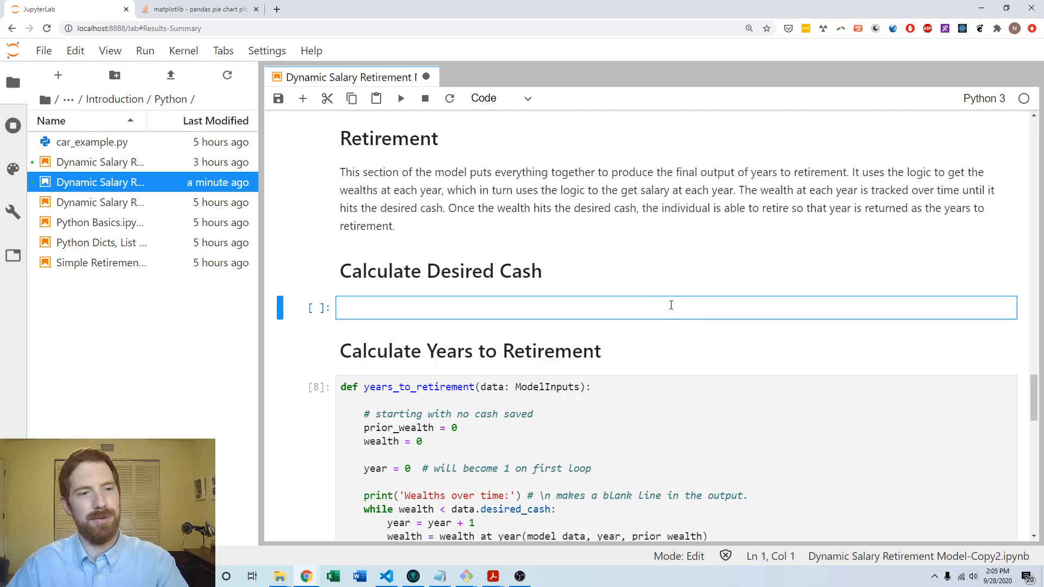
{"action": "mouse_move", "coordinate": [862, 305]}
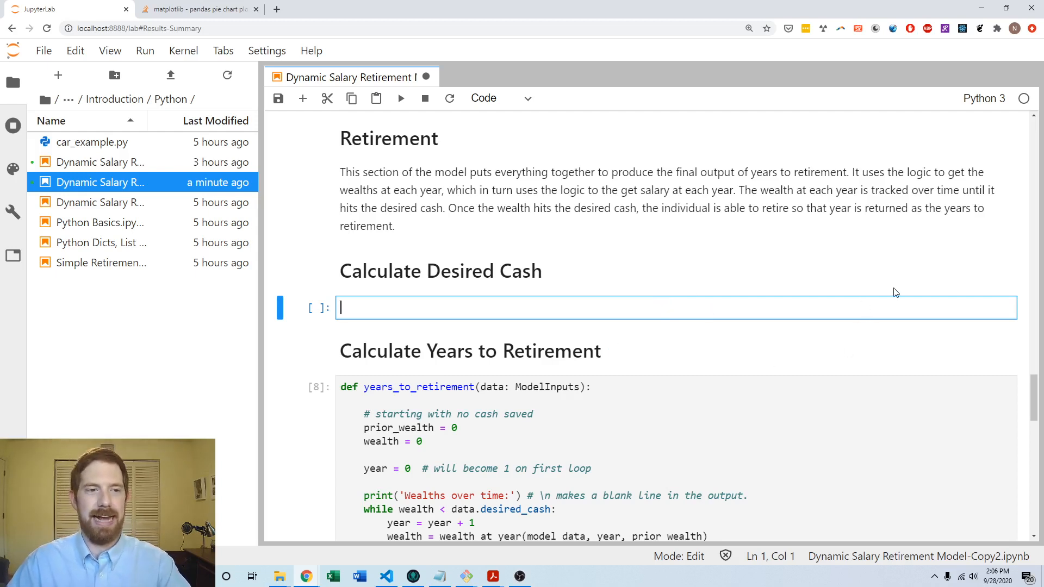
{"action": "mouse_move", "coordinate": [965, 385]}
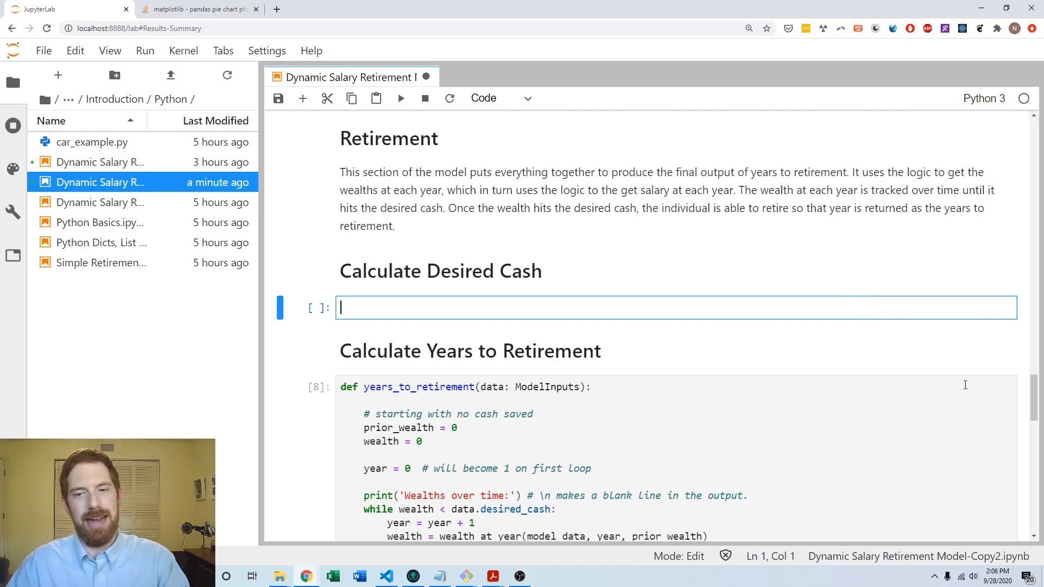
{"action": "key", "text": "Escape"}
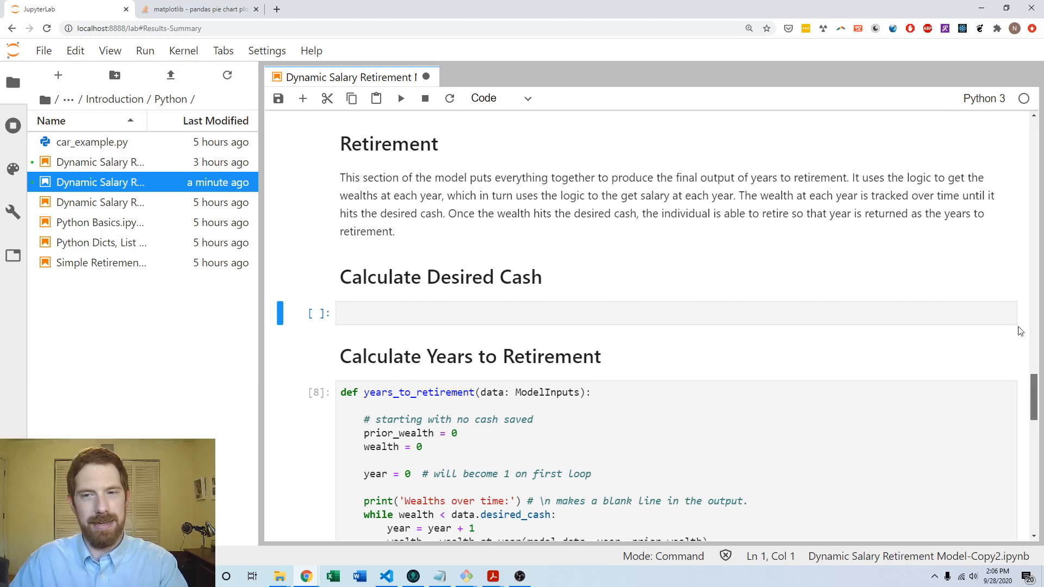
Add 'import numpy as np' to the Setup cell, re-run it, and return to Calculate Desired Cash.
{"action": "scroll", "scroll_direction": "up", "scroll_amount": 3}
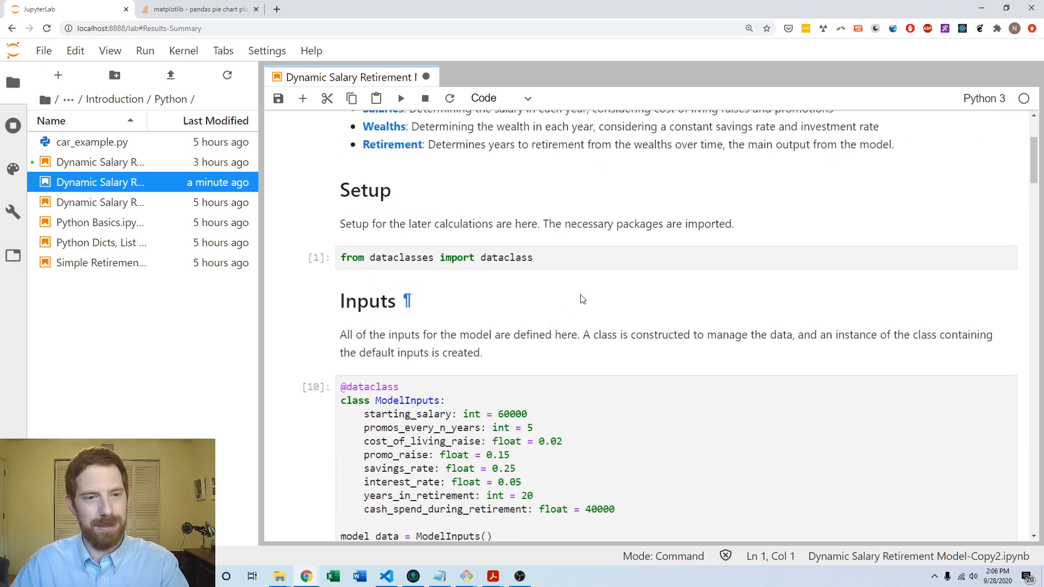
{"action": "type", "text": "import"}
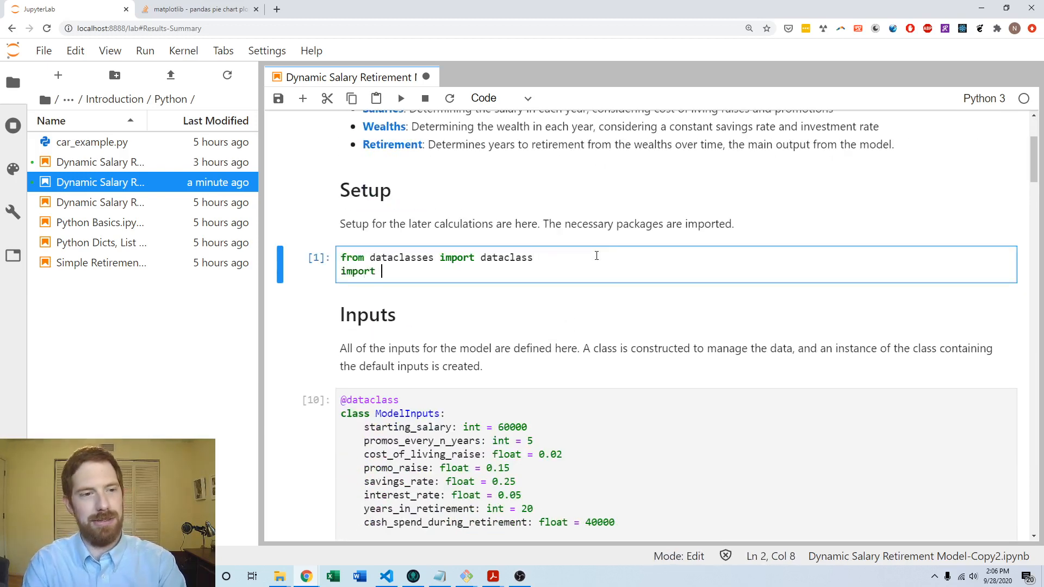
{"action": "type", "text": "numpy as np"}
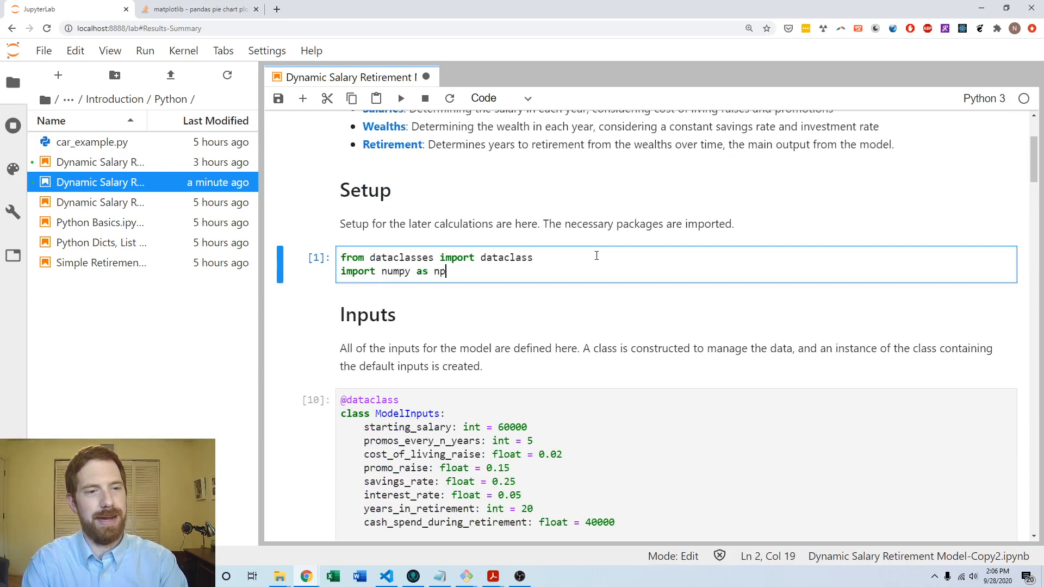
{"action": "key", "text": "shift+enter"}
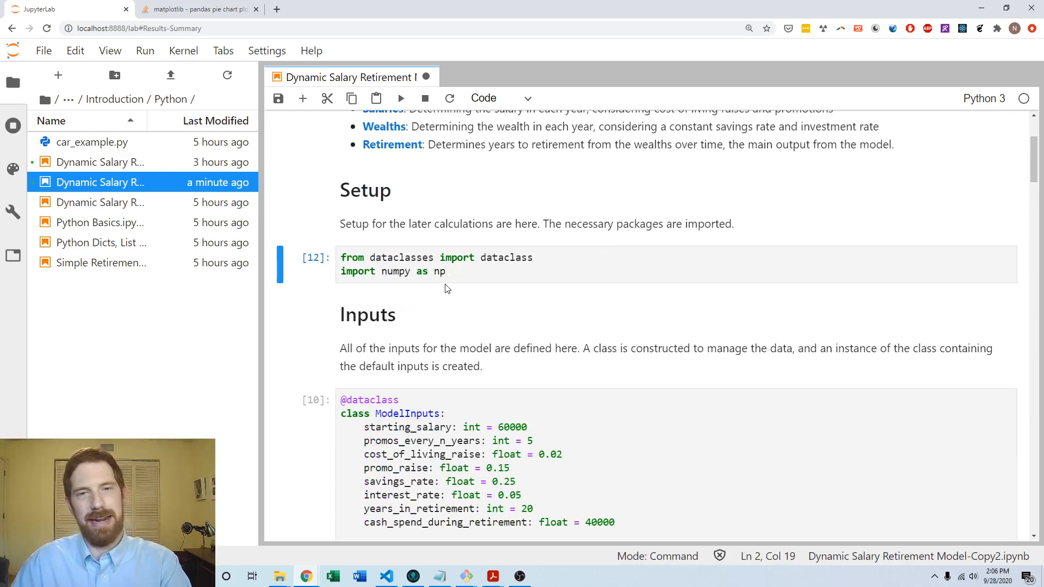
{"action": "scroll", "scroll_direction": "down", "scroll_amount": 3}
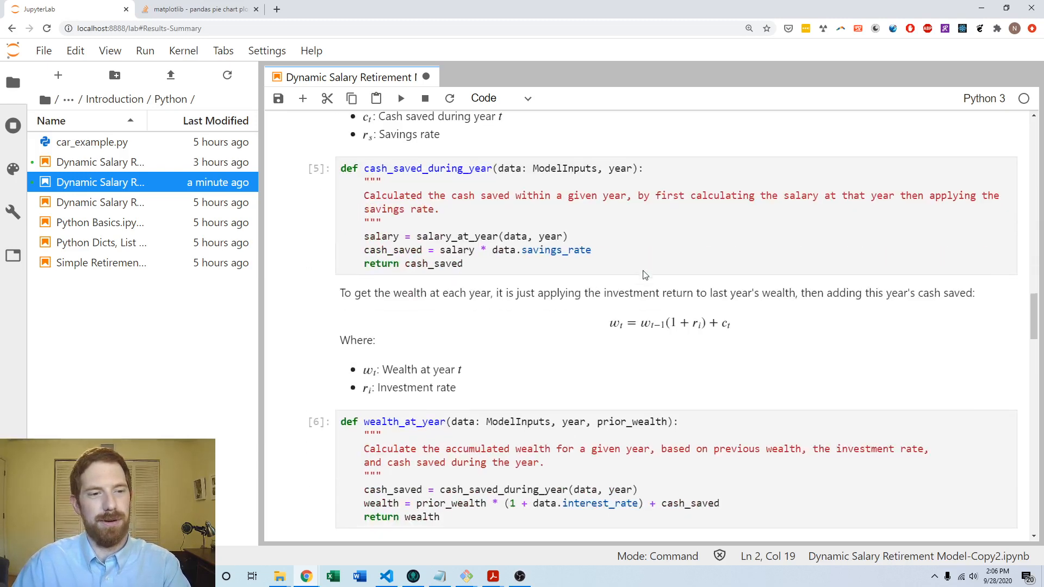
{"action": "scroll", "scroll_direction": "down", "scroll_amount": 3}
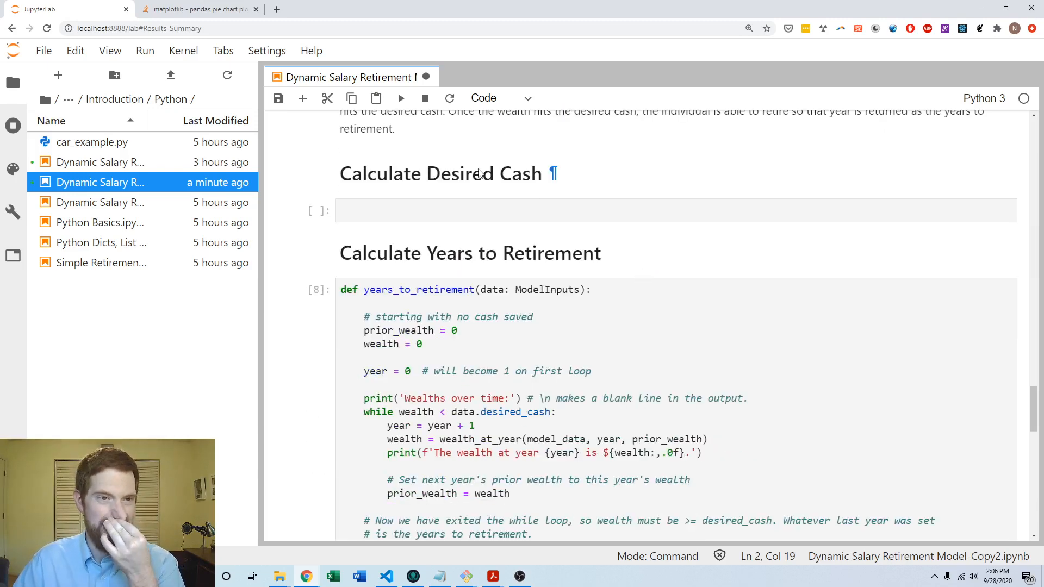
Start an np.pv( call in the Calculate Desired Cash cell and view its documentation.
{"action": "left_click", "coordinate": [600, 211]}
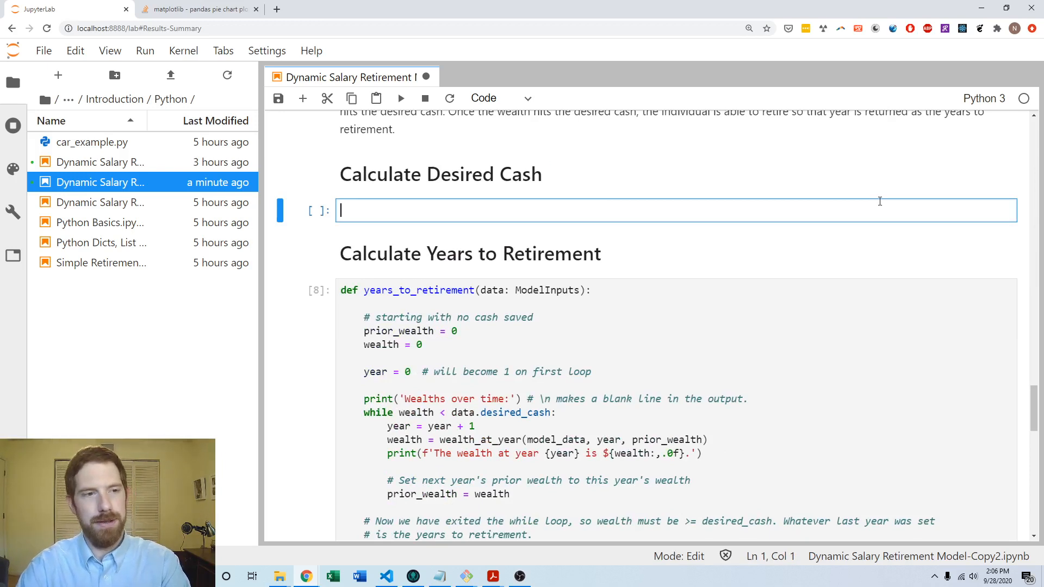
{"action": "type", "text": "np.pv("}
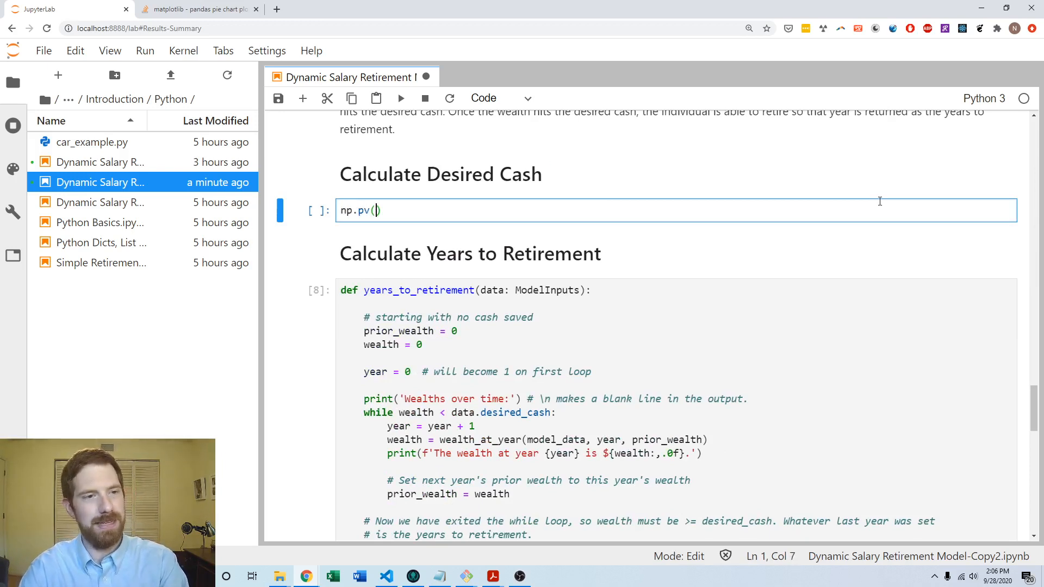
{"action": "key", "text": "shift+tab"}
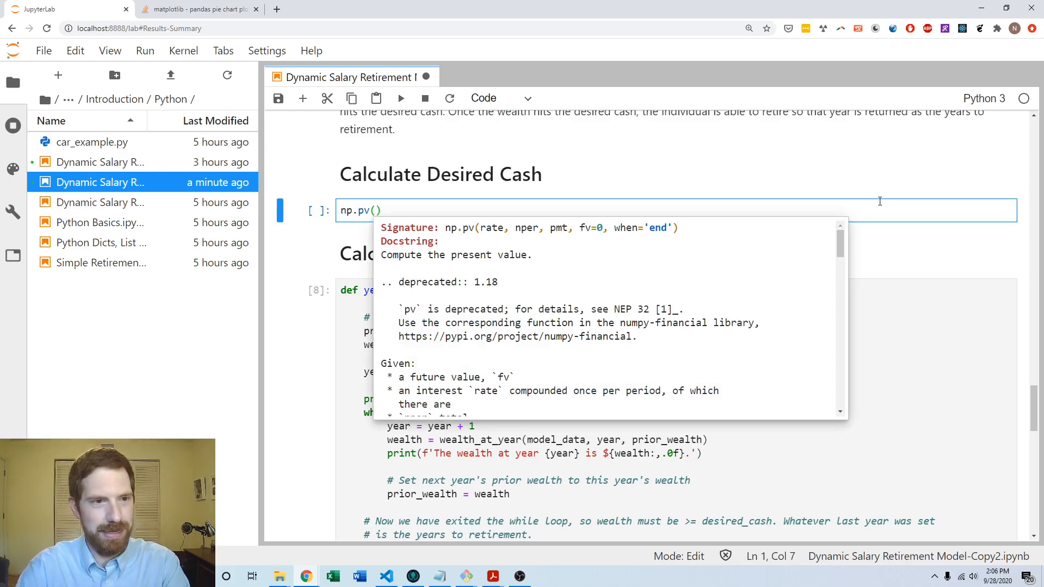
{"action": "type", "text": "data."}
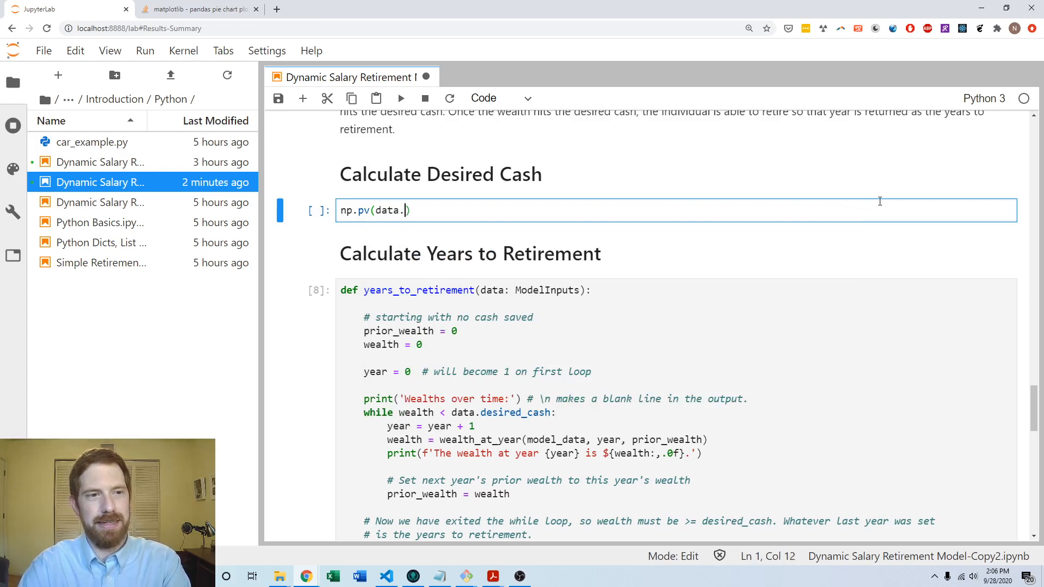
{"action": "type", "text": "in"}
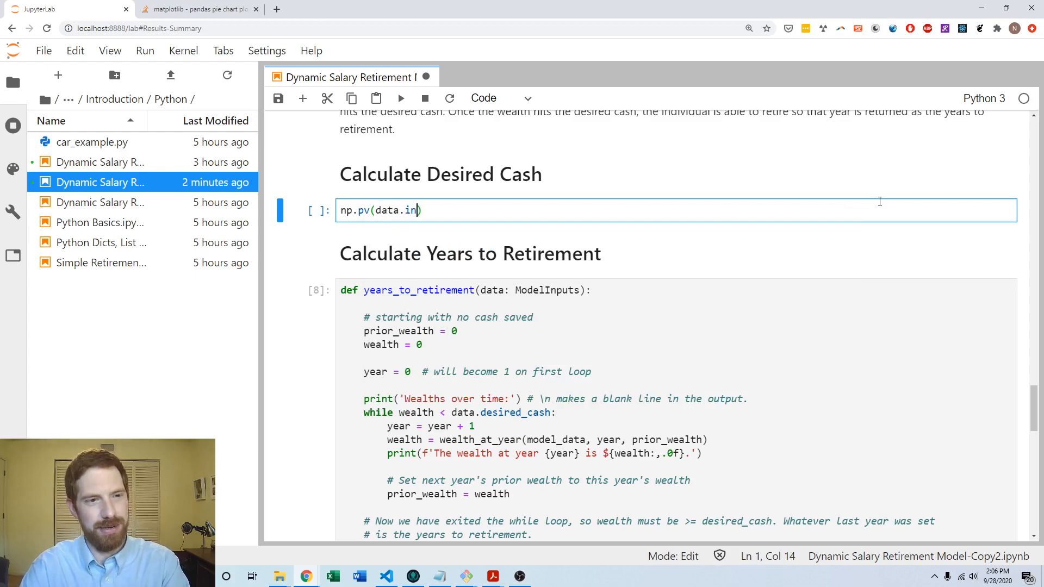
{"action": "key", "text": "Backspace"}
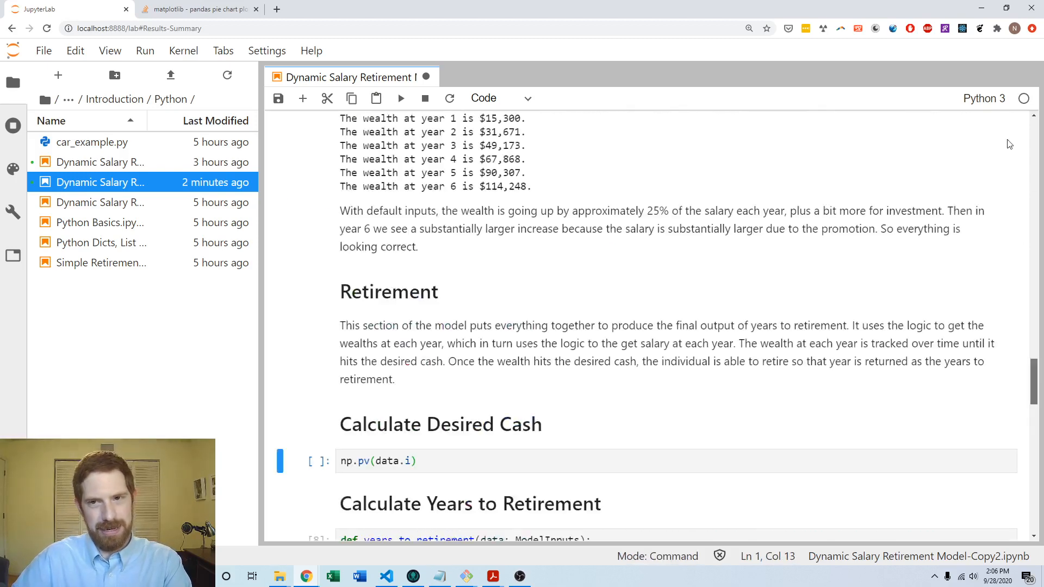
Check ModelInputs for the attribute name and enter data.interest_rate as the first argument.
{"action": "scroll", "scroll_direction": "up", "scroll_amount": 3}
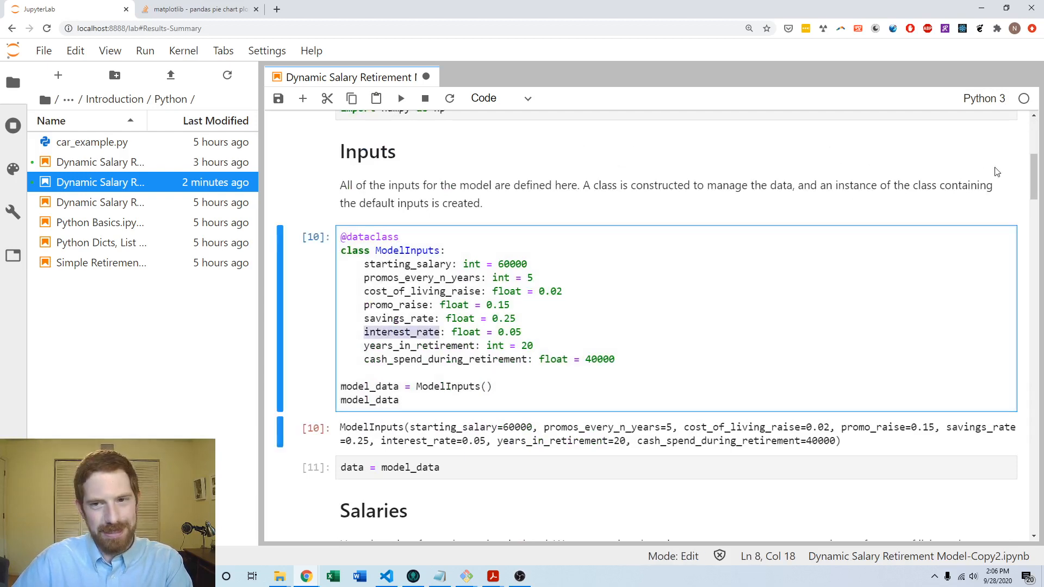
{"action": "scroll", "scroll_direction": "down", "scroll_amount": 3}
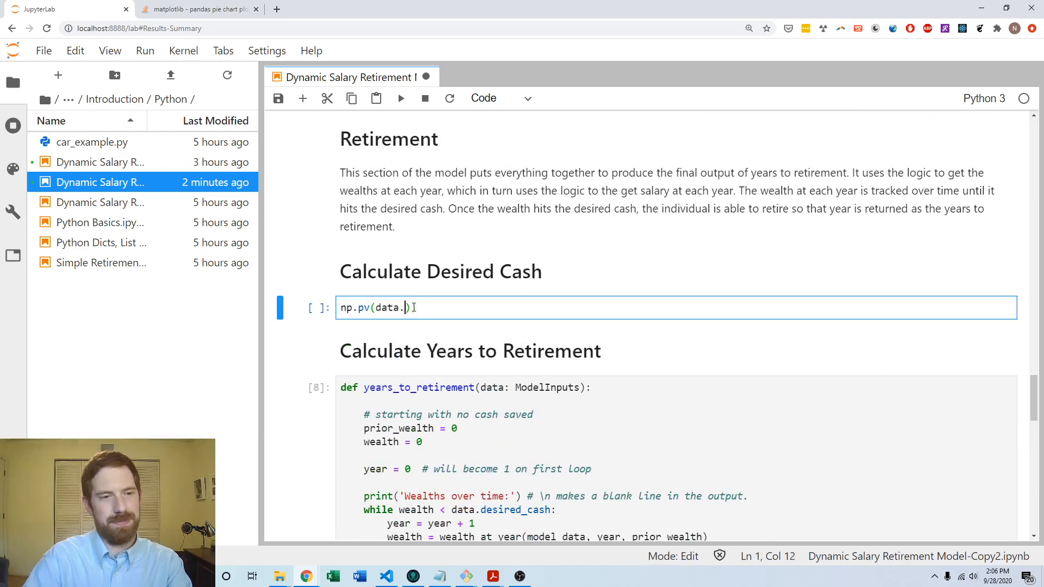
{"action": "type", "text": "interest_rate"}
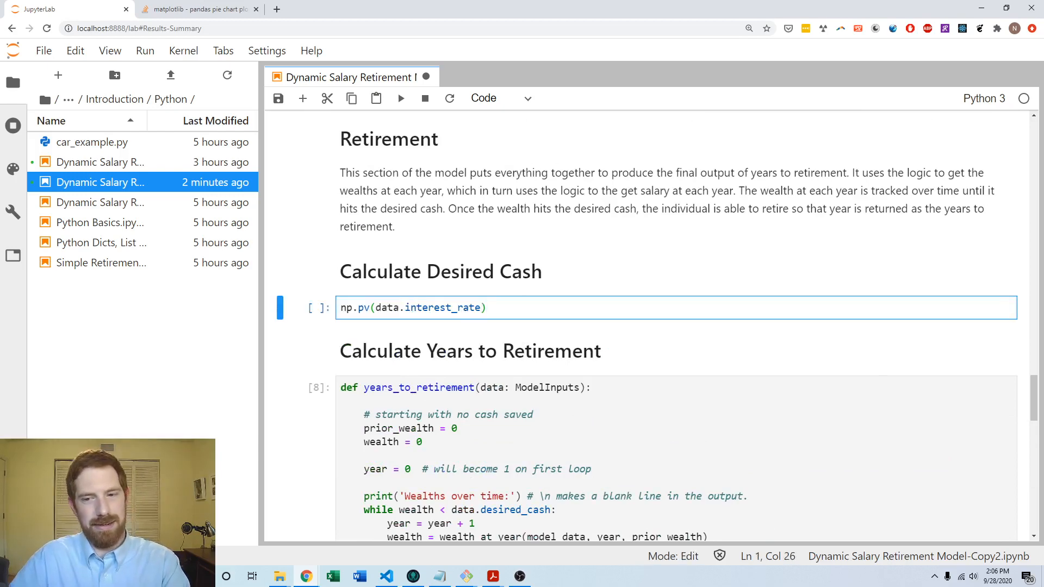
{"action": "scroll", "scroll_direction": "up", "scroll_amount": 3}
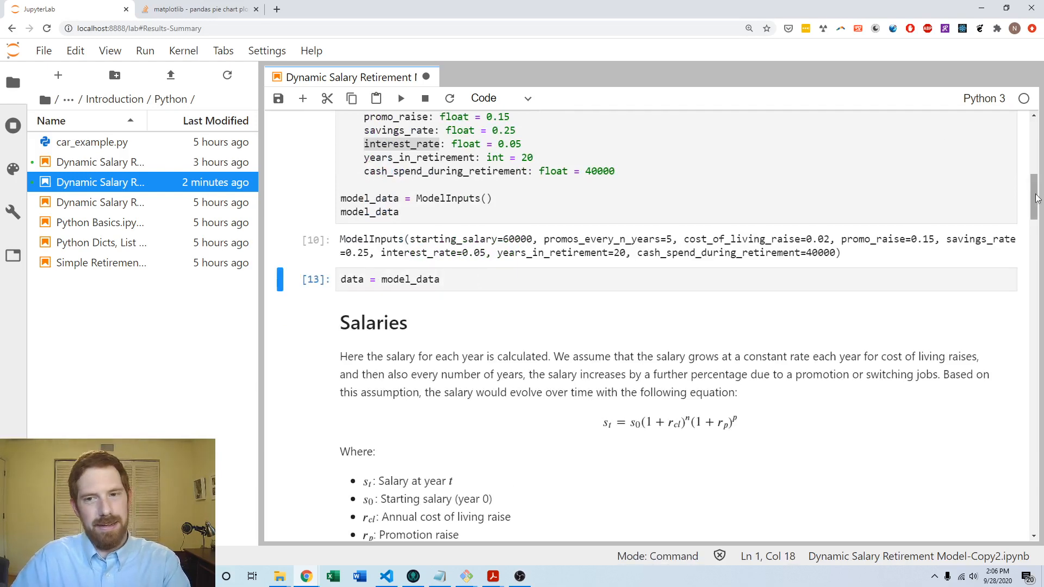
{"action": "scroll", "scroll_direction": "down", "scroll_amount": 3}
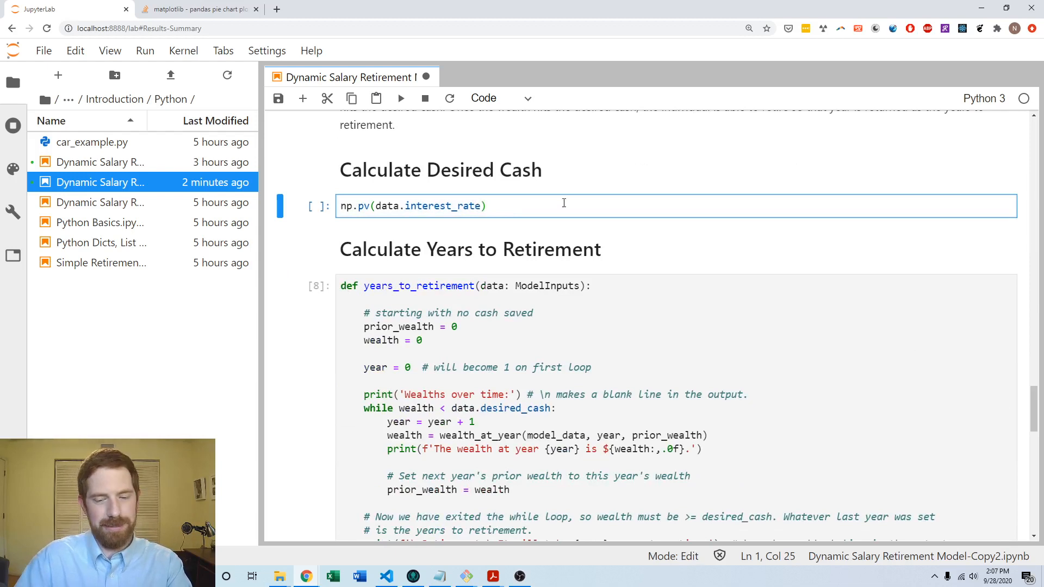
Add data.years_in_retirement as the second np.pv argument.
{"action": "type", "text": ","}
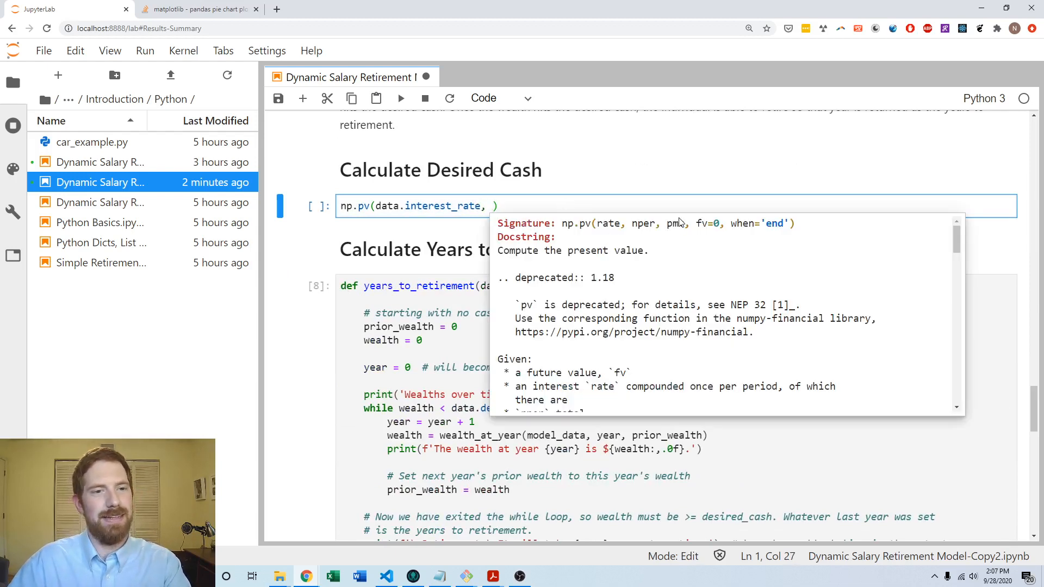
{"action": "type", "text": "data."}
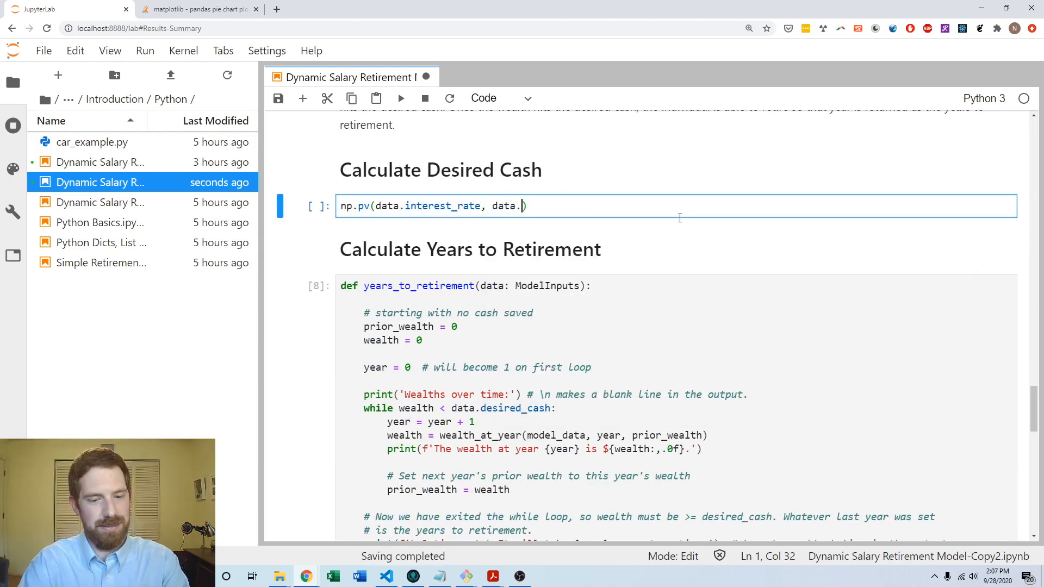
{"action": "type", "text": "ye"}
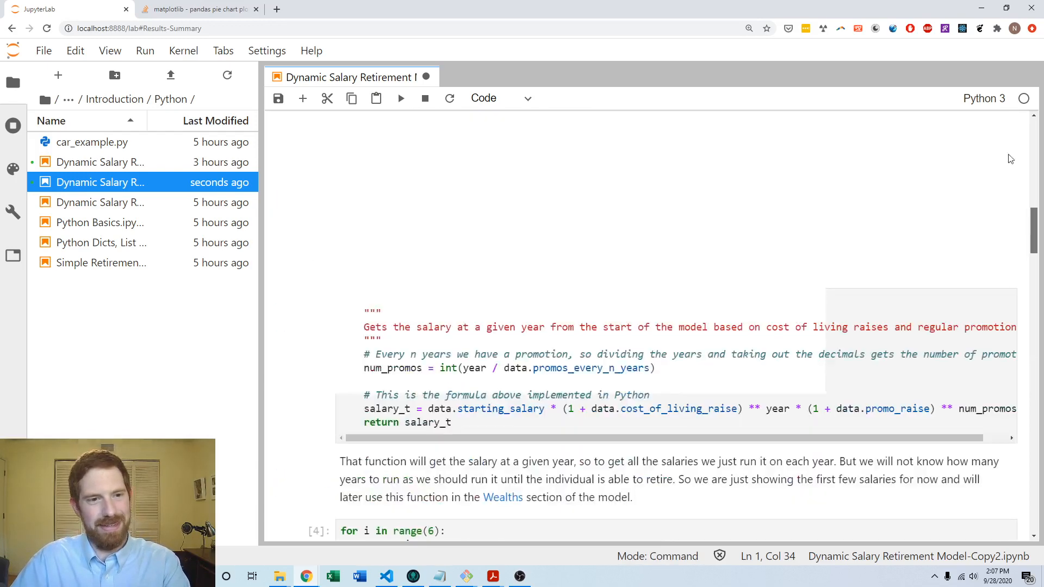
{"action": "scroll", "scroll_direction": "up", "scroll_amount": 3}
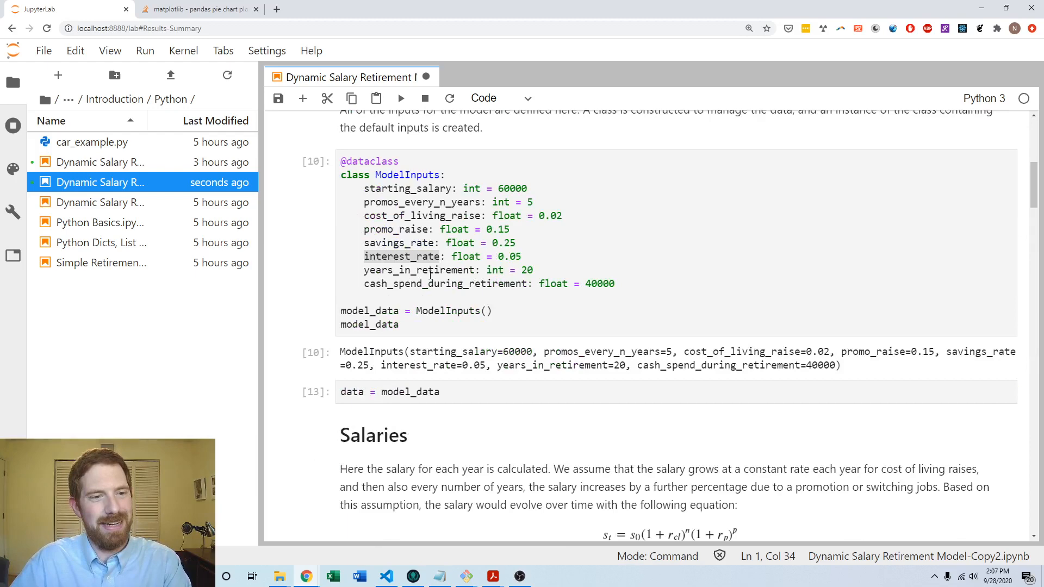
{"action": "scroll", "scroll_direction": "down", "scroll_amount": 3}
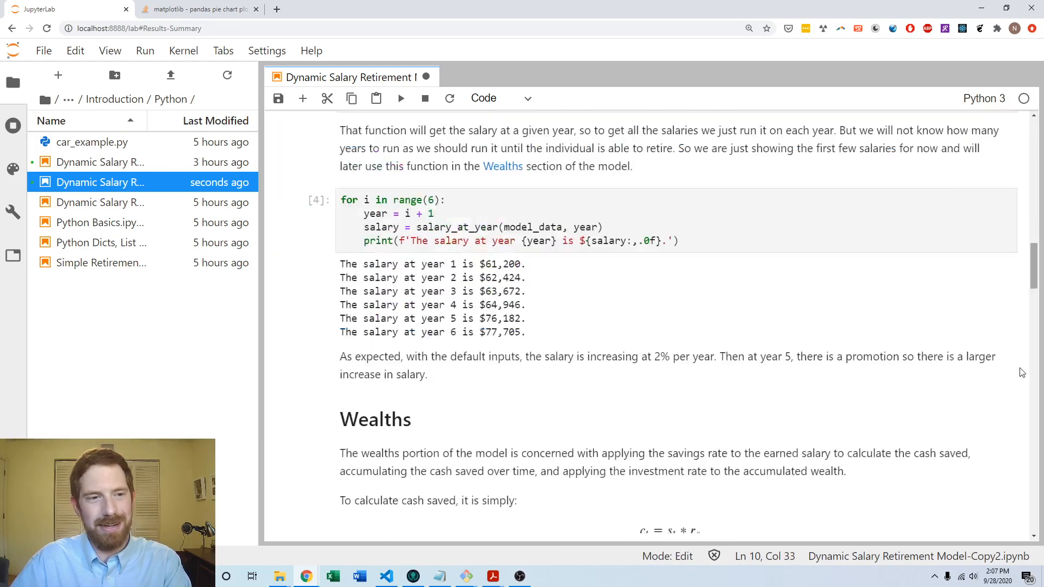
{"action": "scroll", "scroll_direction": "down", "scroll_amount": 3}
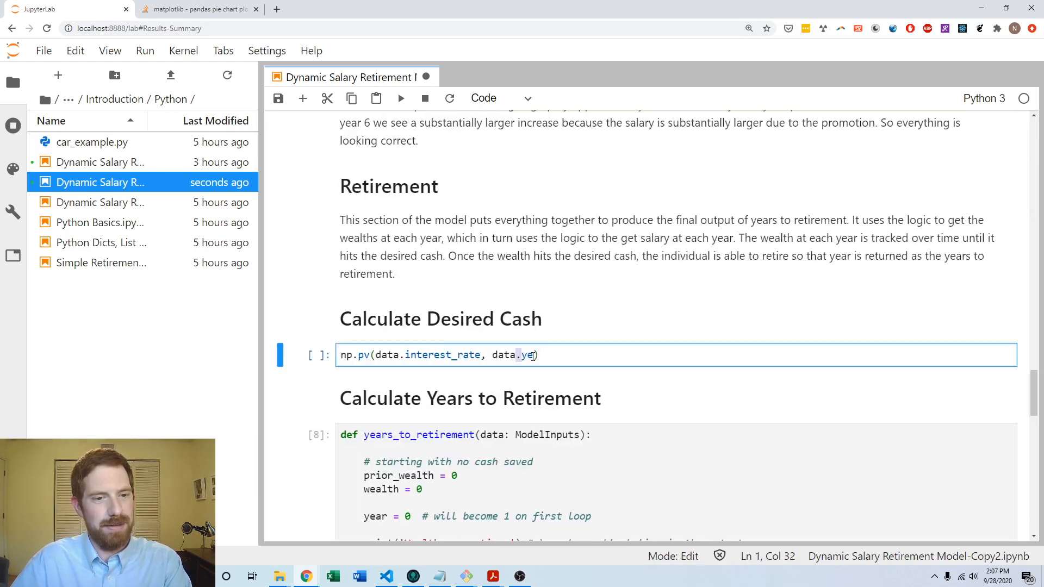
Add -data.cash_spend_during_retirement as the final np.pv argument.
{"action": "type", "text": ","}
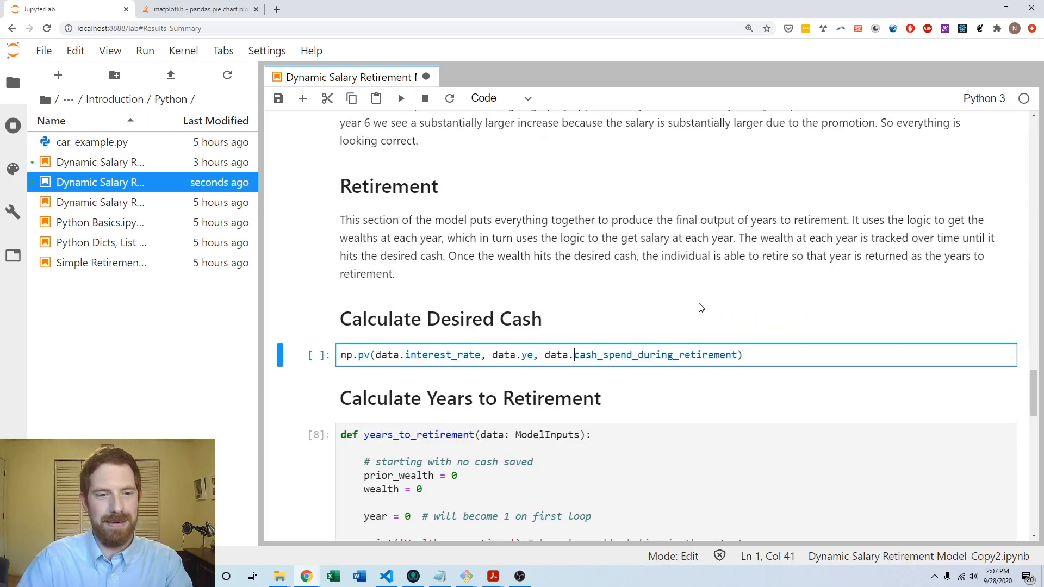
{"action": "type", "text": "-"}
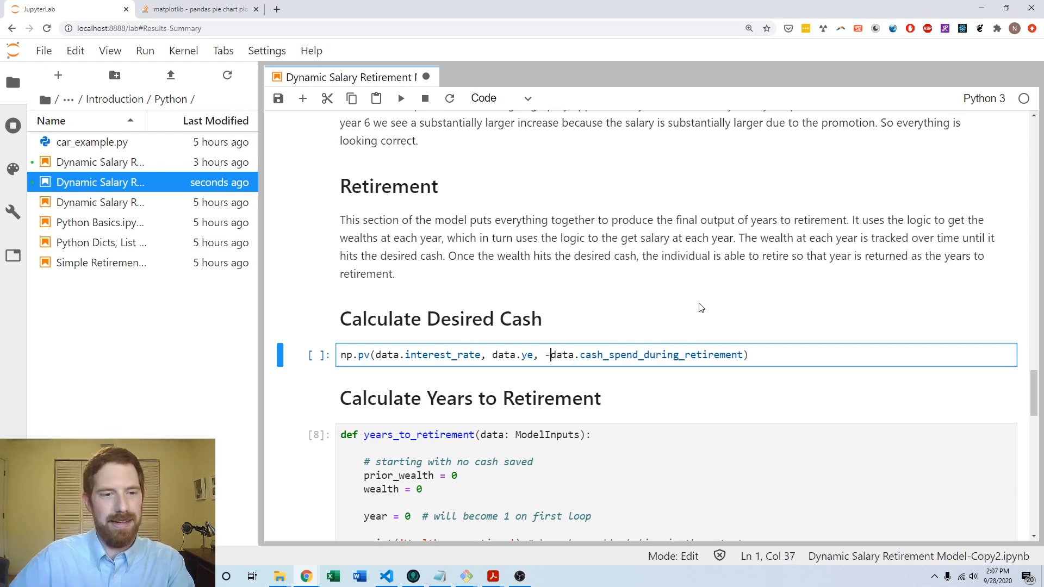
{"action": "scroll", "scroll_direction": "up", "scroll_amount": 3}
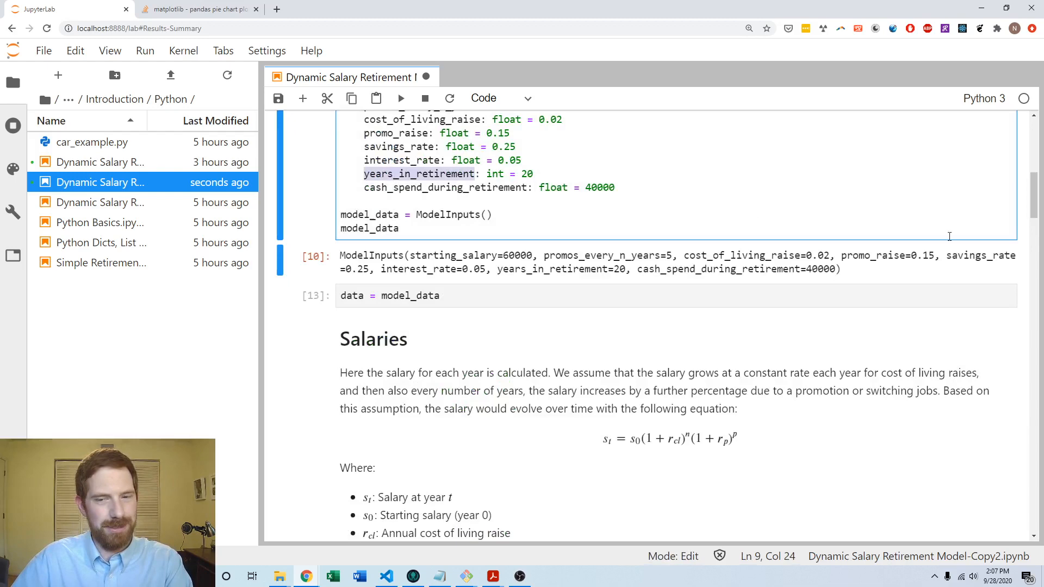
{"action": "scroll", "scroll_direction": "down", "scroll_amount": 3}
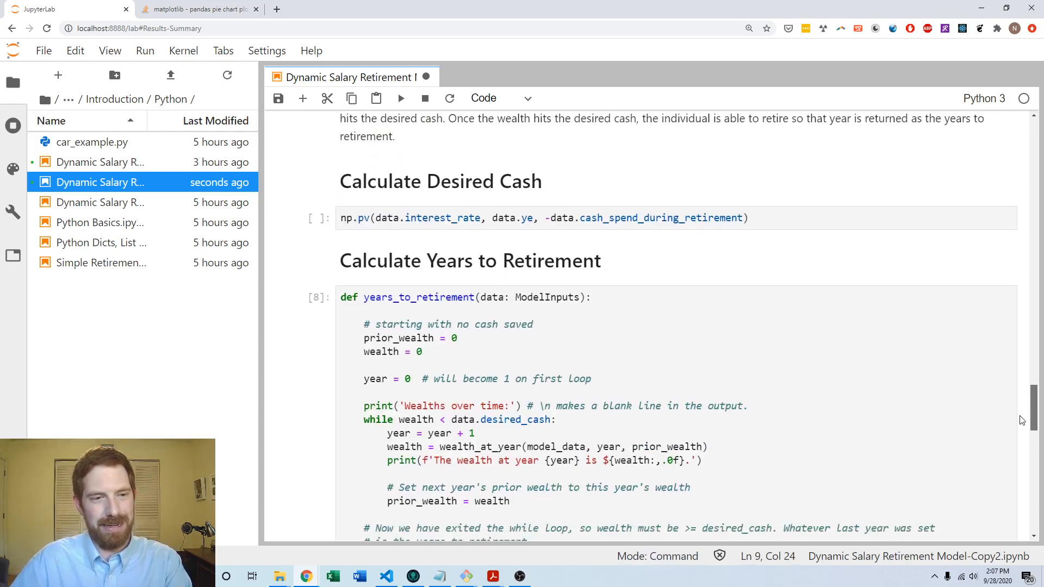
{"action": "left_click", "coordinate": [505, 227]}
{"action": "type", "text": "ars_in_retirement"}
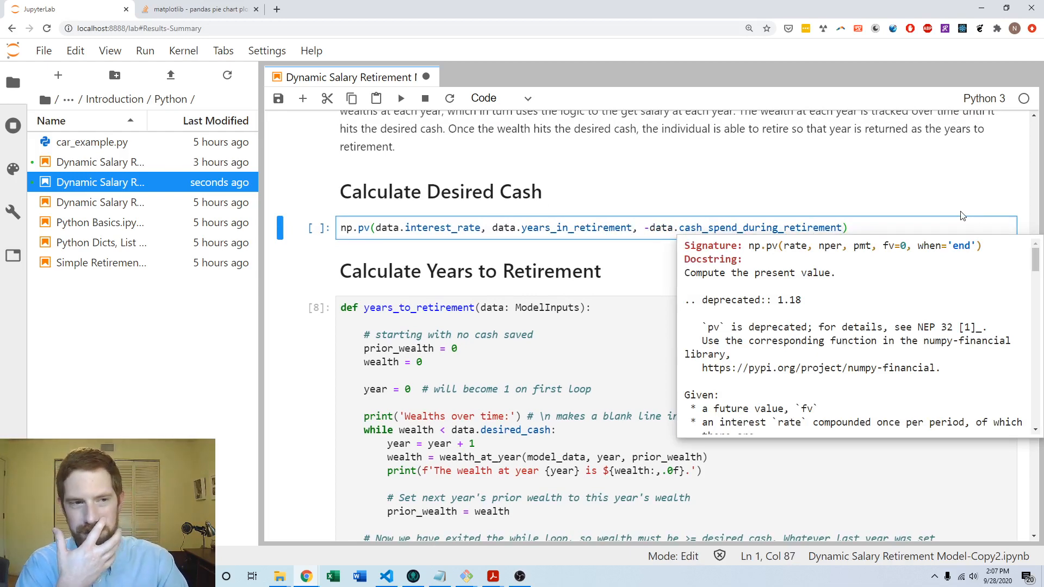
Run the desired-cash cell, yielding 498488.41 with a numpy.pv deprecation warning.
{"action": "key", "text": "shift+enter"}
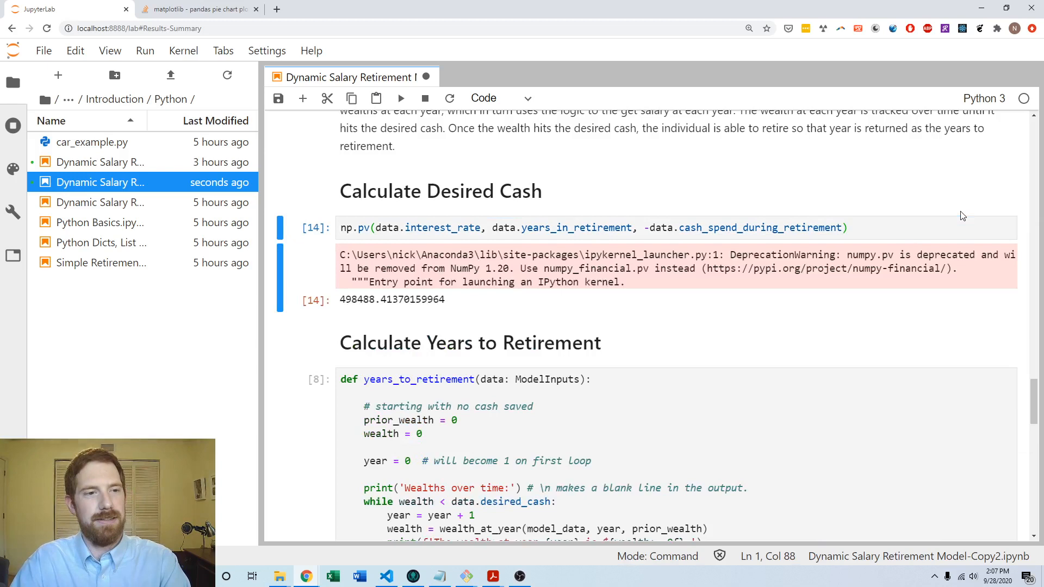
{"action": "mouse_move", "coordinate": [346, 305]}
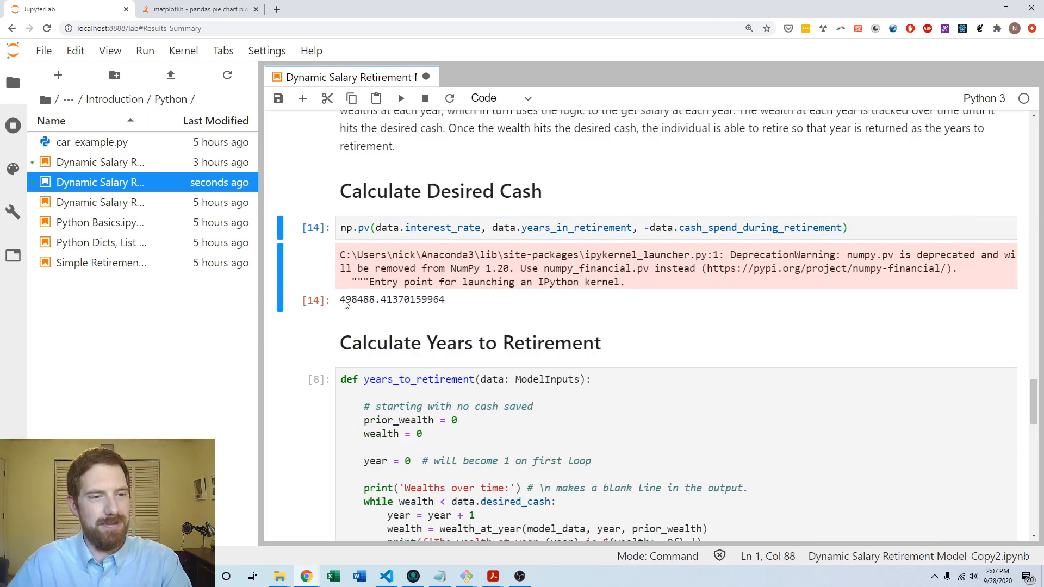
{"action": "mouse_move", "coordinate": [742, 249]}
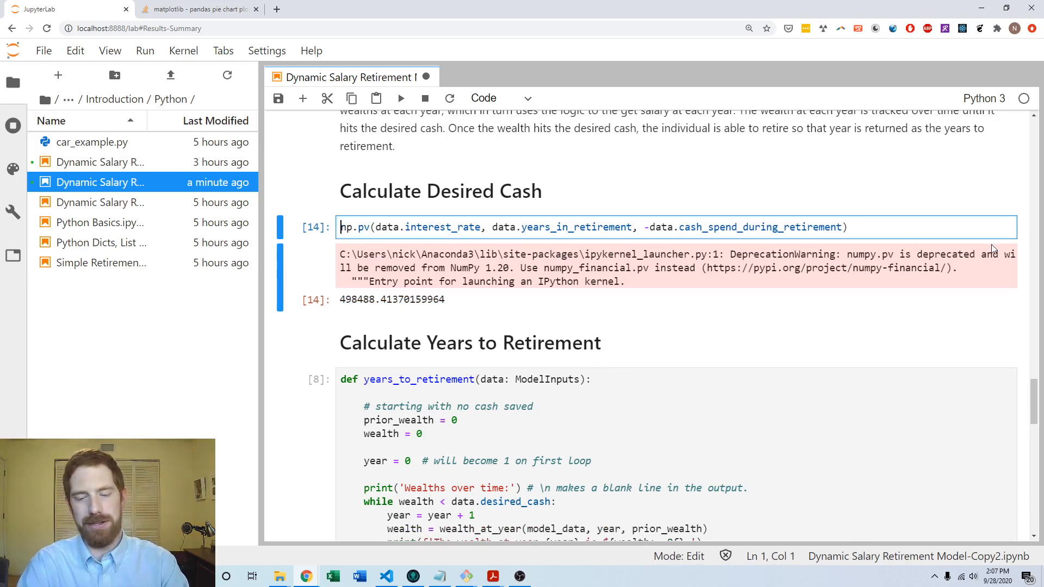
Wrap the np.pv calculation in a get_desired_cash(data) function that returns the result.
{"action": "type", "text": "def"}
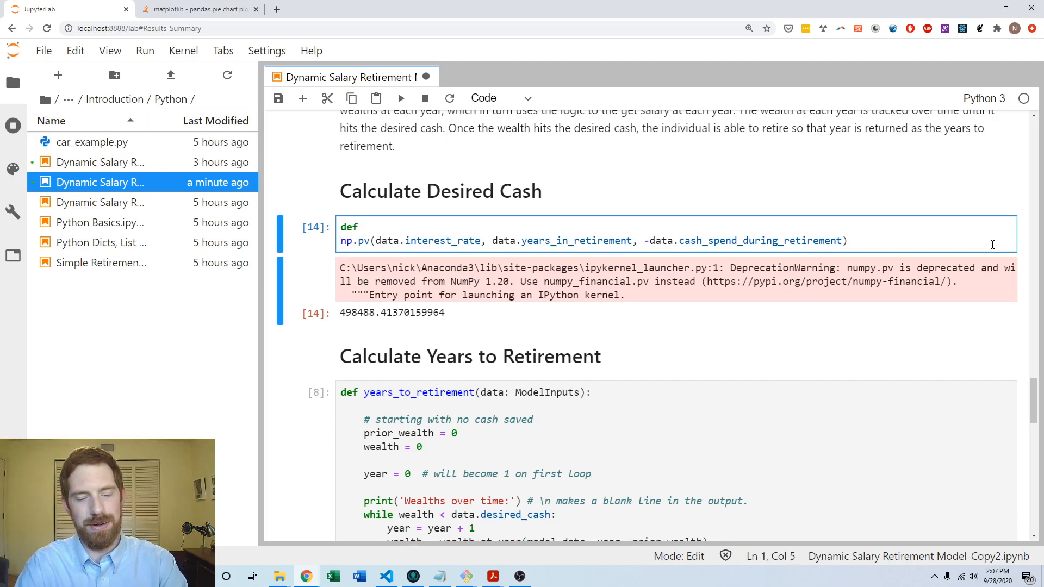
{"action": "type", "text": "desired_casdh"}
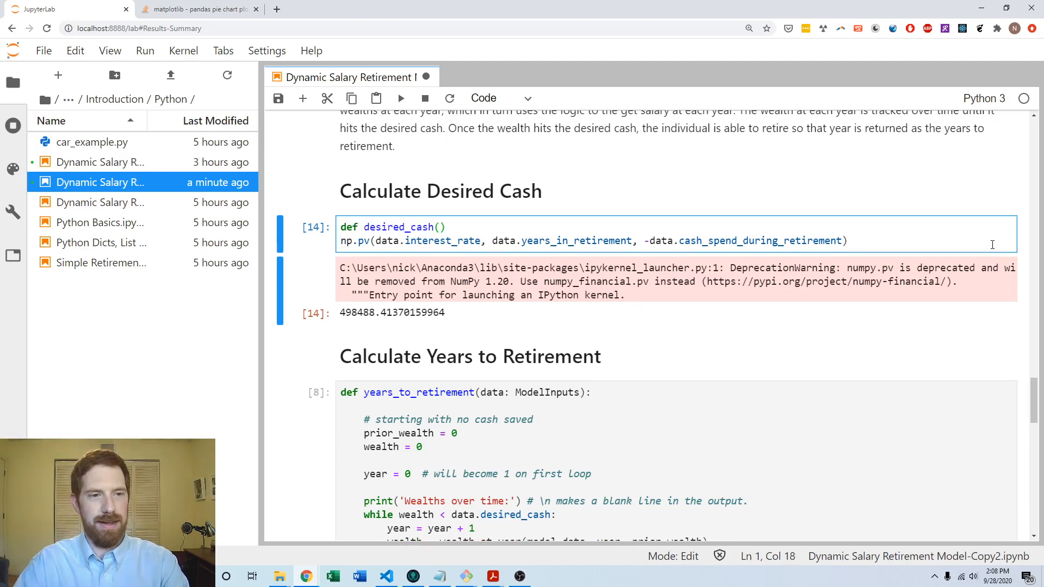
{"action": "type", "text": "get_"}
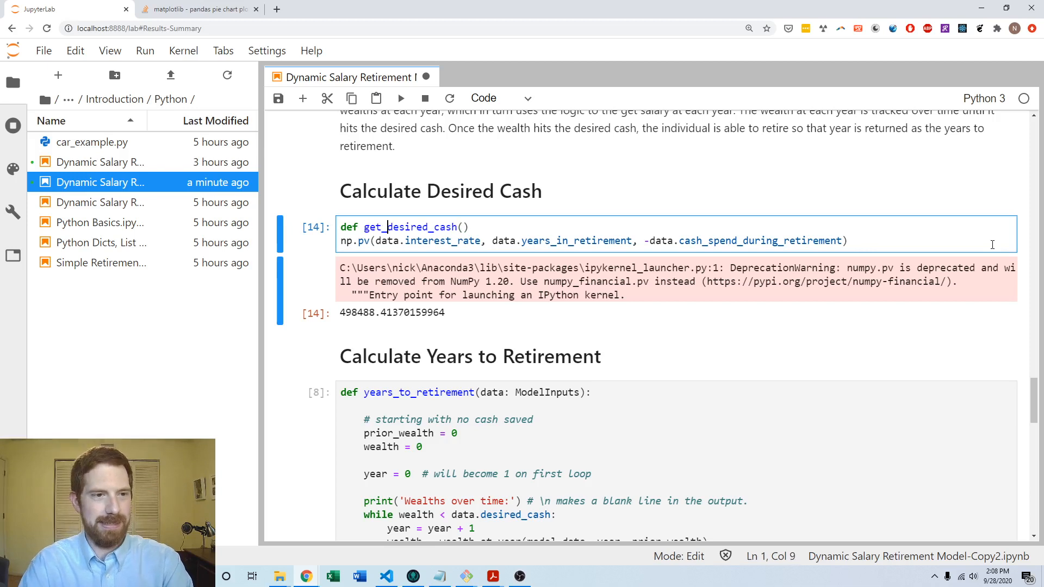
{"action": "type", "text": "data):"}
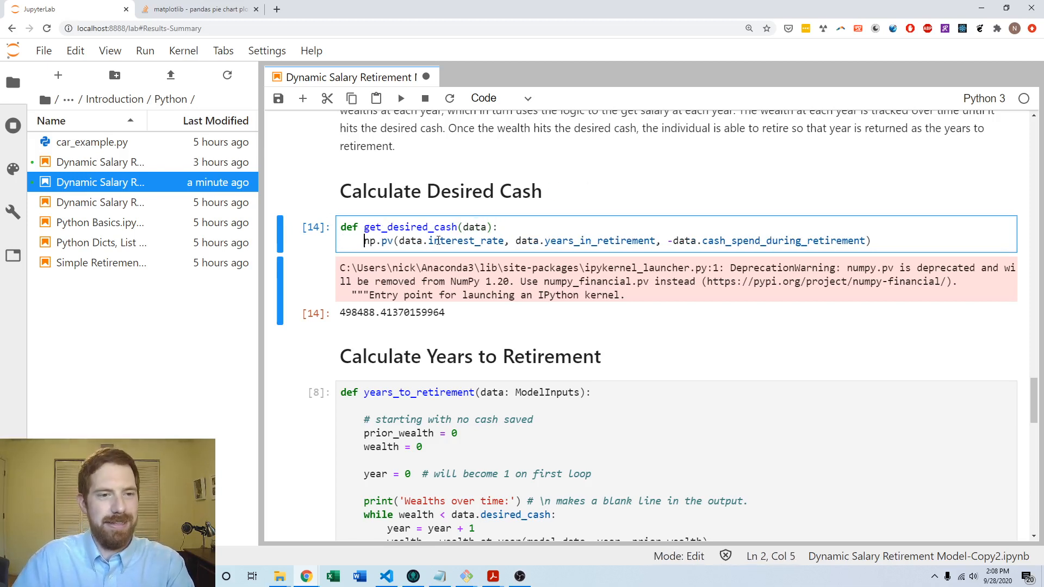
{"action": "type", "text": "return"}
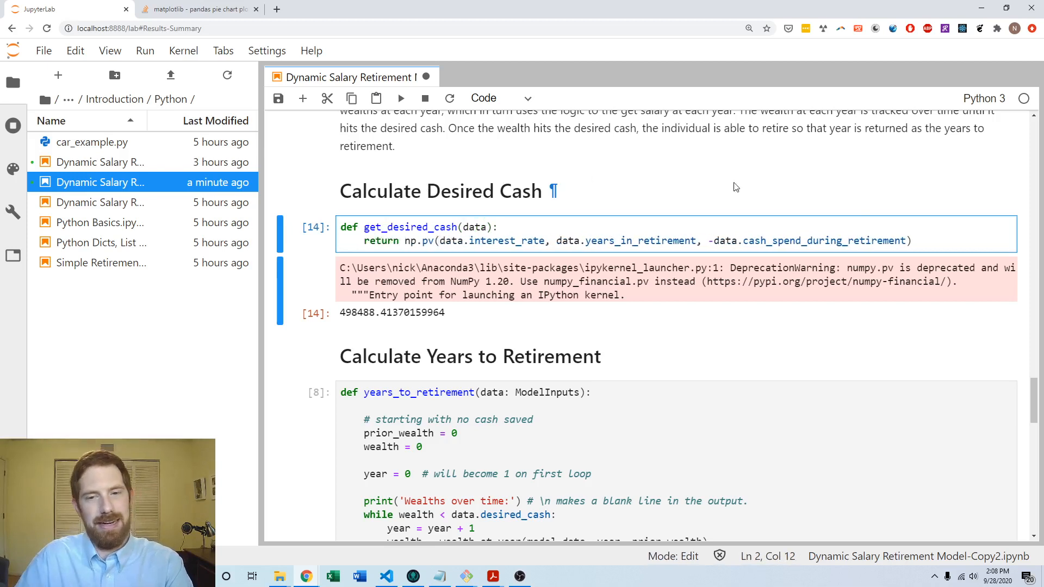
Call get_desired_cash(model_data) and run the cell, returning 498488.41.
{"action": "type", "text": "ge"}
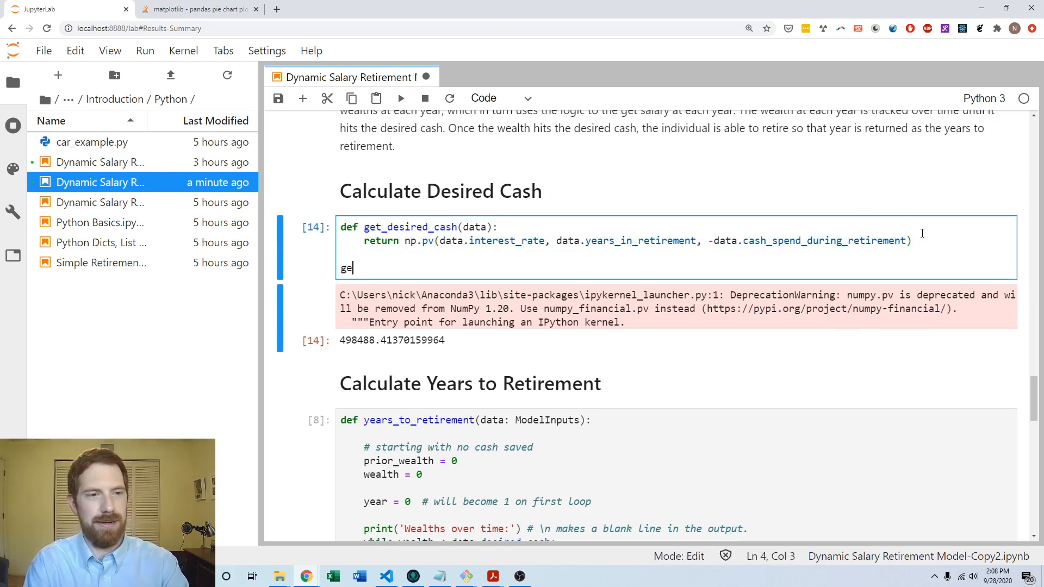
{"action": "type", "text": "t_desired_cash"}
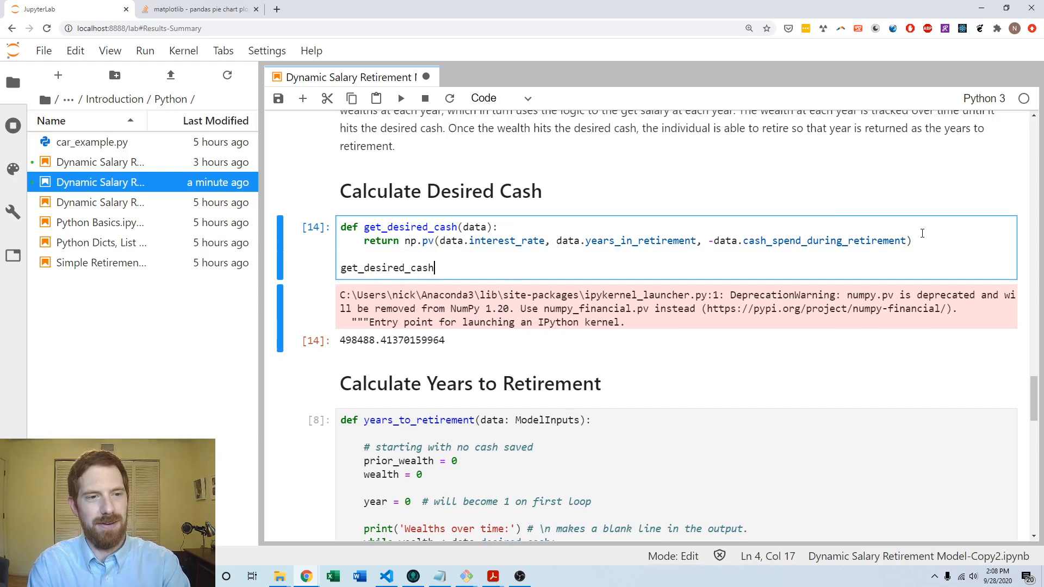
{"action": "type", "text": "model_da)"}
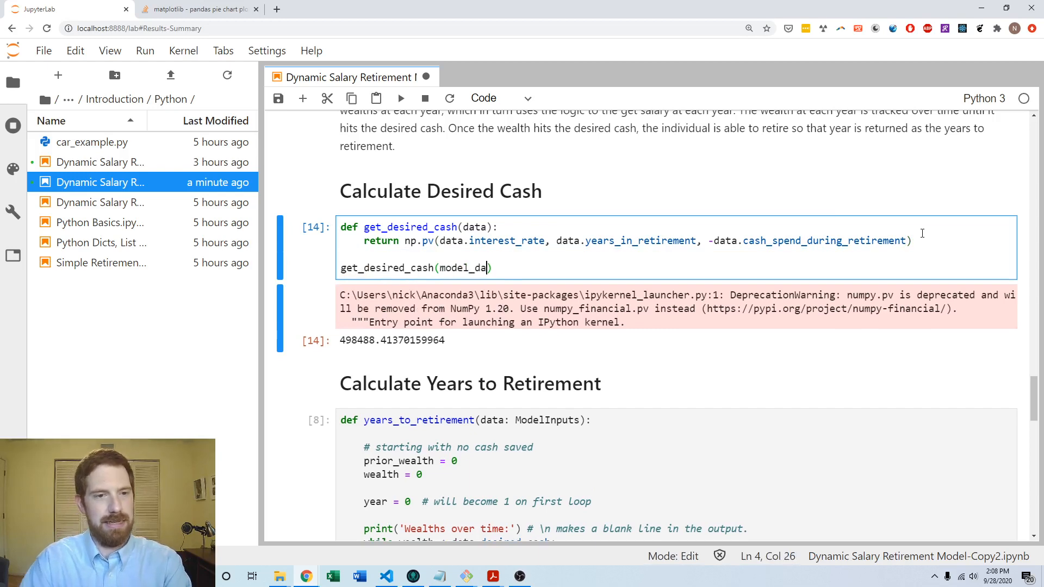
{"action": "key", "text": "shift+enter"}
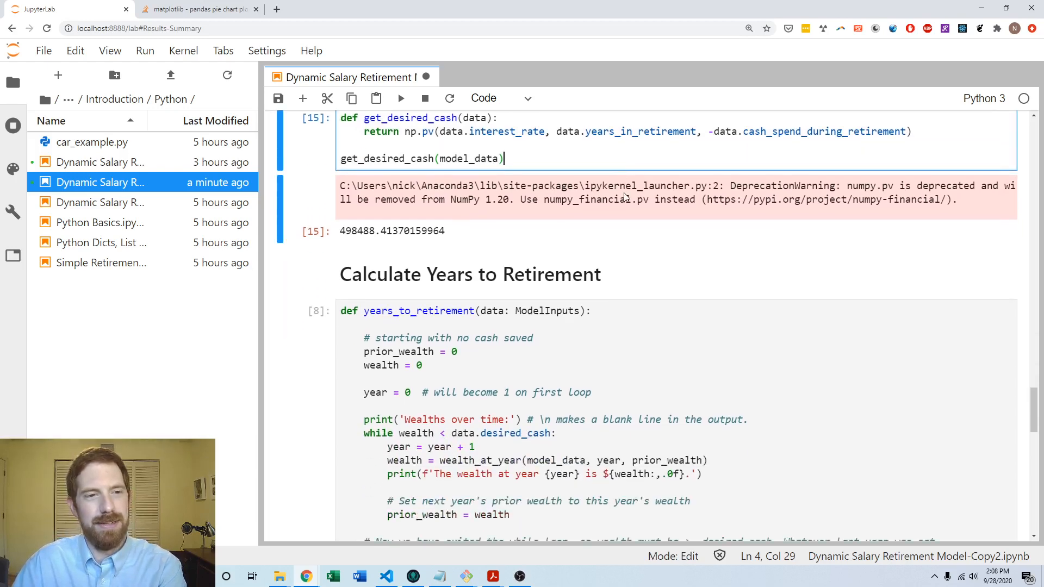
Print 'Martha needs $498,488 in retirement.' using an f-string with :,.0f amount formatting.
{"action": "scroll", "scroll_direction": "up", "scroll_amount": 3}
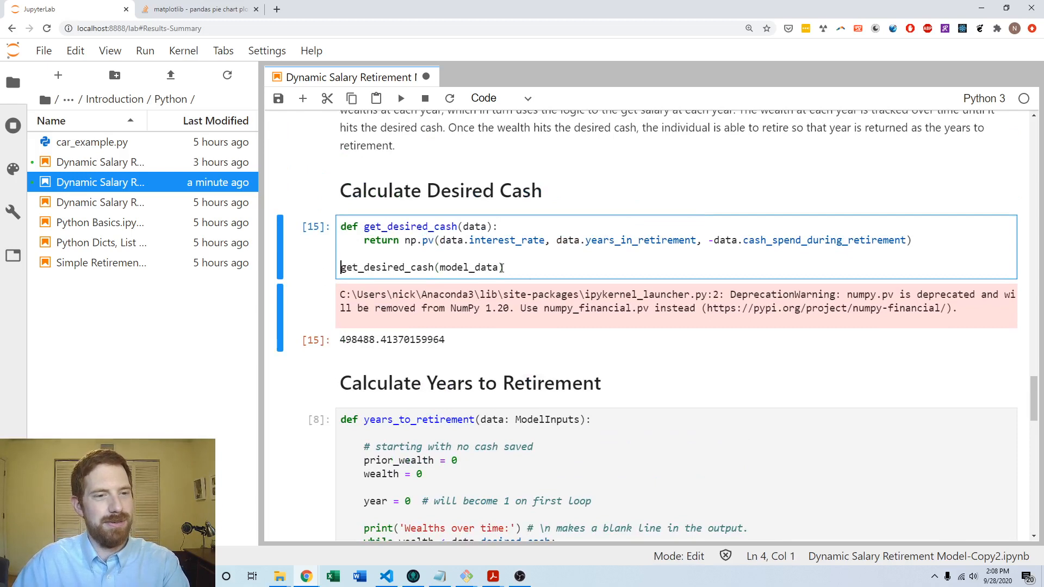
{"action": "type", "text": "f'"}
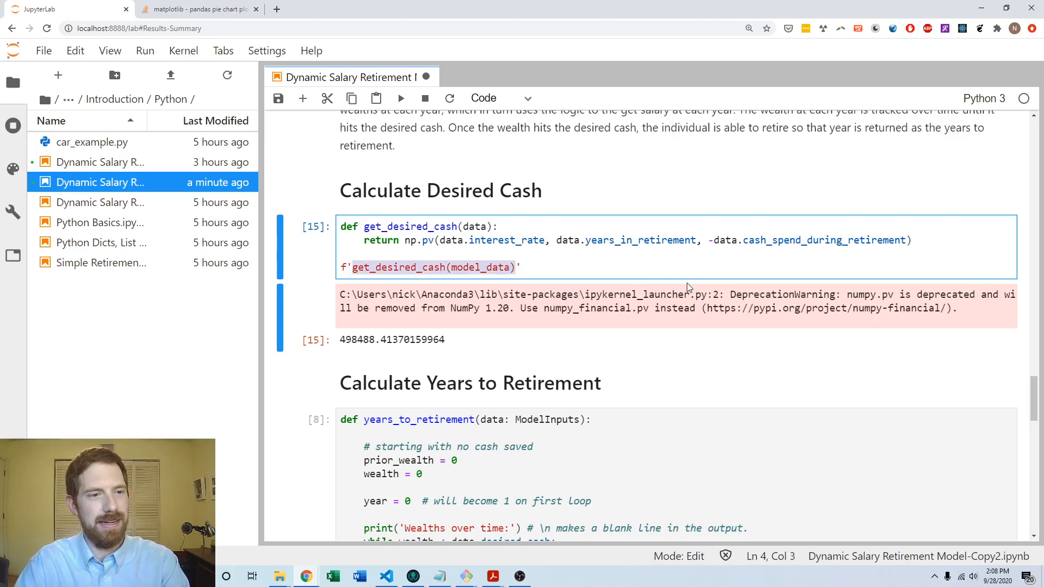
{"action": "type", "text": "{"}
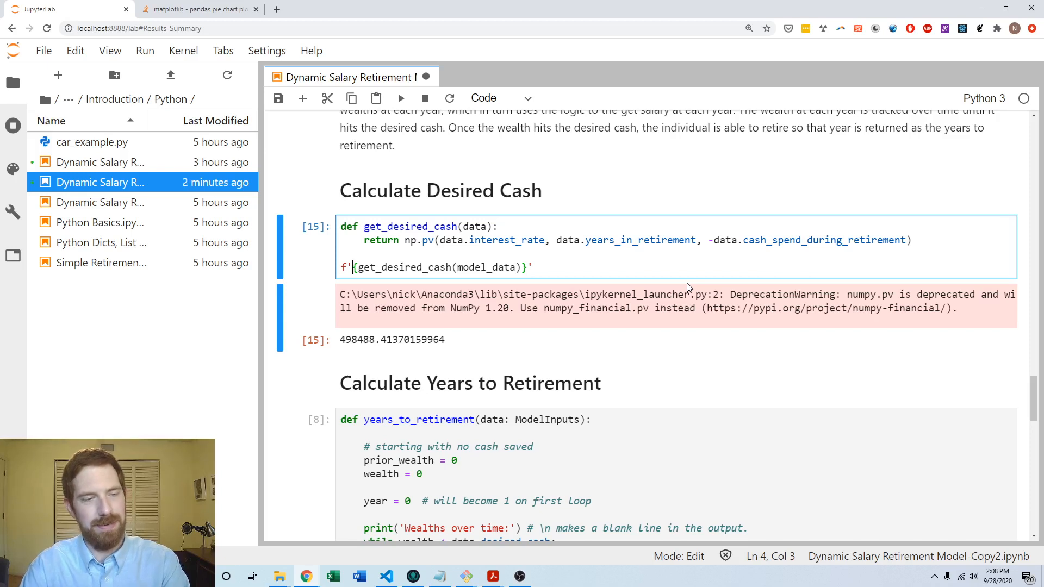
{"action": "type", "text": "Martha nee"}
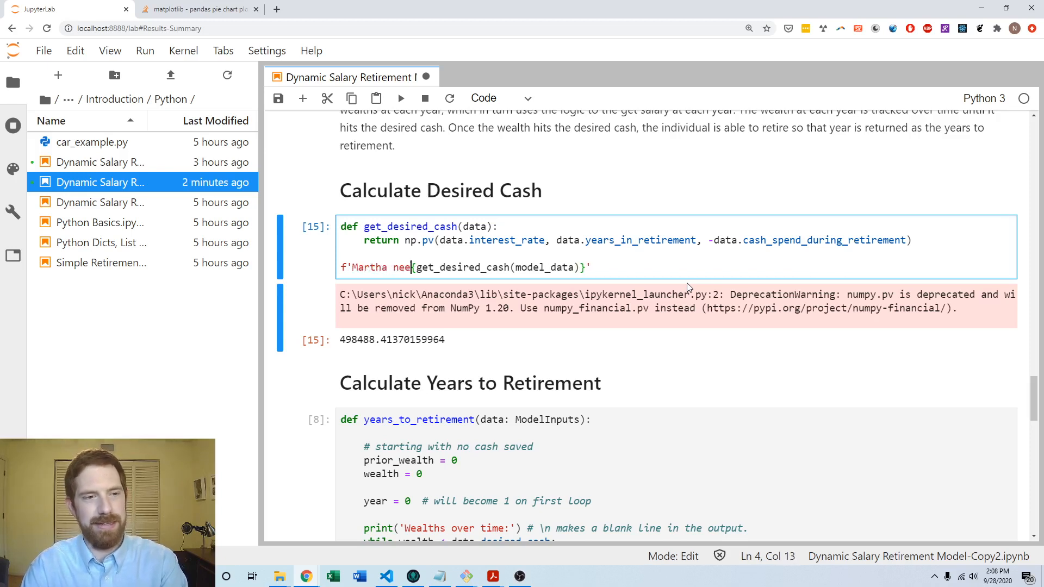
{"action": "type", "text": "ds ${"}
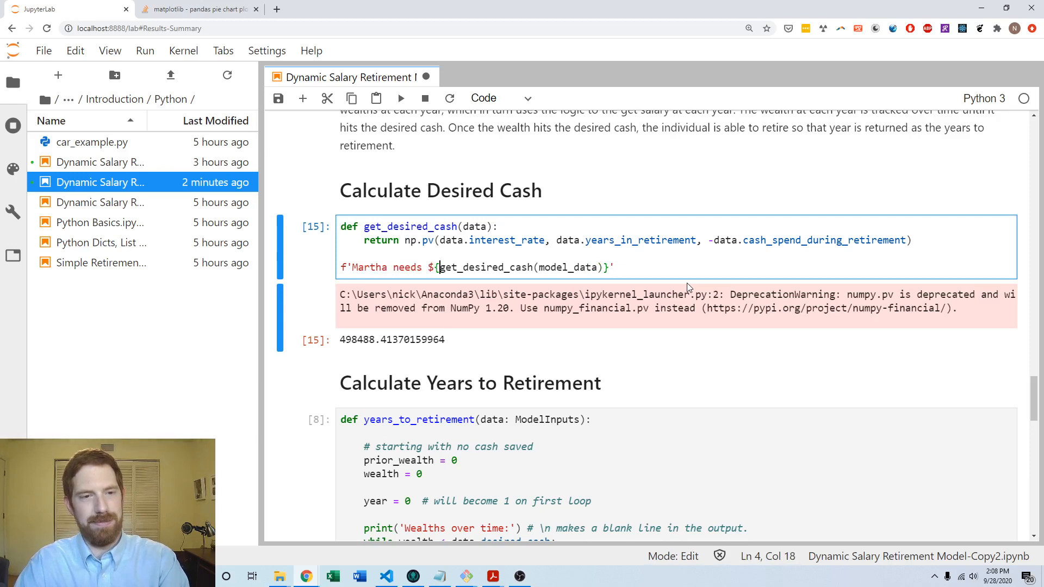
{"action": "type", "text": ":,"}
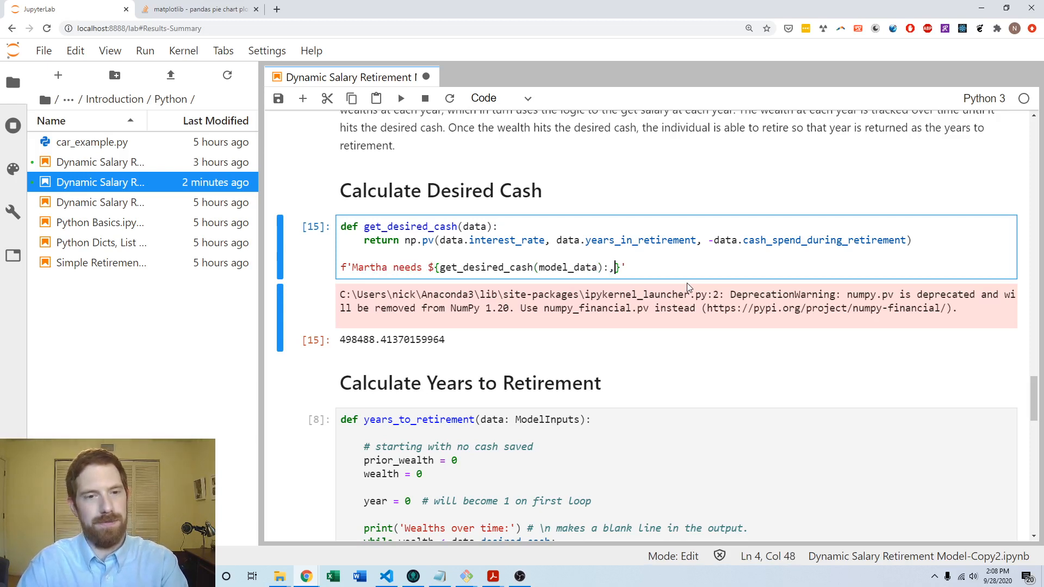
{"action": "type", "text": "."}
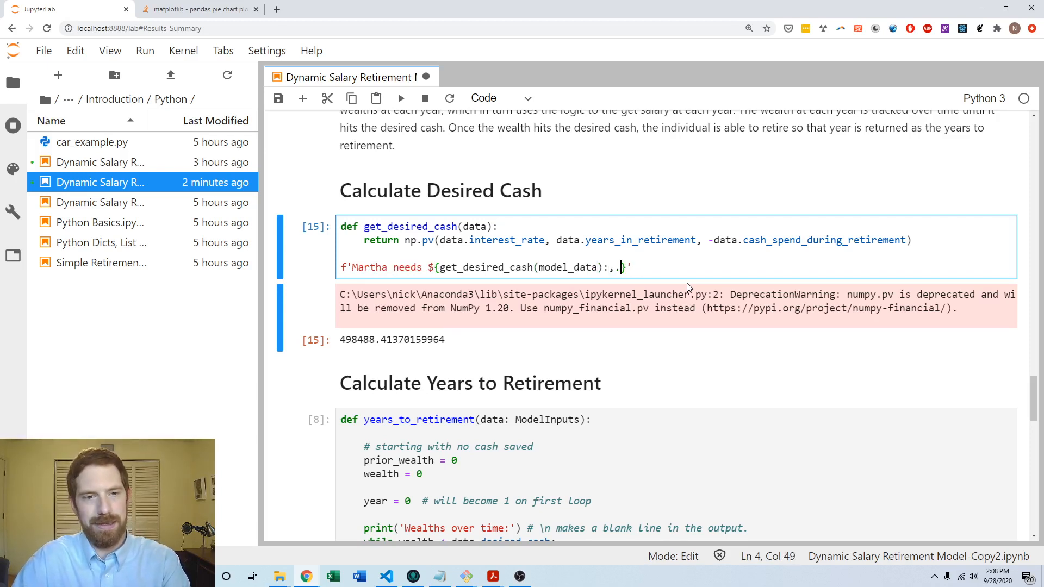
{"action": "type", "text": "0f"}
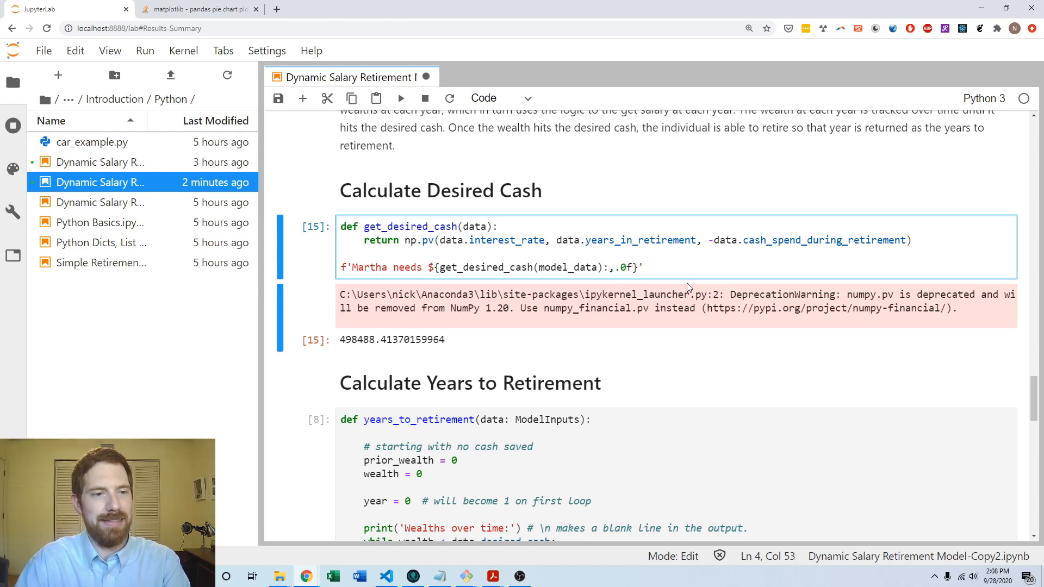
{"action": "type", "text": "in retirement"}
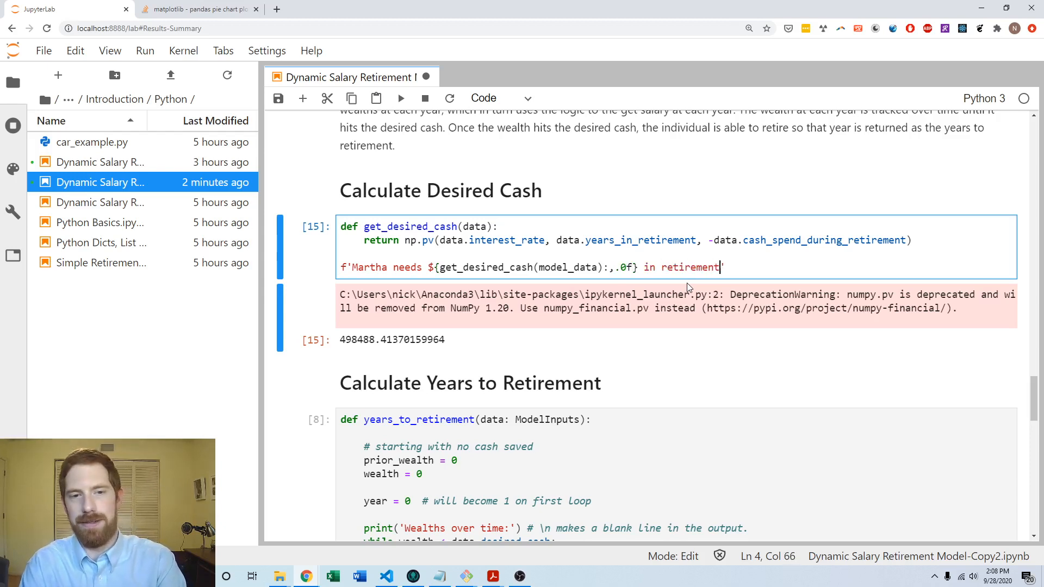
{"action": "key", "text": "shift+enter"}
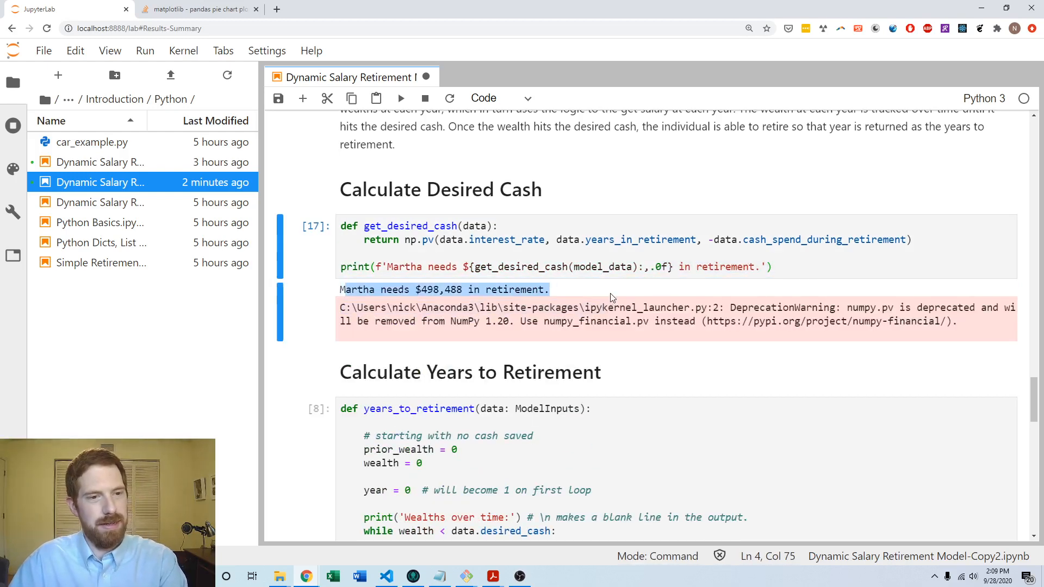
Add desired_cash = get_desired_cash(data) below year = 0 in years_to_retirement.
{"action": "scroll", "scroll_direction": "down", "scroll_amount": 3}
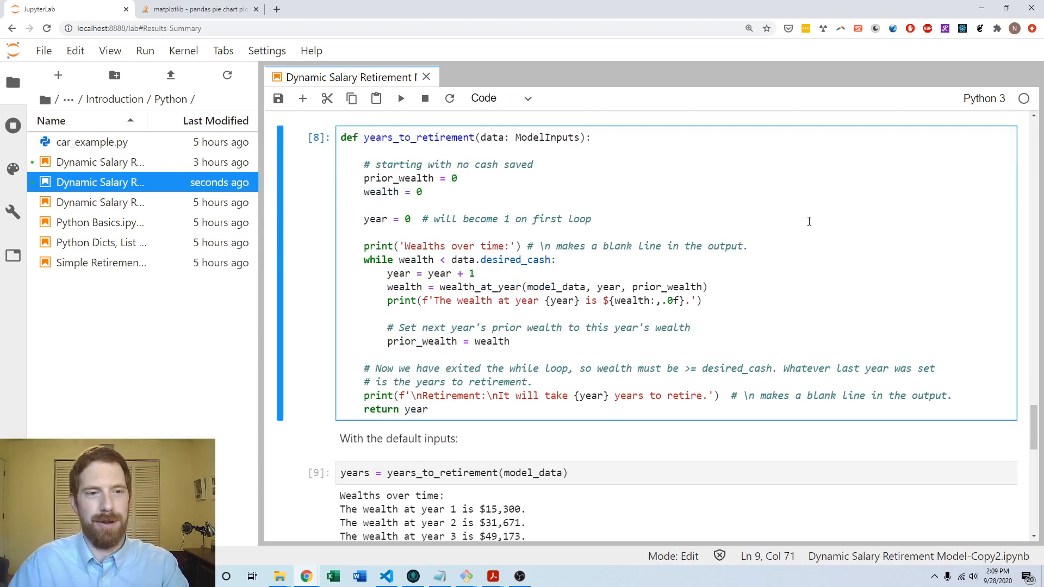
{"action": "left_click", "coordinate": [590, 219]}
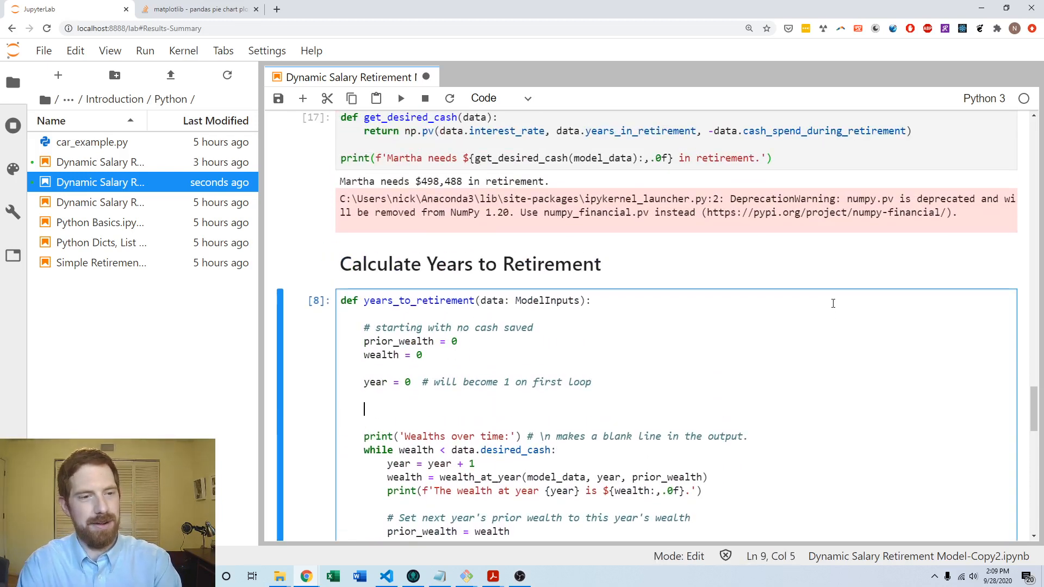
{"action": "type", "text": "desired_cash ="}
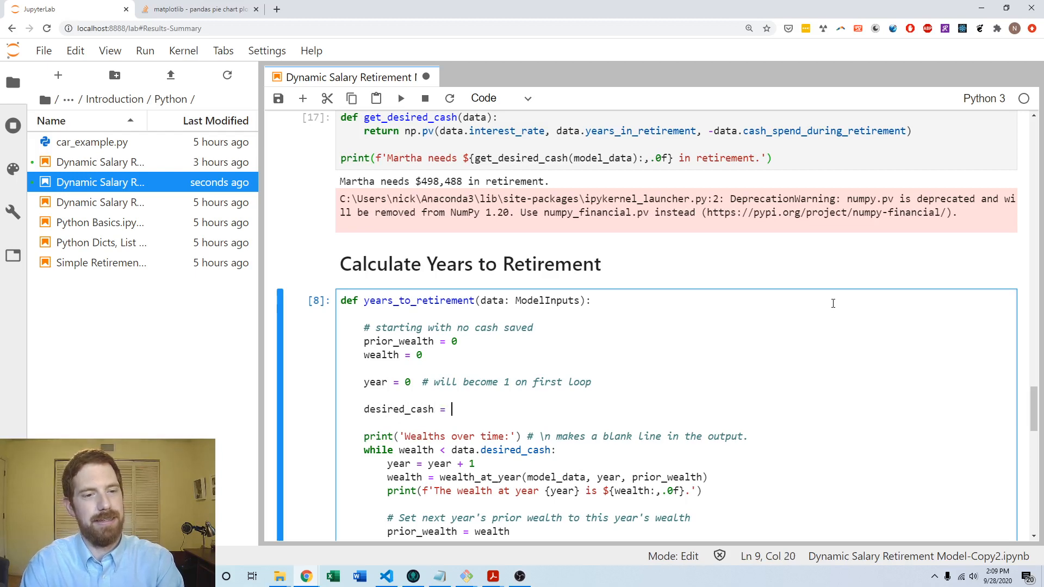
{"action": "type", "text": "get_desi"}
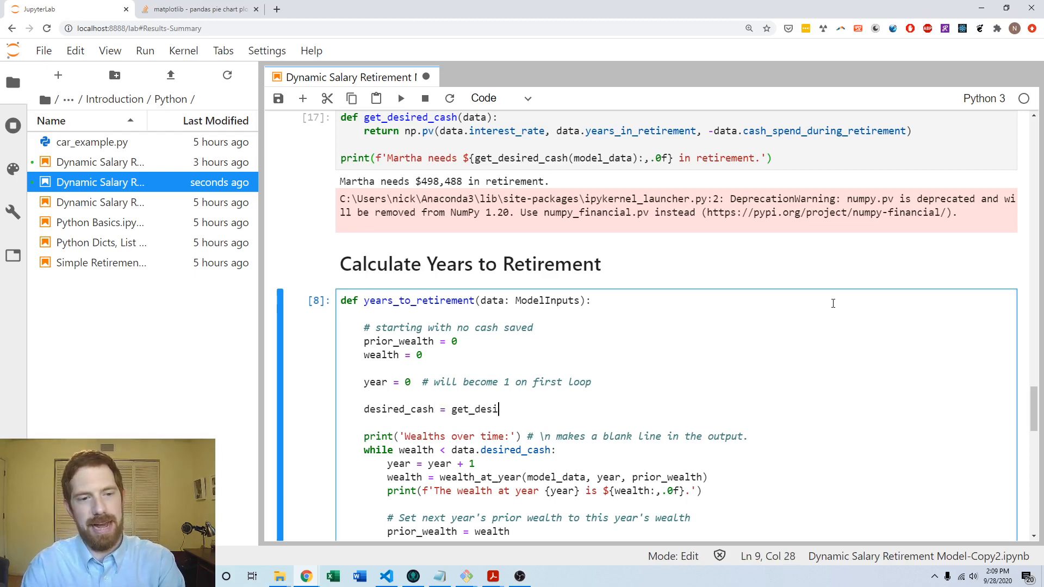
{"action": "type", "text": "red_cash(data"}
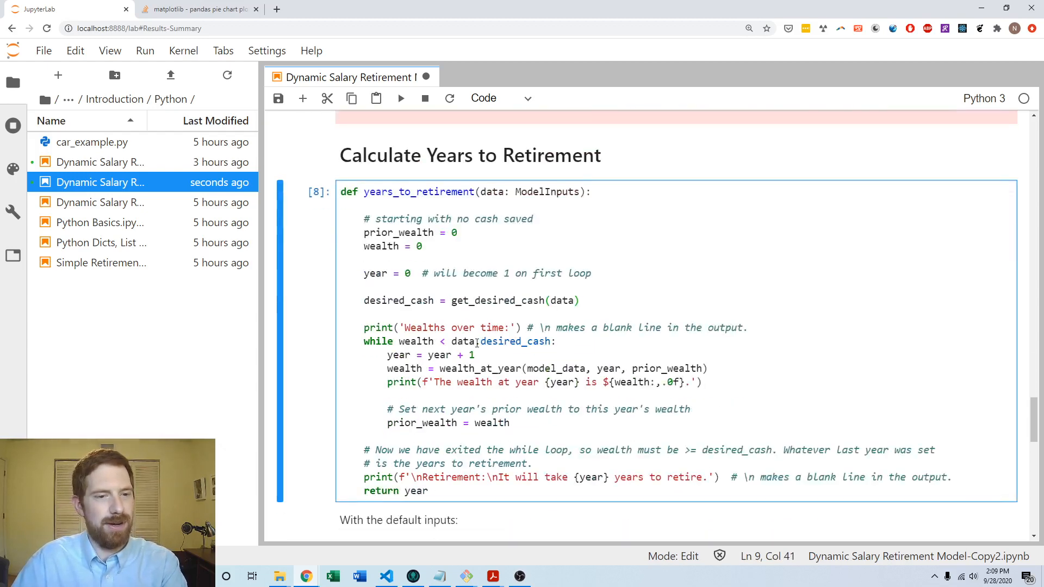
Change the while condition to compare wealth against desired_cash instead of data.desired_cash.
{"action": "double_click", "coordinate": [398, 300]}
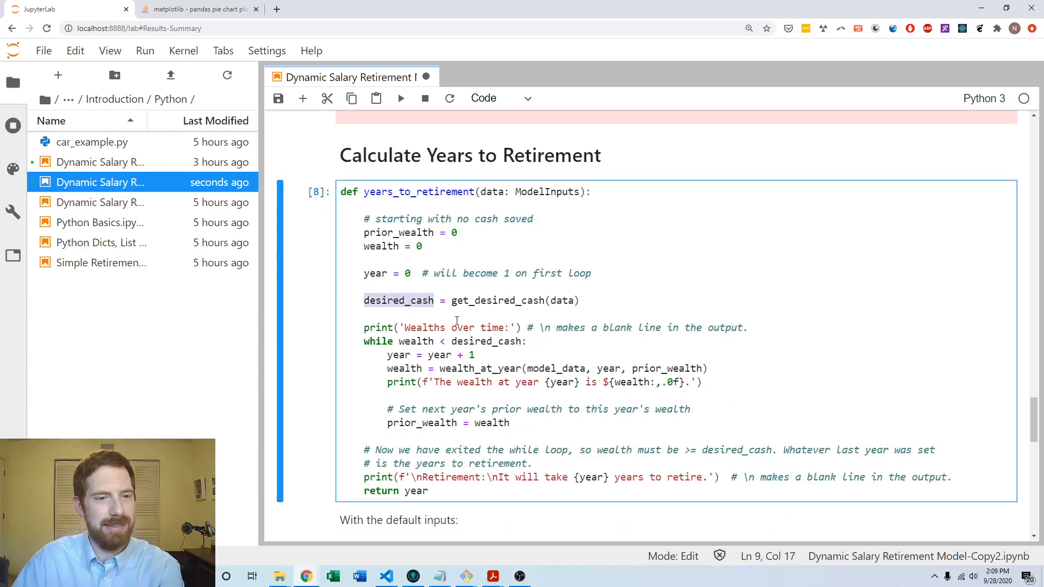
{"action": "left_click", "coordinate": [644, 268]}
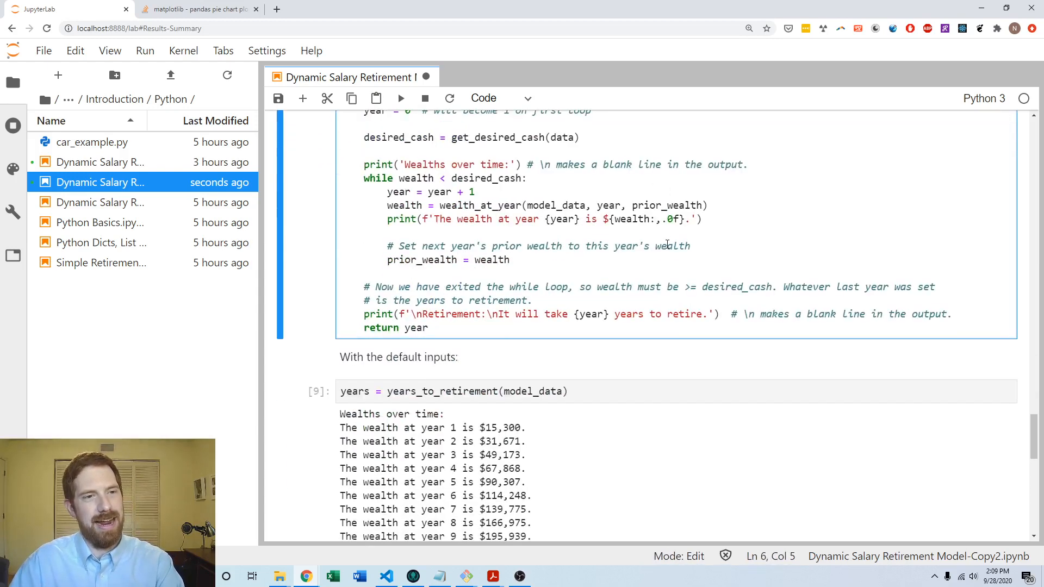
{"action": "scroll", "scroll_direction": "up", "scroll_amount": 3}
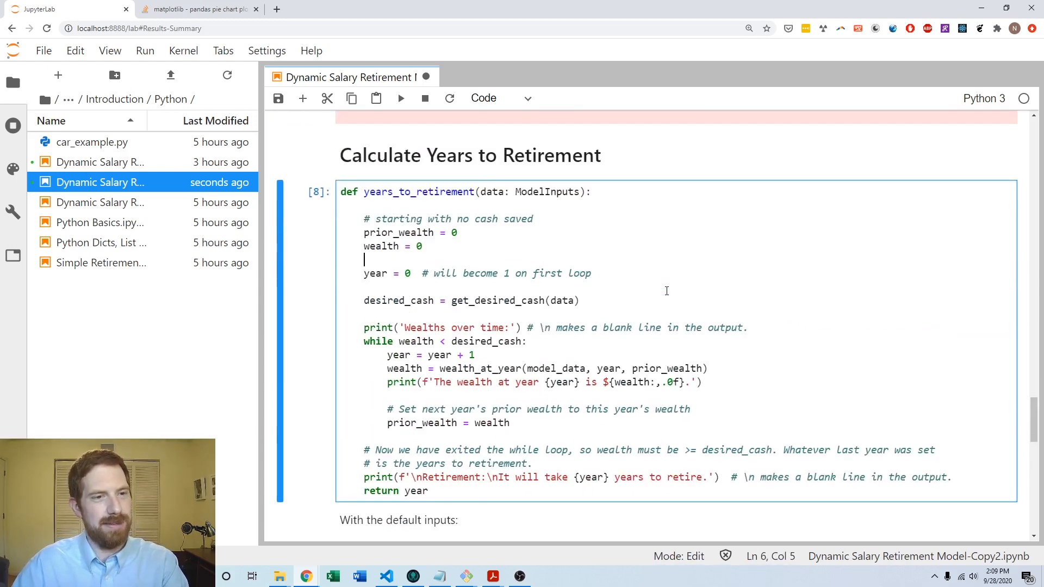
Restart the kernel, run all cells, and confirm model_data still gives 17 years to retire.
{"action": "left_click", "coordinate": [183, 50]}
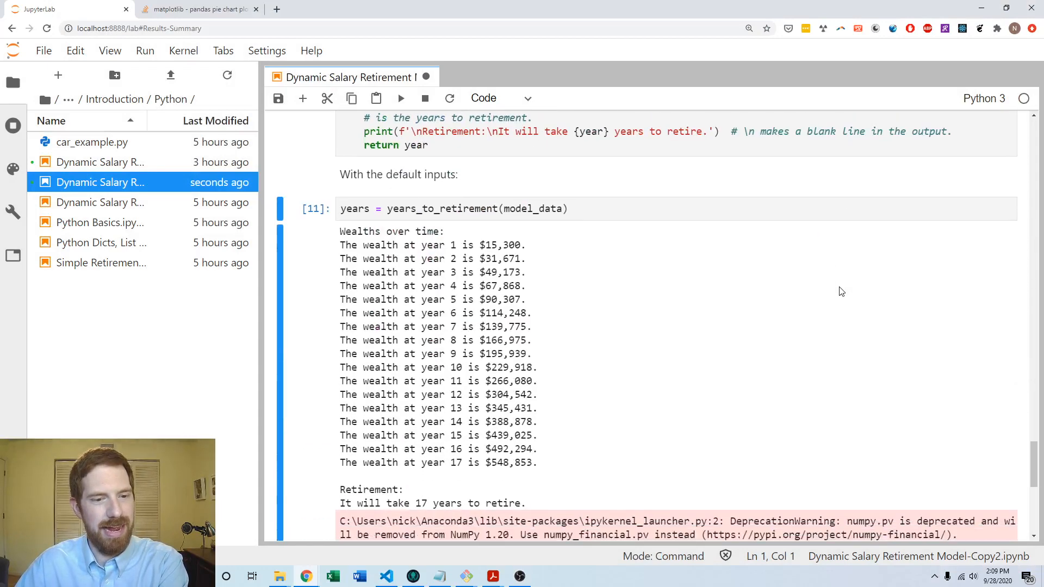
{"action": "scroll", "scroll_direction": "down", "scroll_amount": 3}
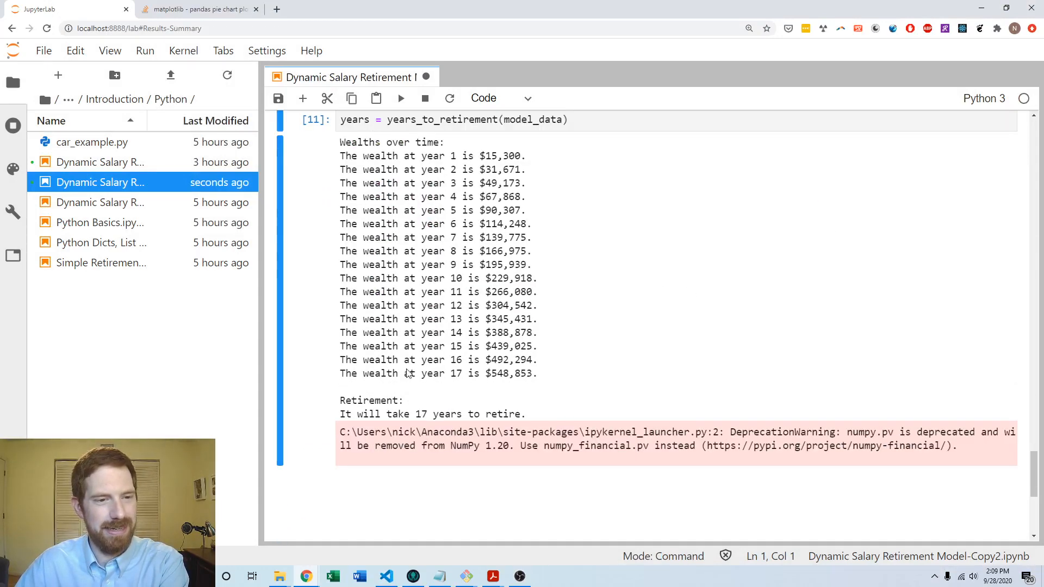
{"action": "scroll", "scroll_direction": "up", "scroll_amount": 3}
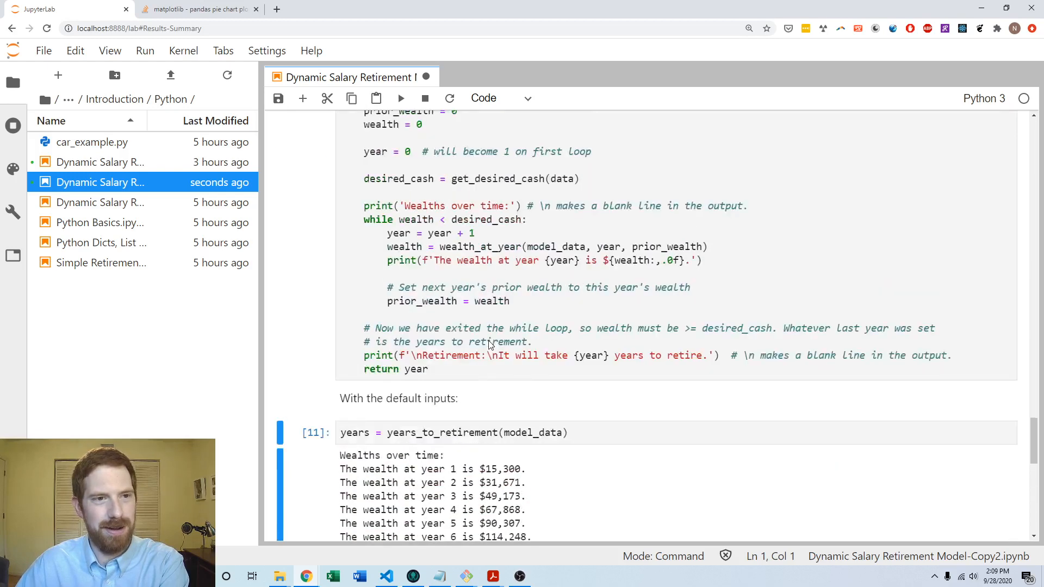
{"action": "scroll", "scroll_direction": "up", "scroll_amount": 3}
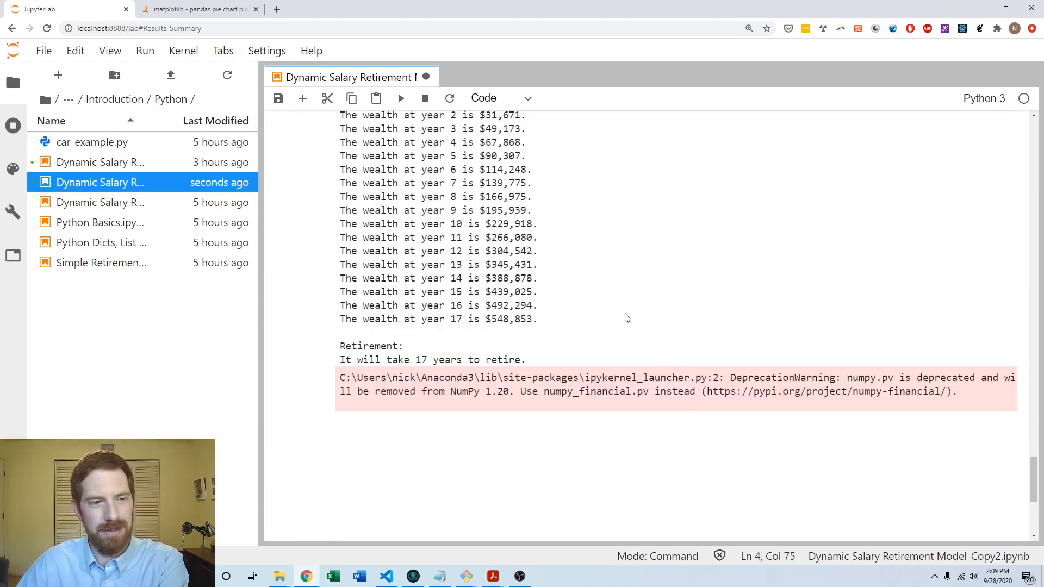
{"action": "scroll", "scroll_direction": "up", "scroll_amount": 3}
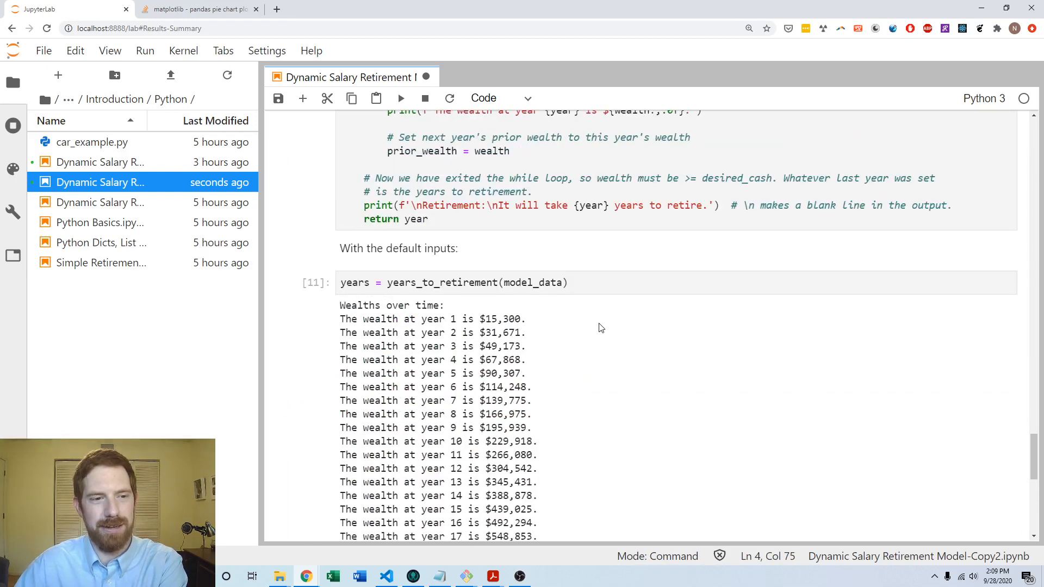
{"action": "scroll", "scroll_direction": "up", "scroll_amount": 3}
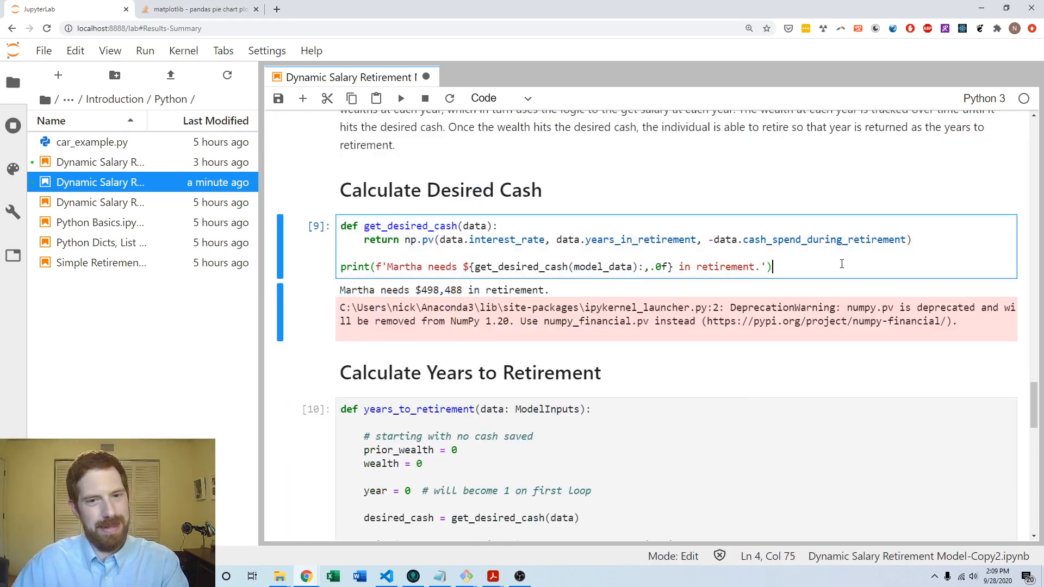
{"action": "scroll", "scroll_direction": "down", "scroll_amount": 3}
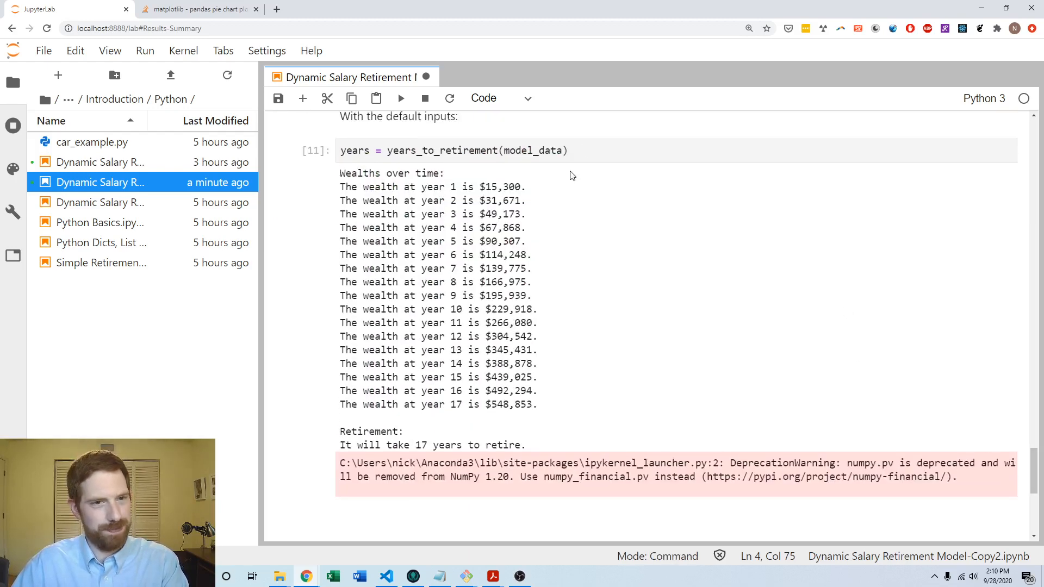
Run years_to_retirement with ModelInputs(years_in_retirement=40), getting 20 years to retire.
{"action": "left_click", "coordinate": [453, 150]}
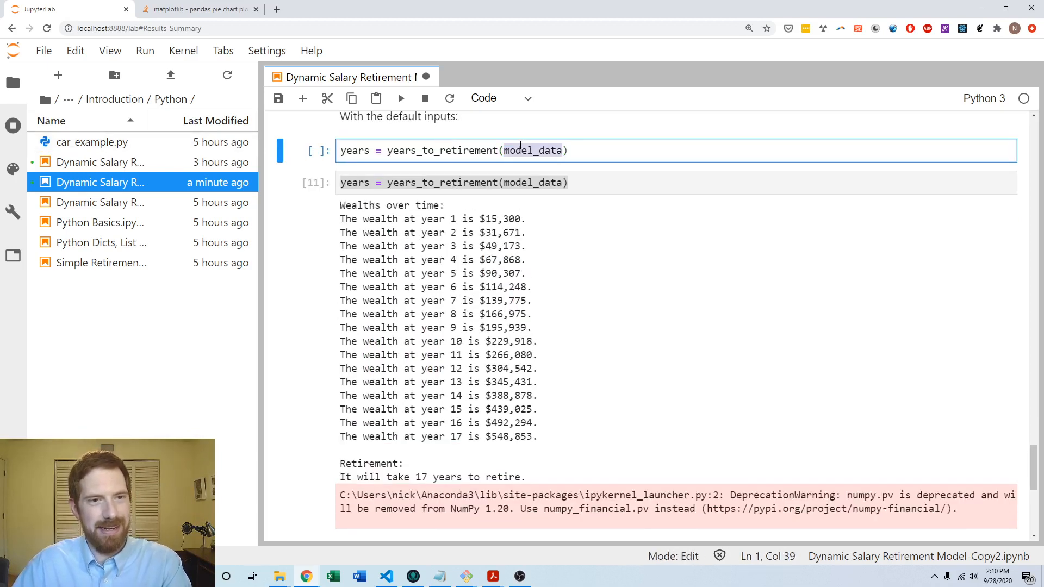
{"action": "type", "text": "Mod"}
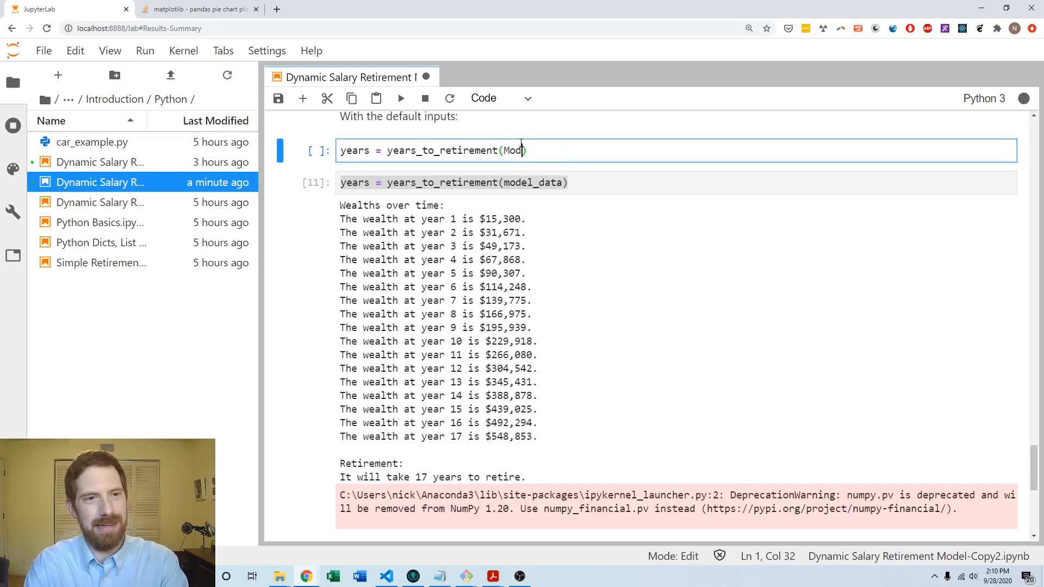
{"action": "type", "text": "elInputs()"}
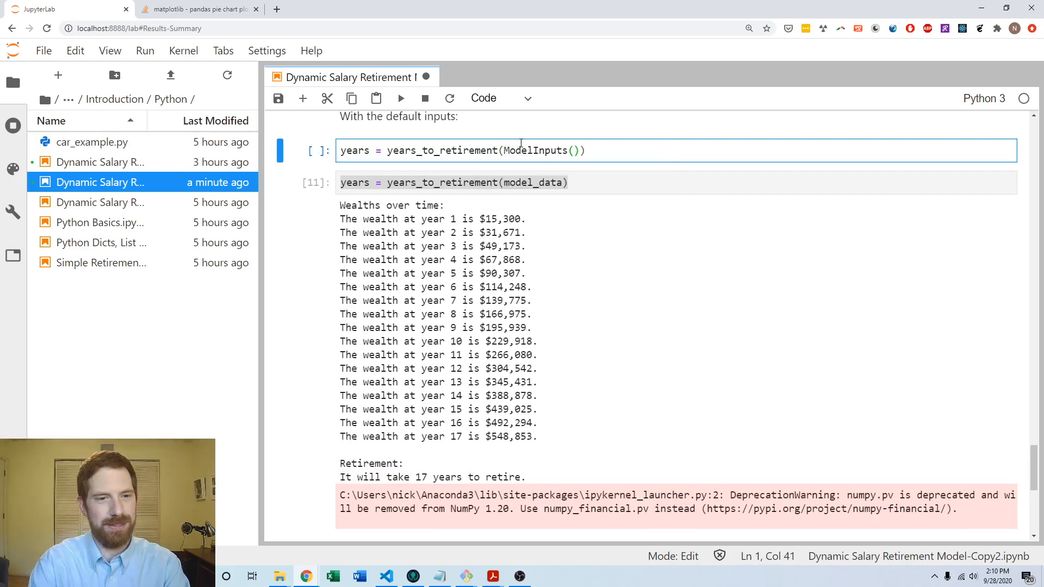
{"action": "type", "text": "years_in_retirement=4"}
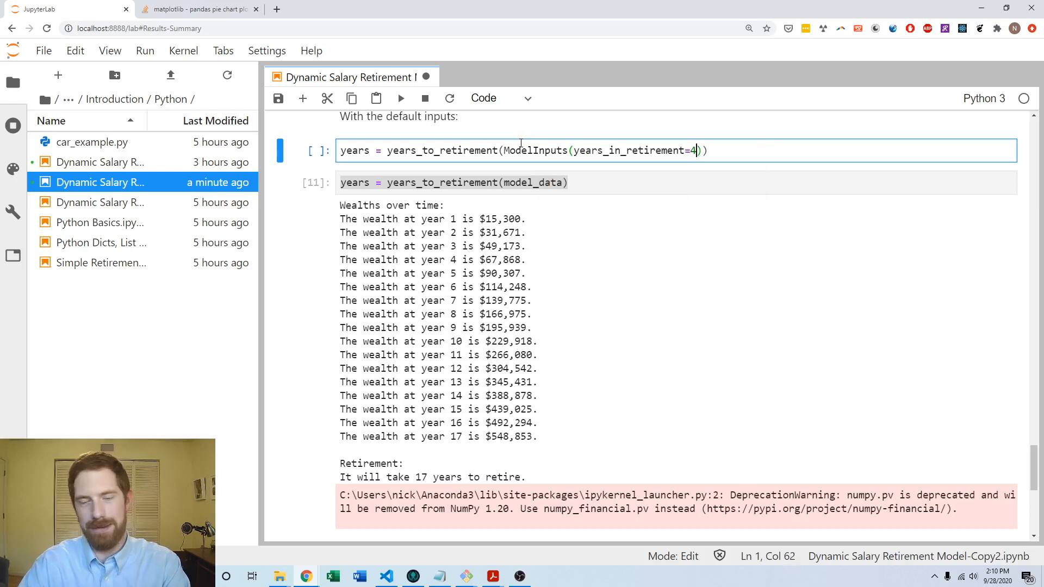
{"action": "key", "text": "shift+Return"}
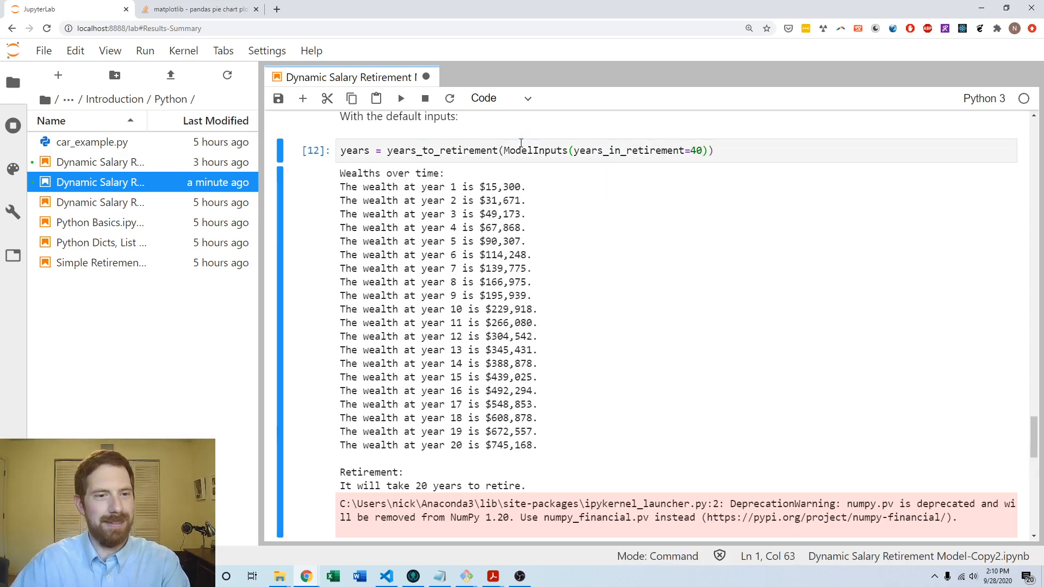
{"action": "mouse_move", "coordinate": [563, 439]}
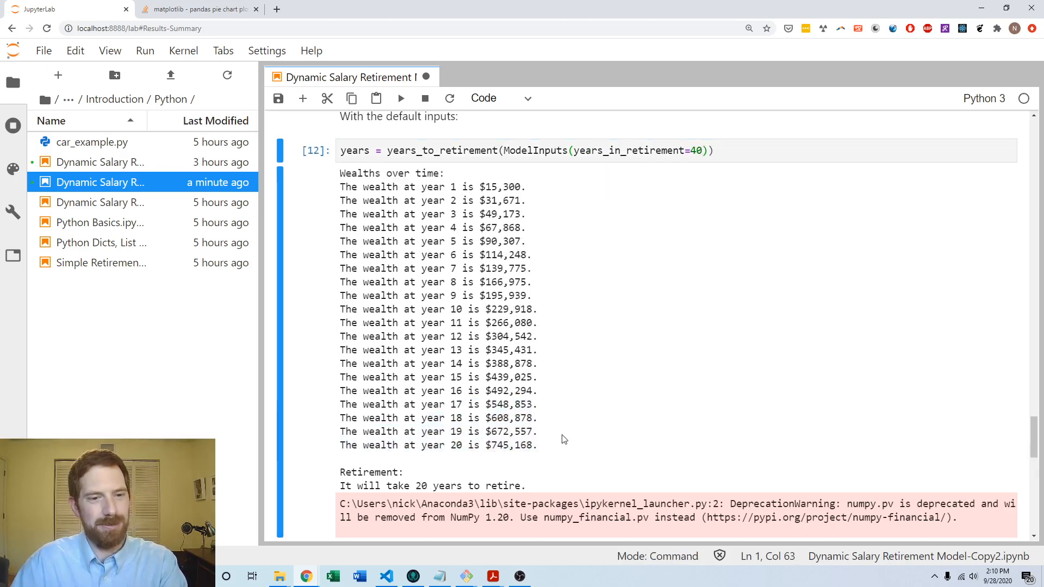
{"action": "scroll", "scroll_direction": "down", "scroll_amount": 3}
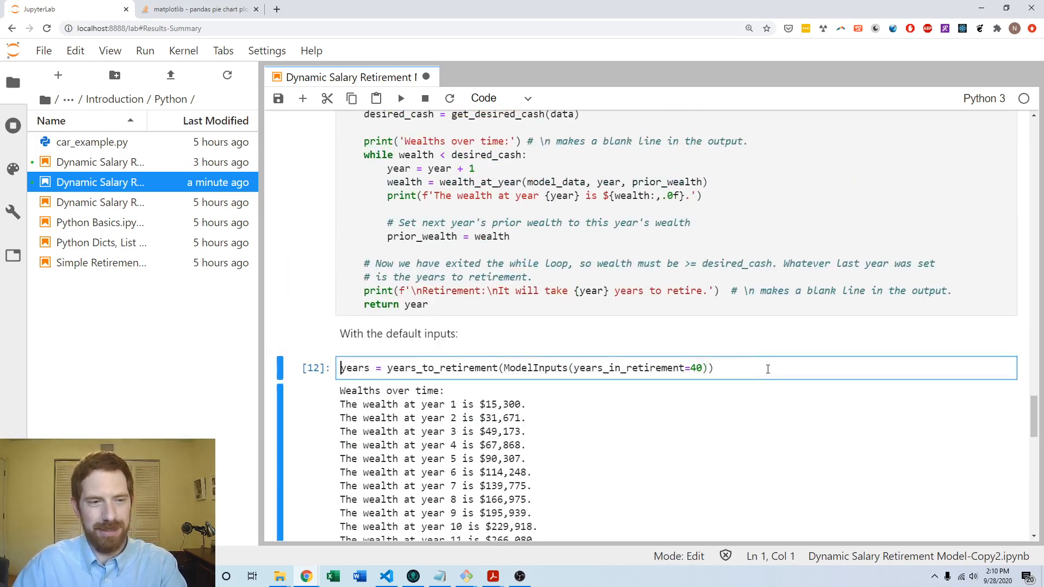
{"action": "scroll", "scroll_direction": "down", "scroll_amount": 3}
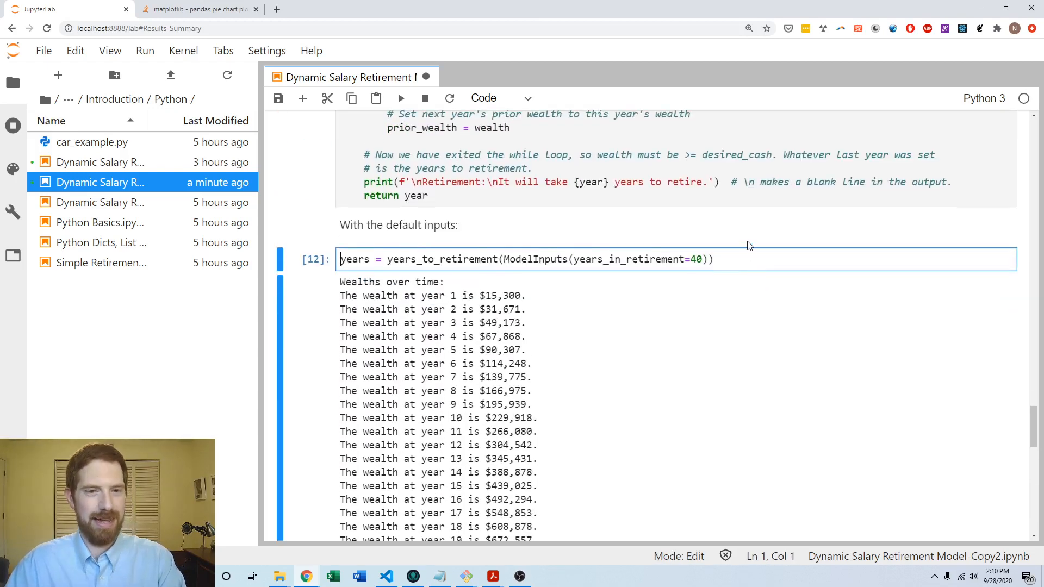